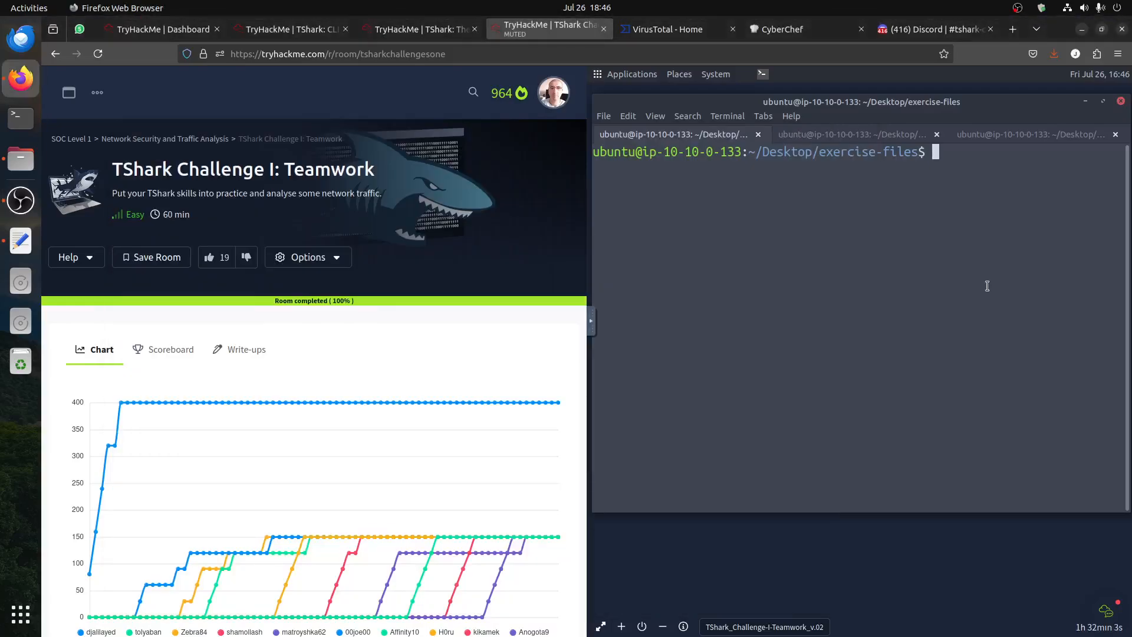
mouse_move(268, 185)
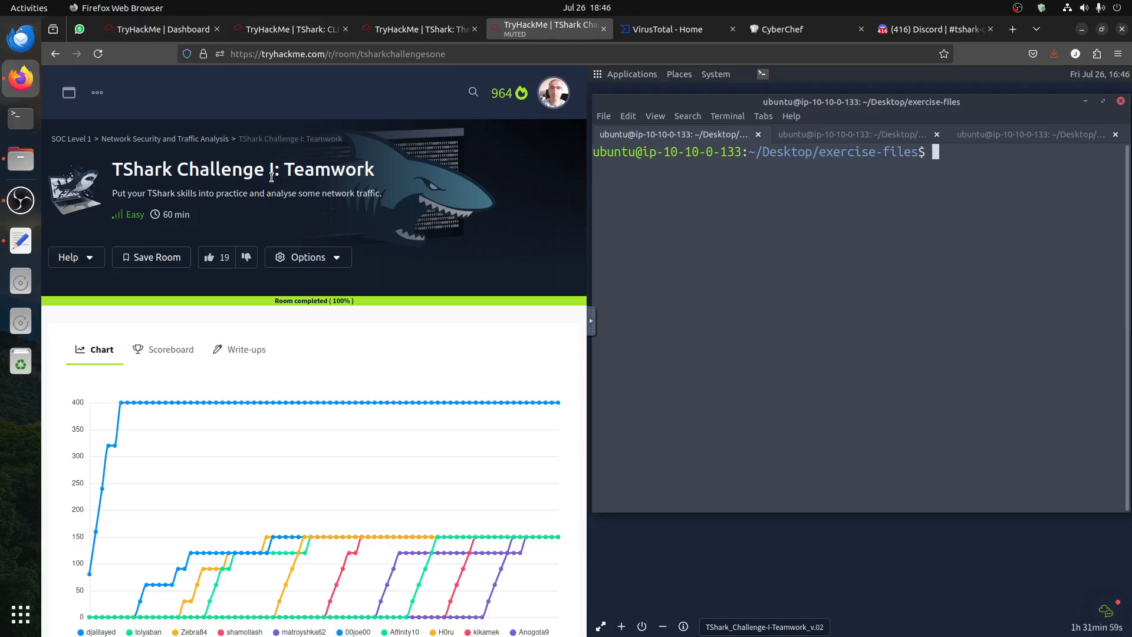
Scroll the Teamwork challenge down to Target Machine Information and switch to the TShark: The Basics room
scroll(down, 3)
text(ls)
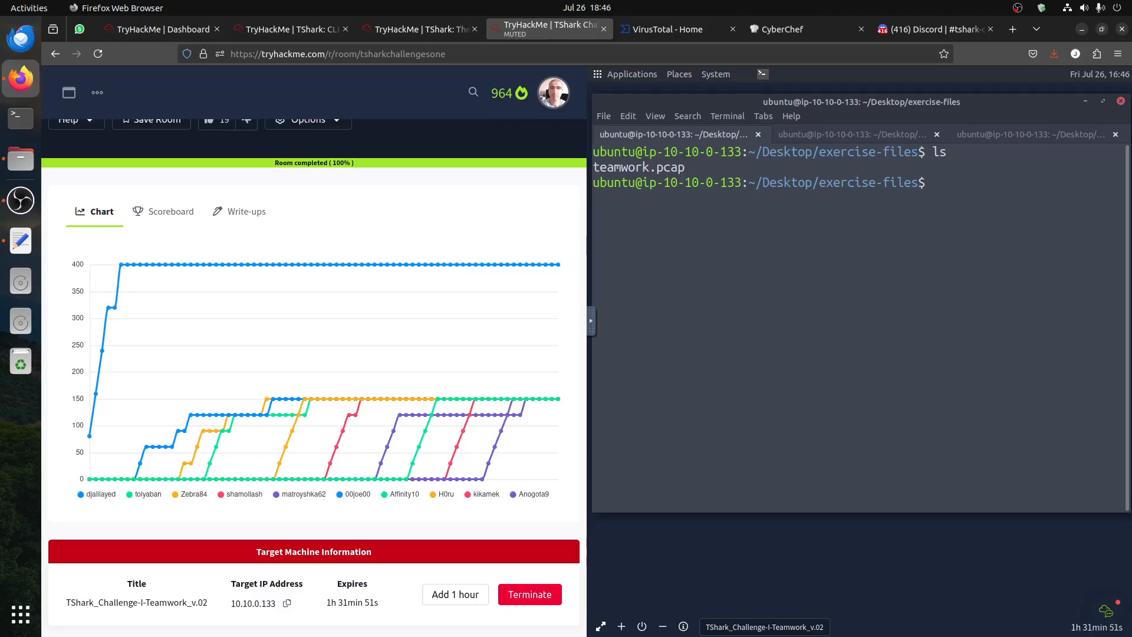
click(419, 28)
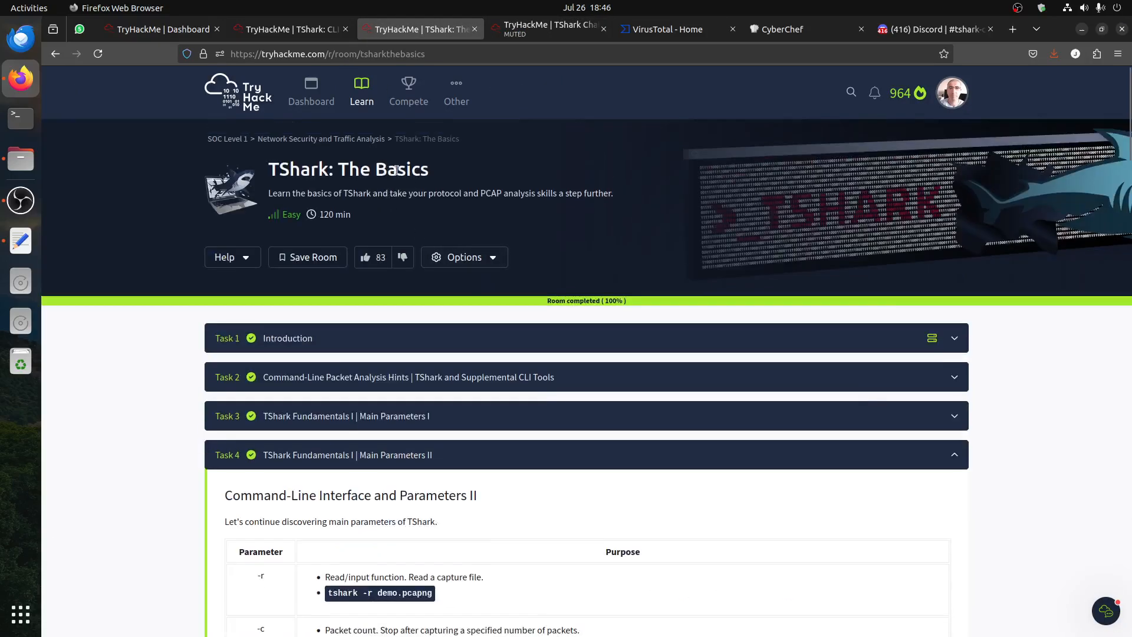
scroll(down, 3)
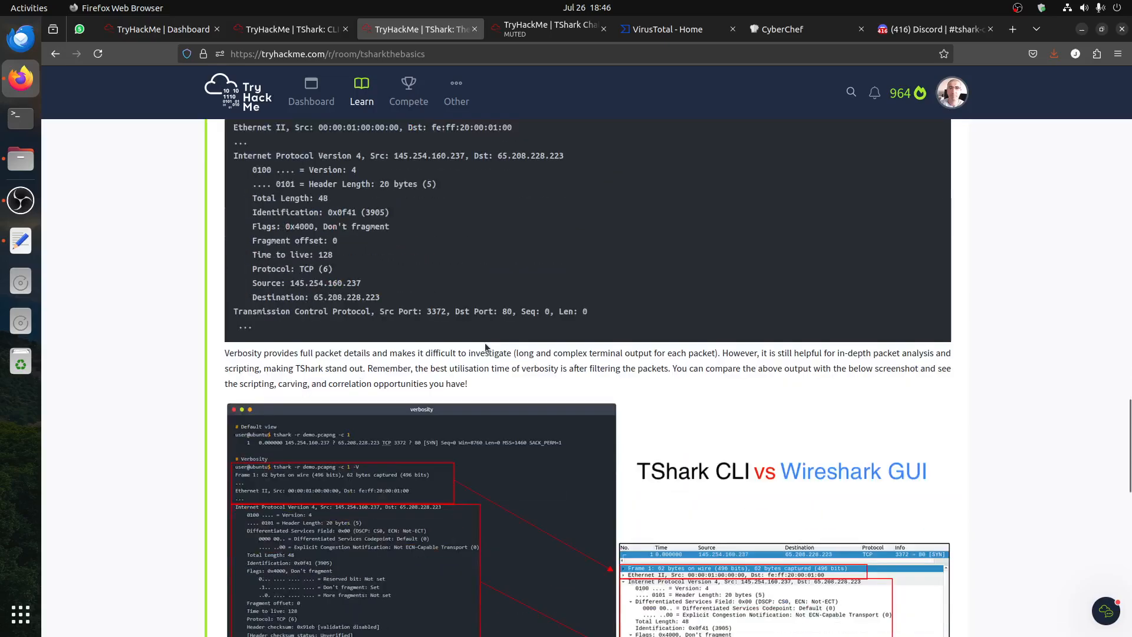
scroll(down, 3)
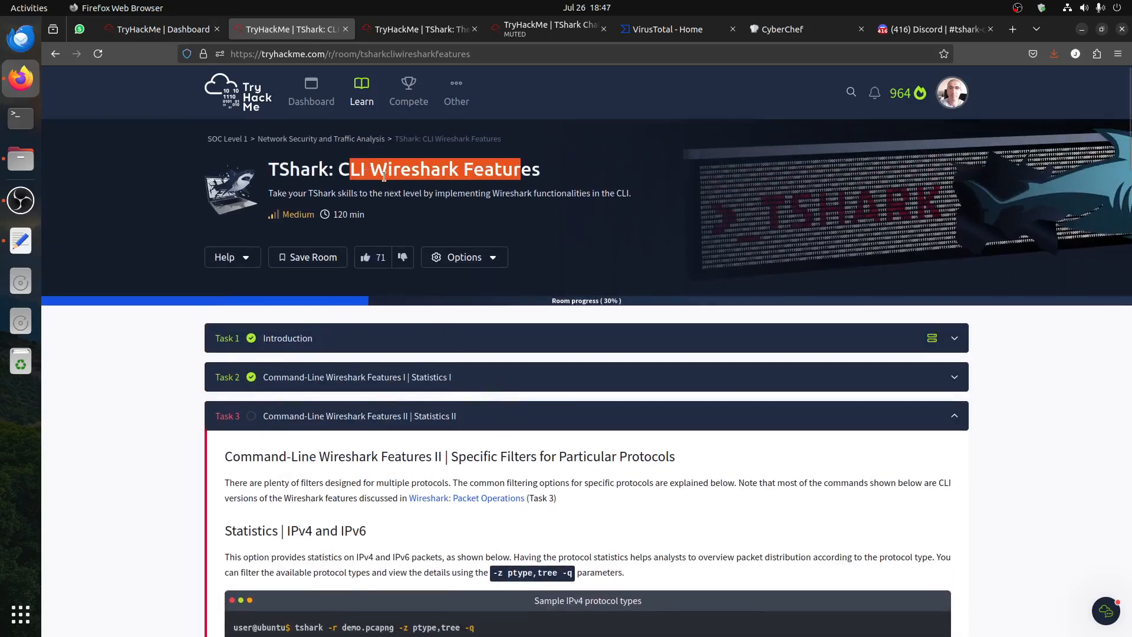
scroll(down, 3)
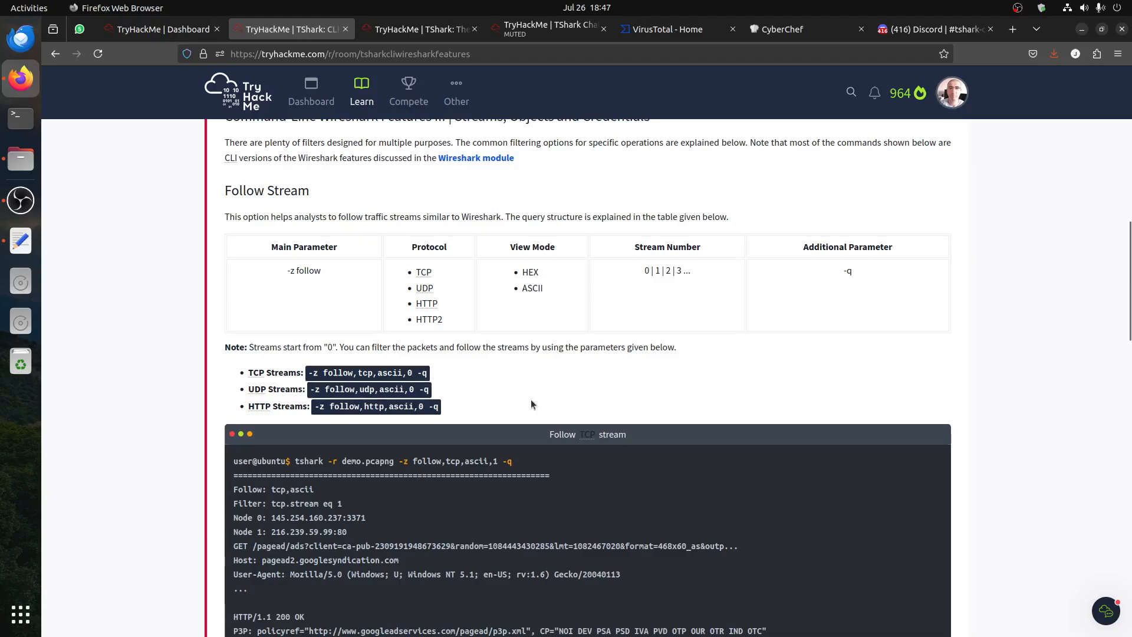
scroll(down, 3)
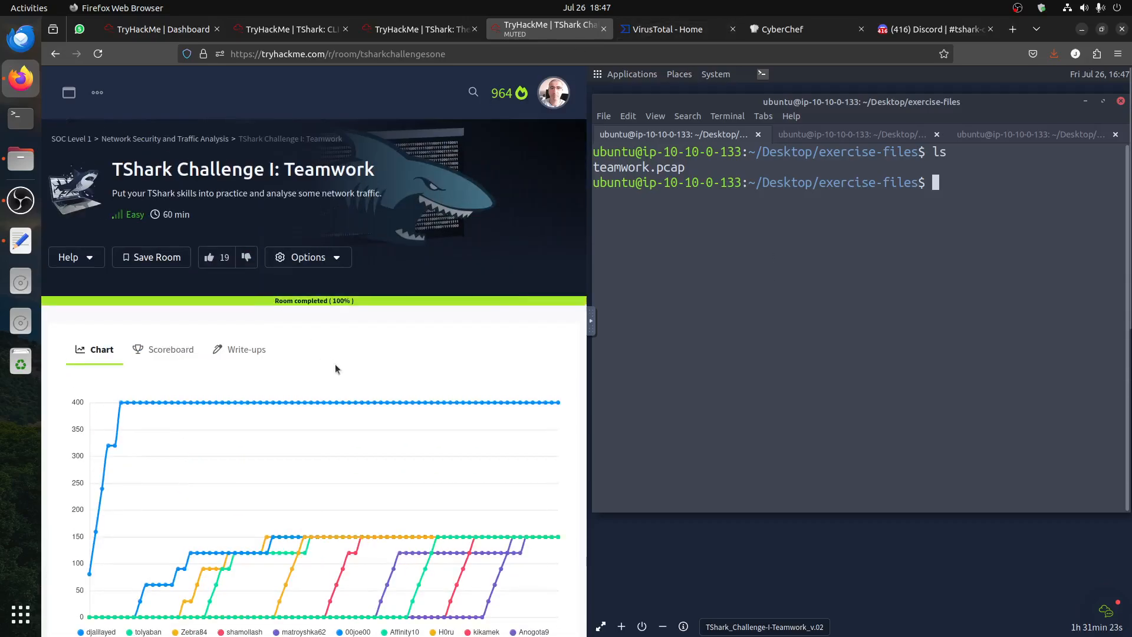
mouse_move(851, 325)
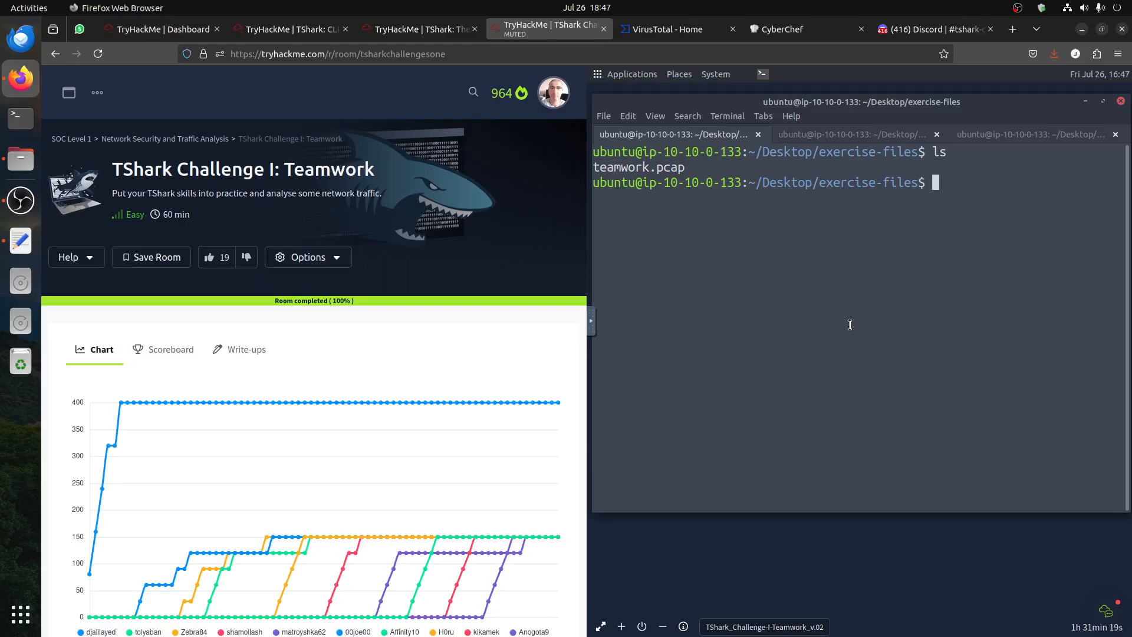
Extract every dns.qry.name field from teamwork.pcap with tshark, cancelling a live capture started by mistake
text(tshark)
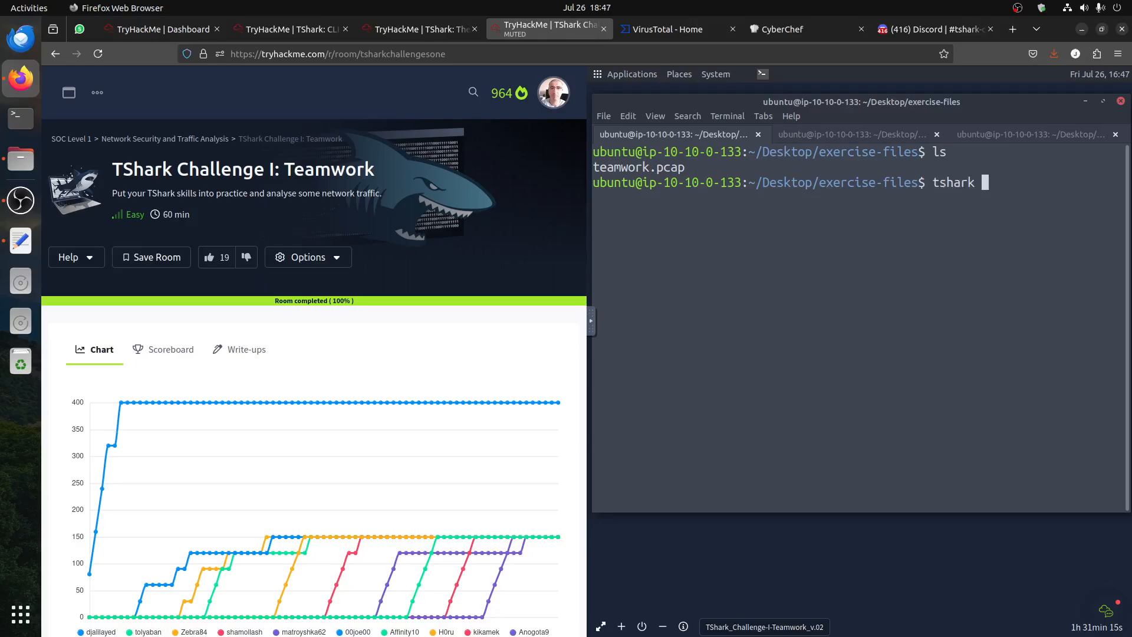
text(-Y)
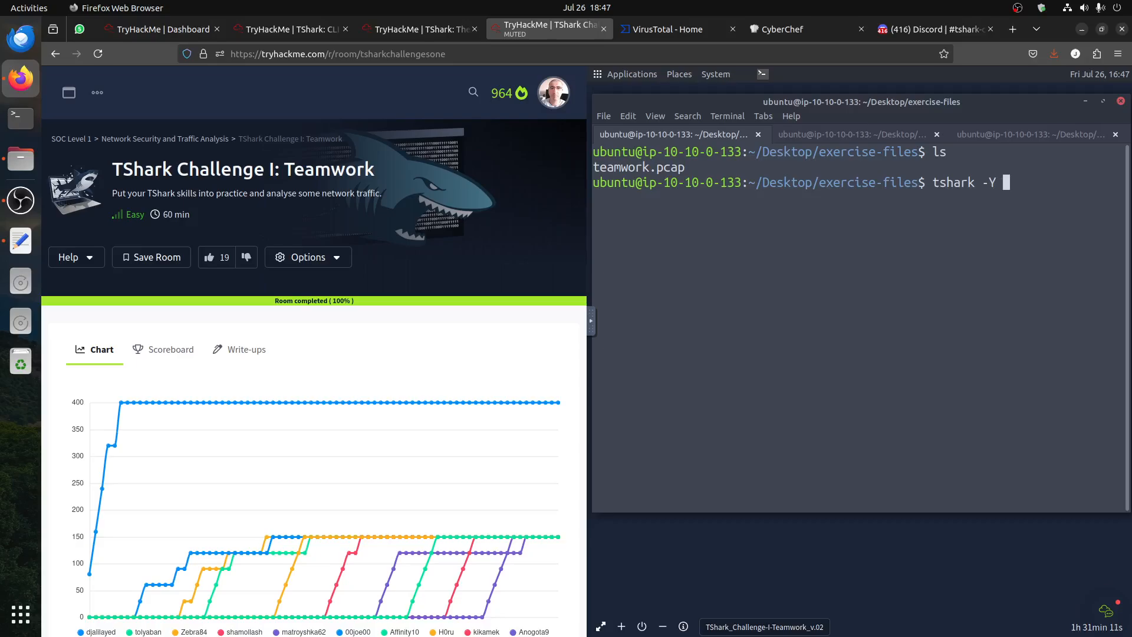
text("dns)
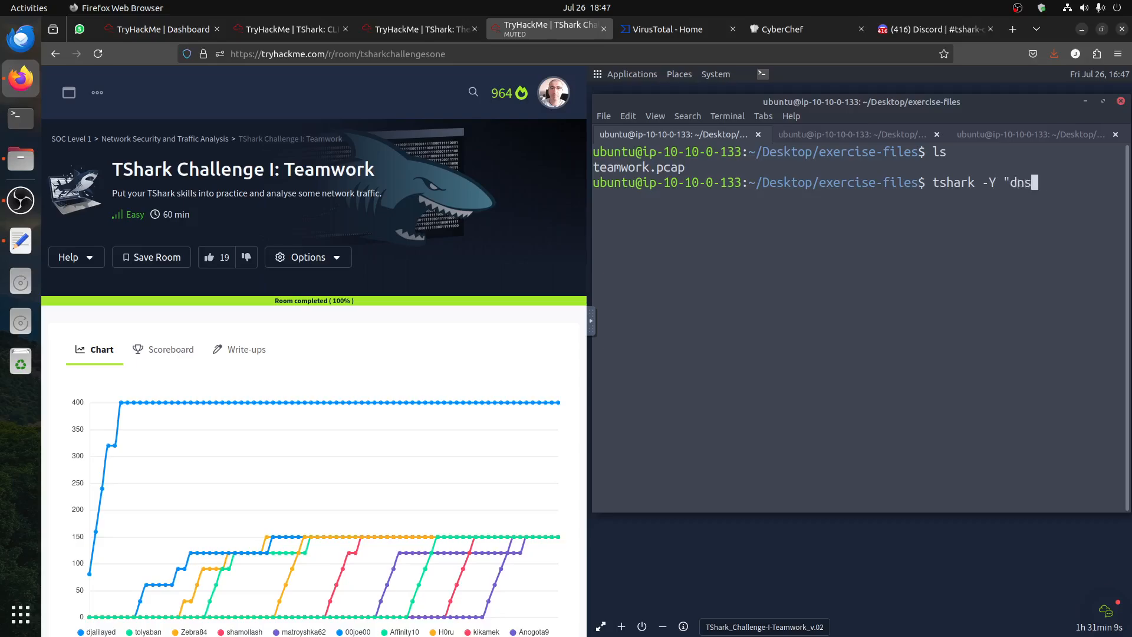
text(.qry.name)
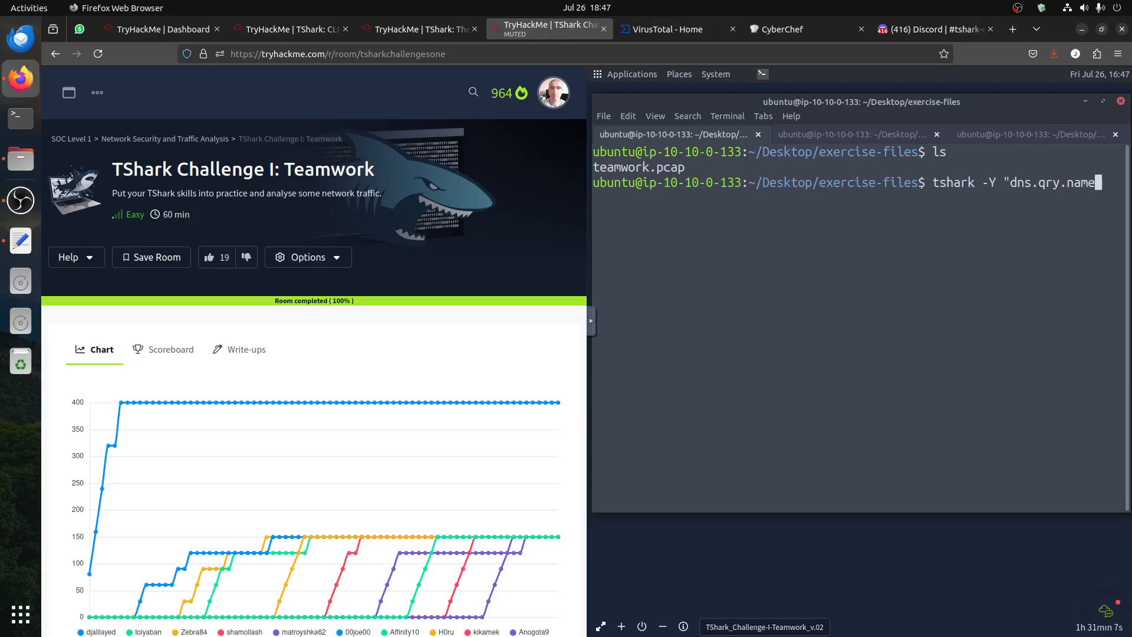
text(" -T fil)
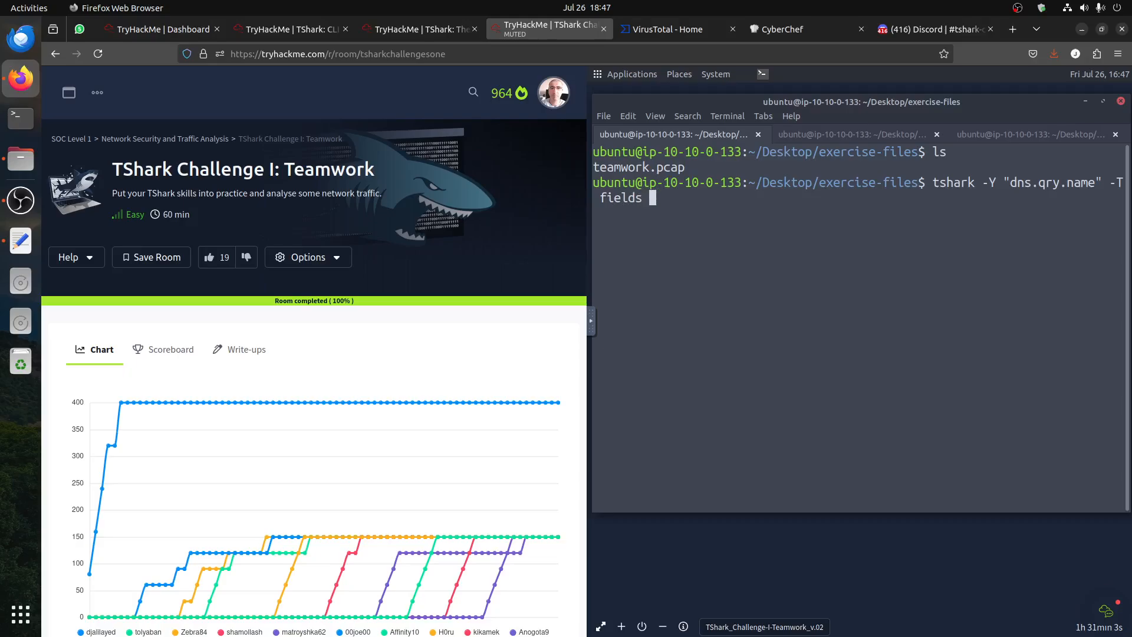
text(-e dns.qry)
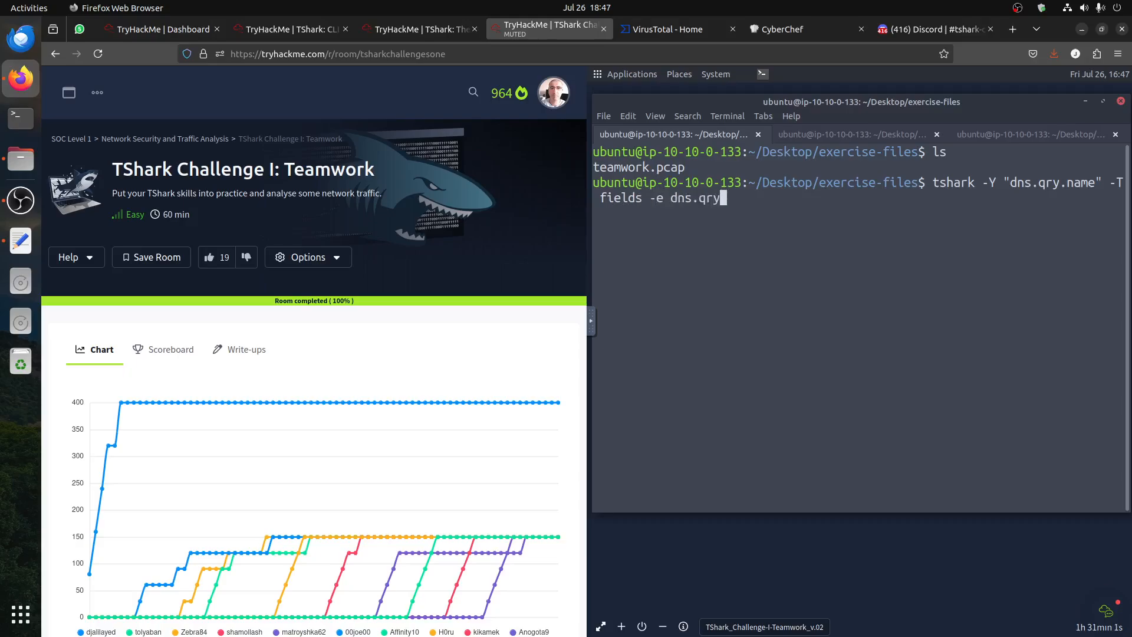
text(.name)
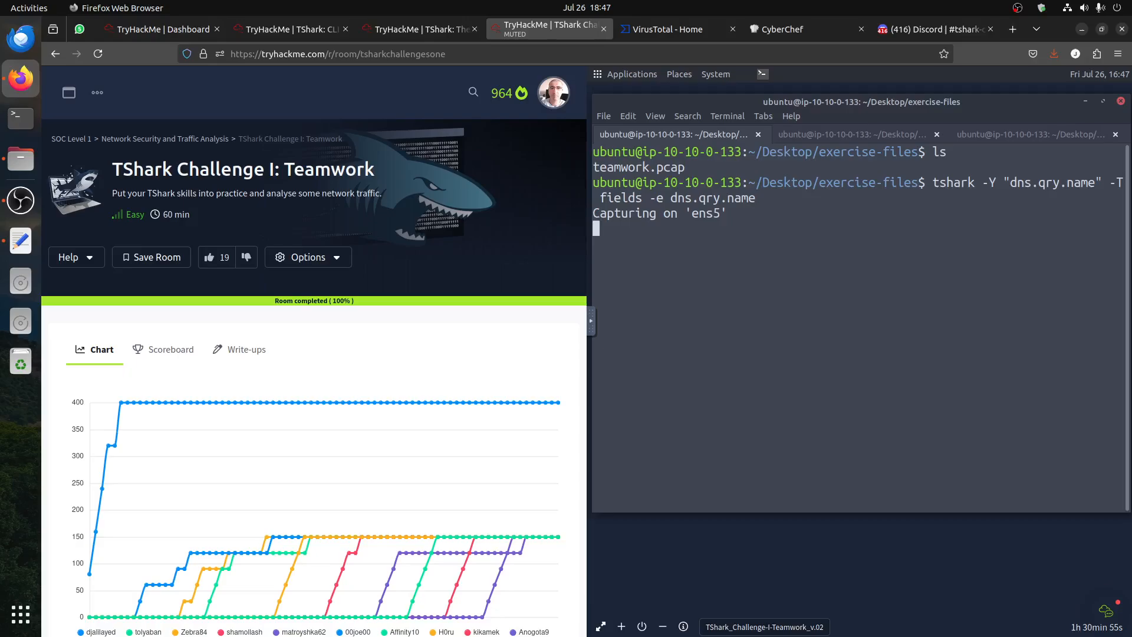
key(ctrl+c)
text(tshark -r  -Y "dns.qry.name" -T fields -e dns.qry.name)
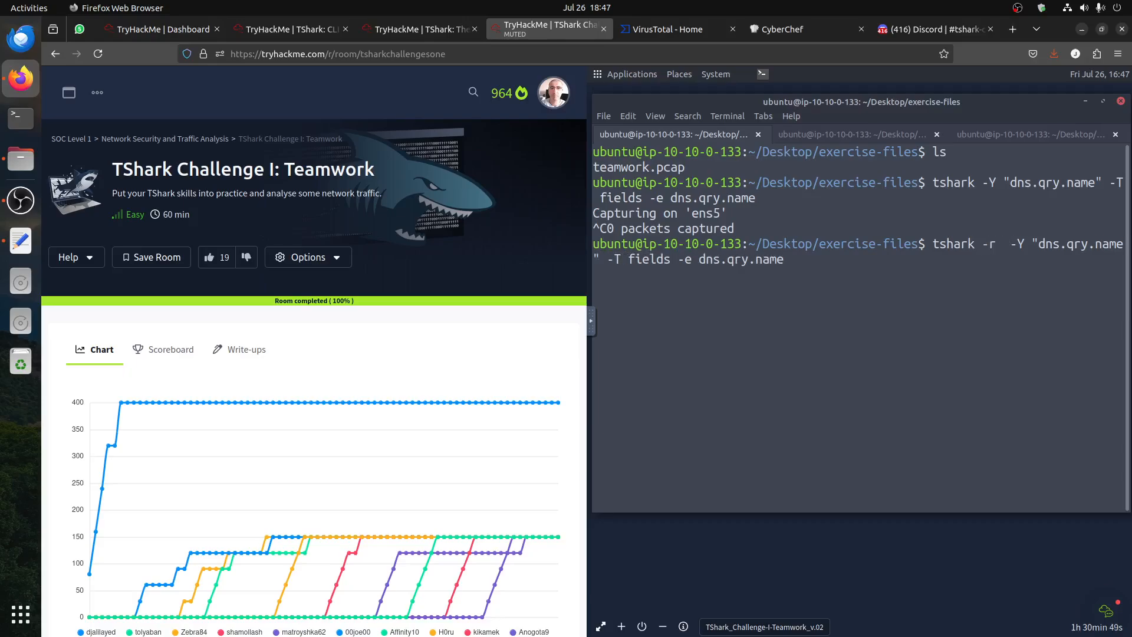
key(Return)
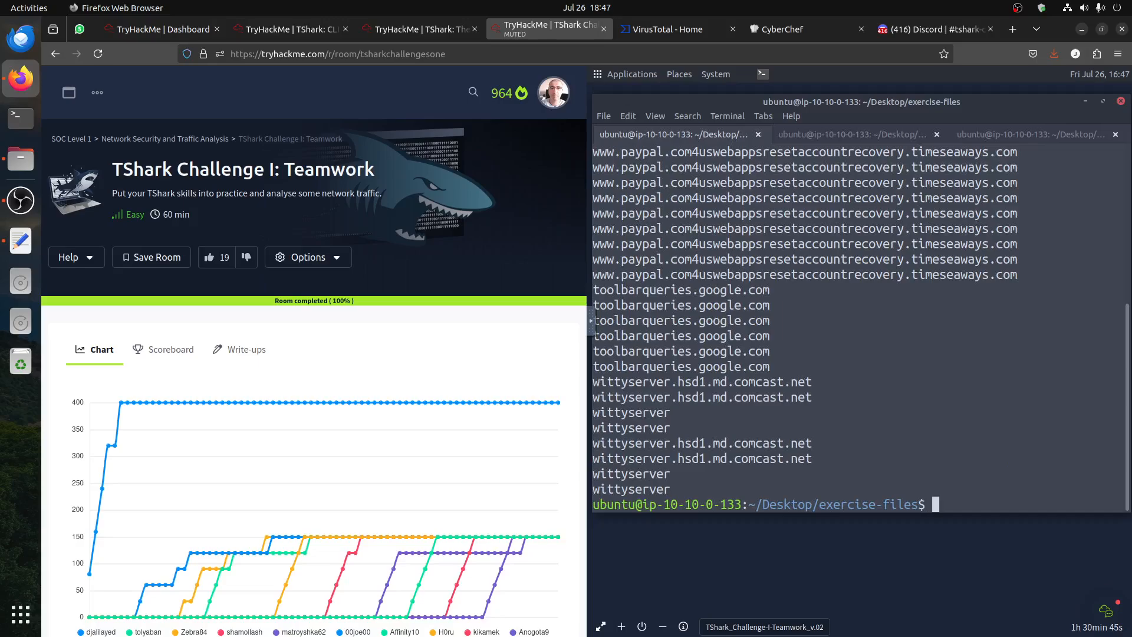
Re-run the DNS query name extraction on teamwork.pcap piped through sort
text(tshark -r teamwork.pcap -Y "dns.qry.name" -T fields -e dns.qry.name)
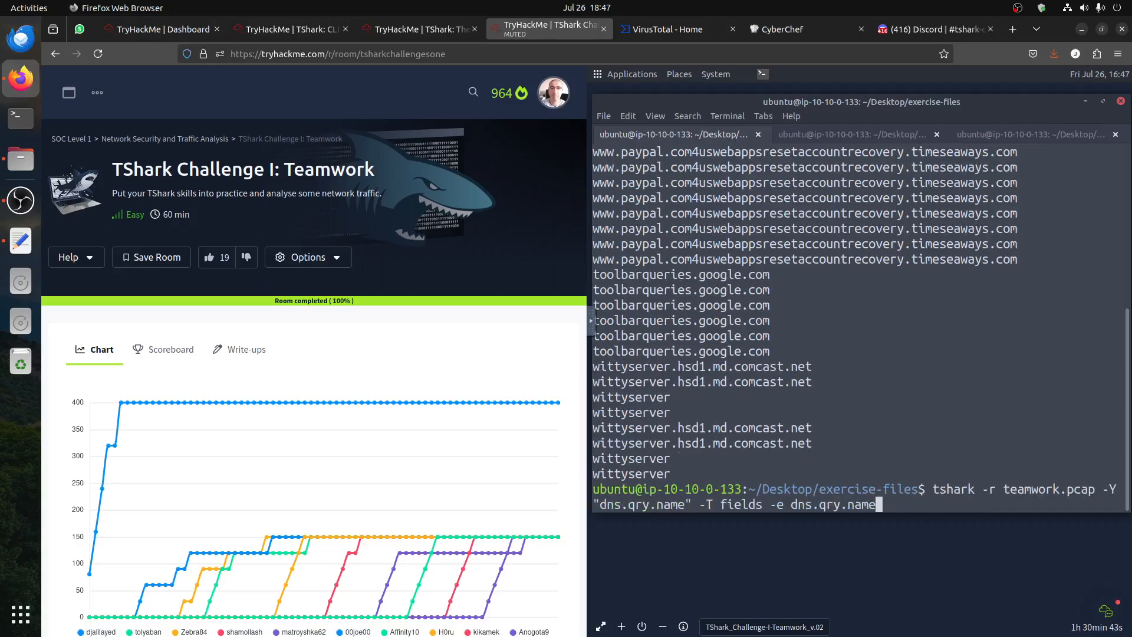
text(|)
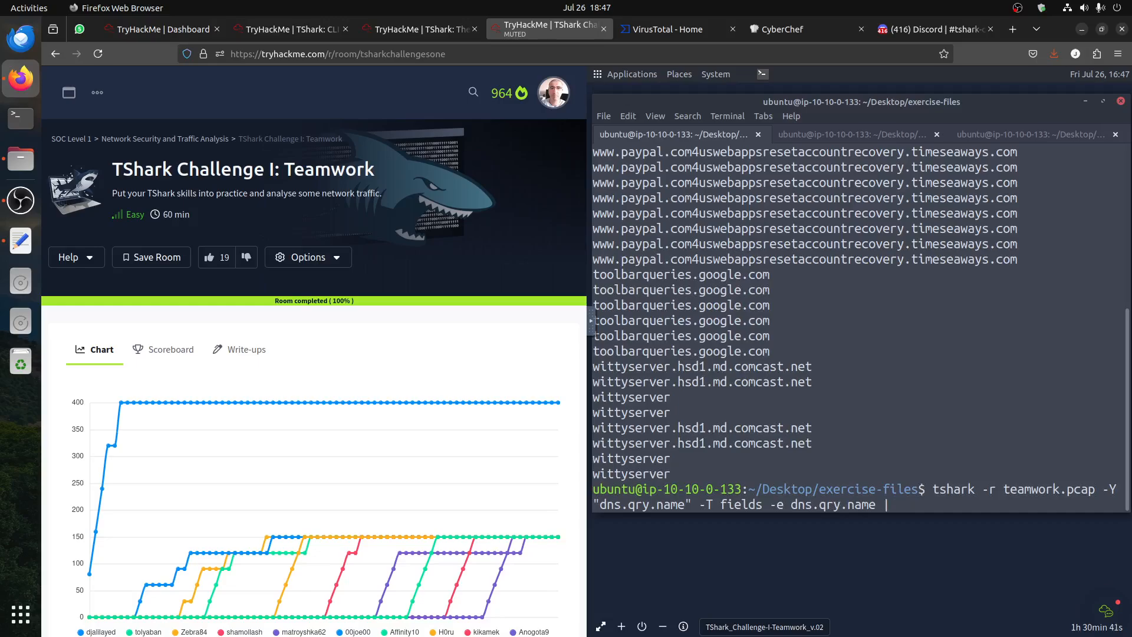
text(sort |)
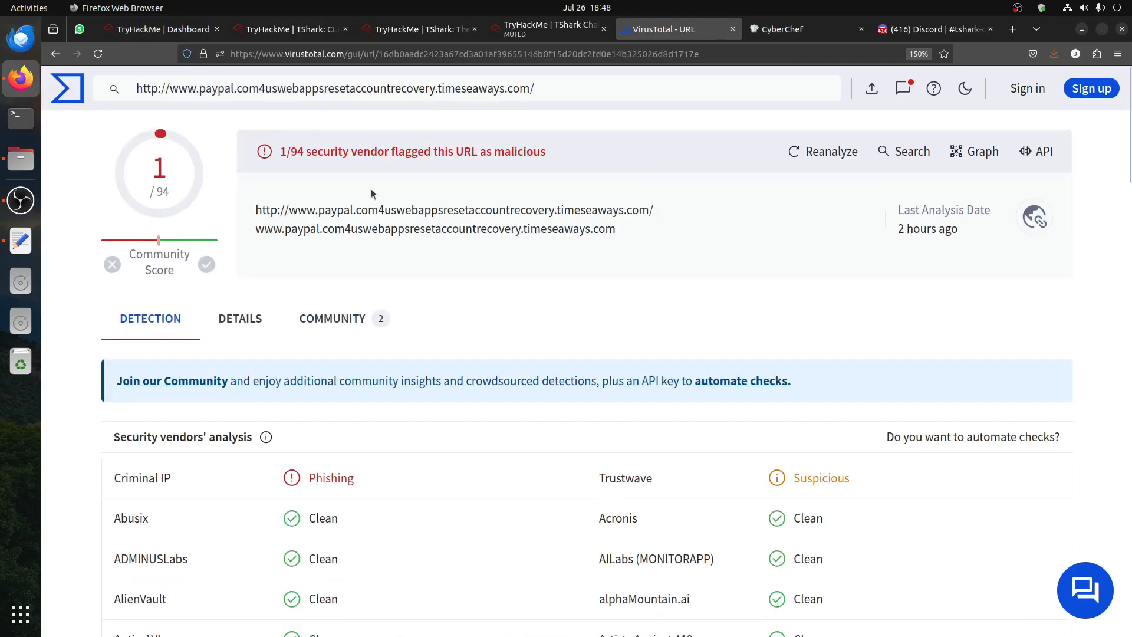
click(239, 318)
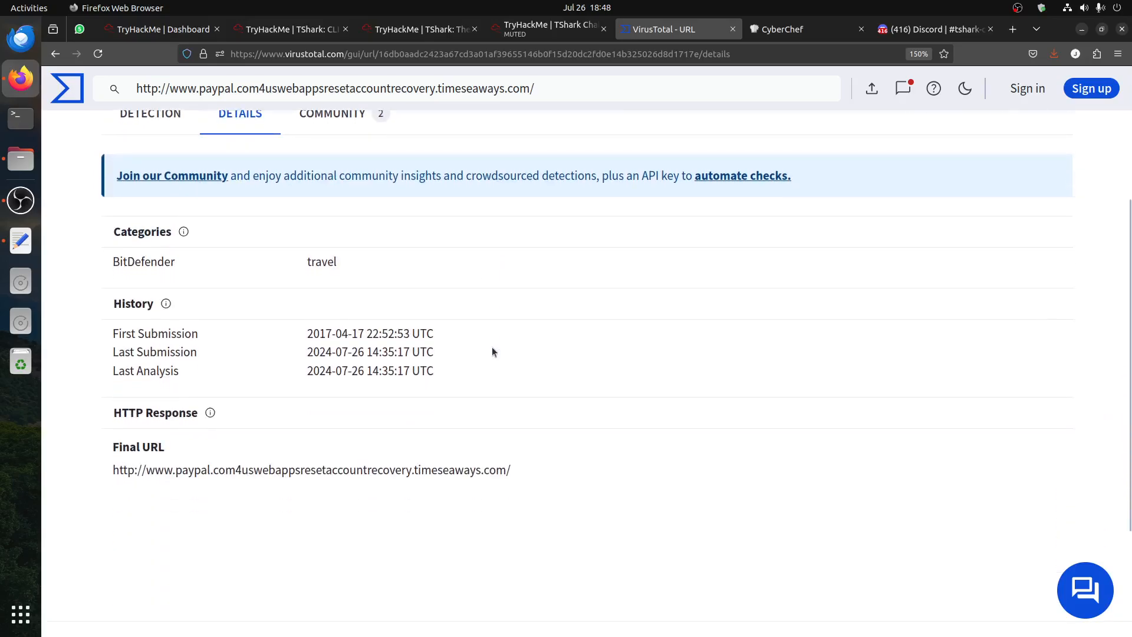
drag(307, 333, 433, 332)
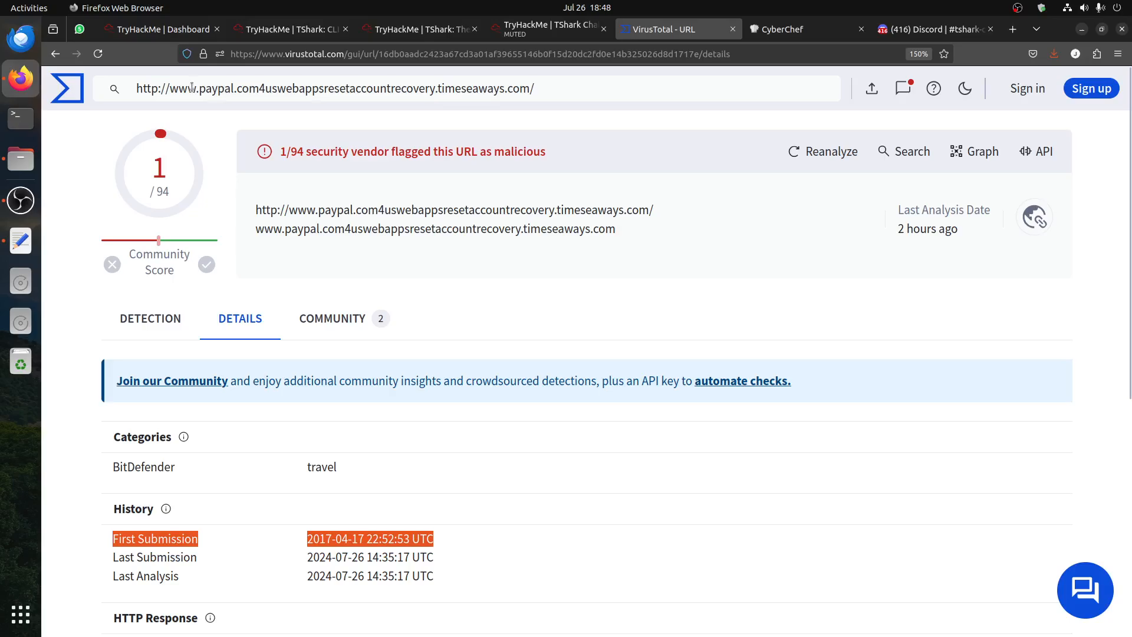
Copy the suspicious paypal-lookalike URL from the search bar and return to its submission history
double_click(159, 88)
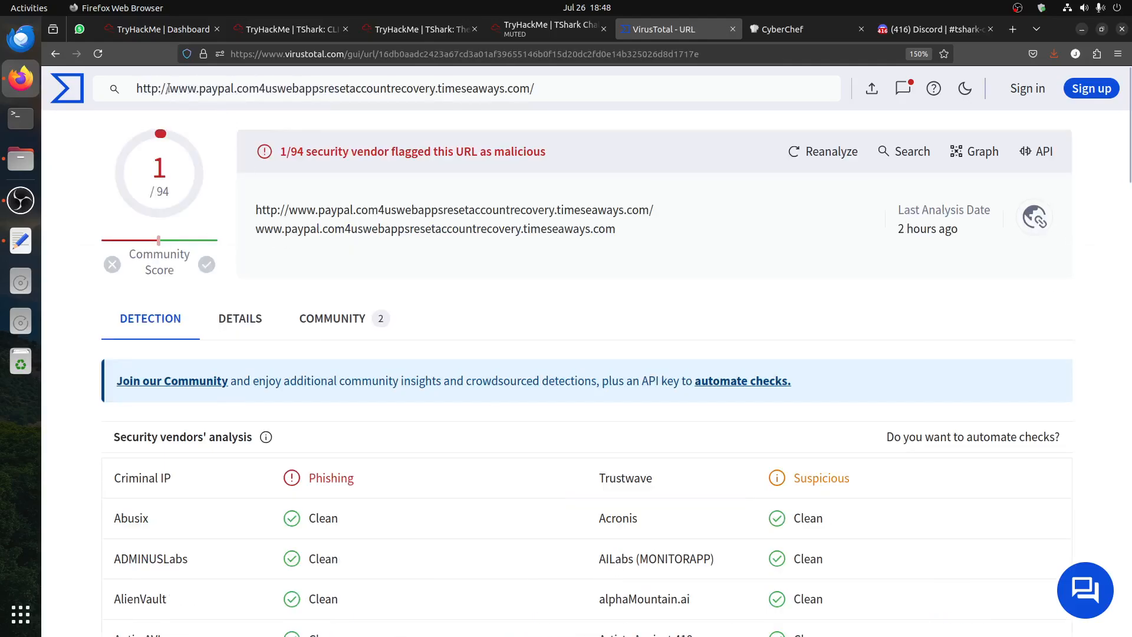
right_click(334, 89)
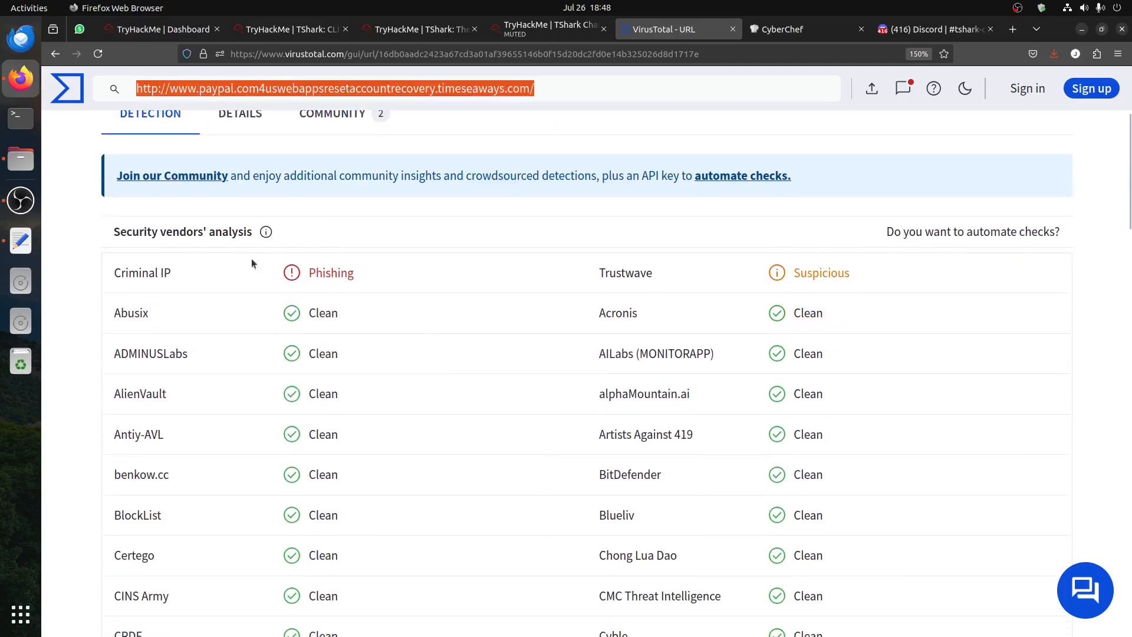
click(240, 114)
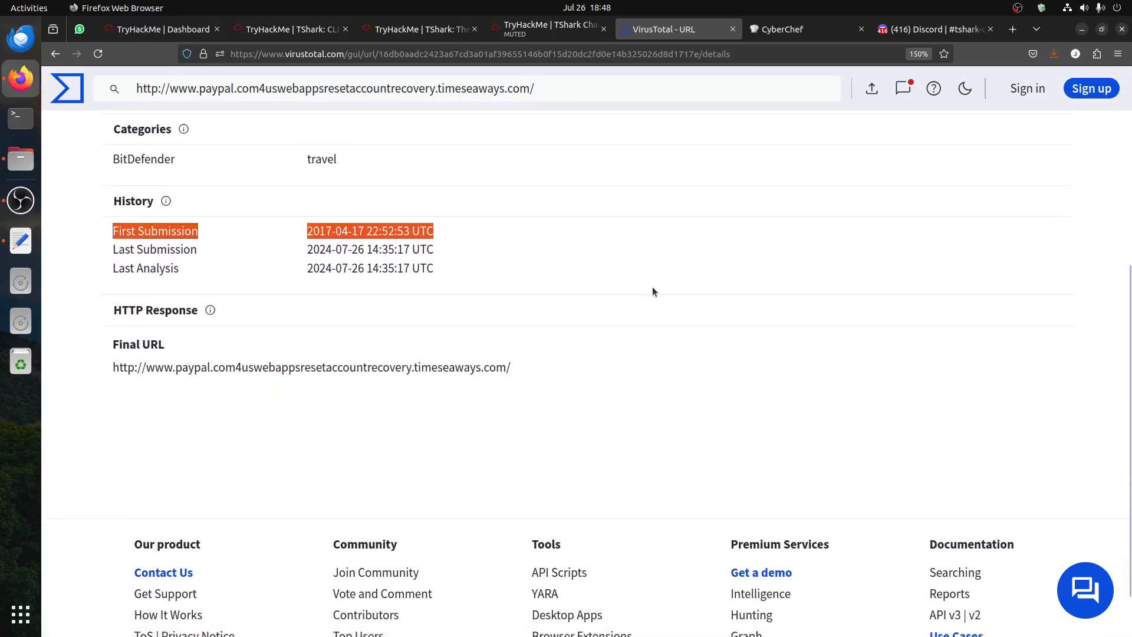
click(781, 29)
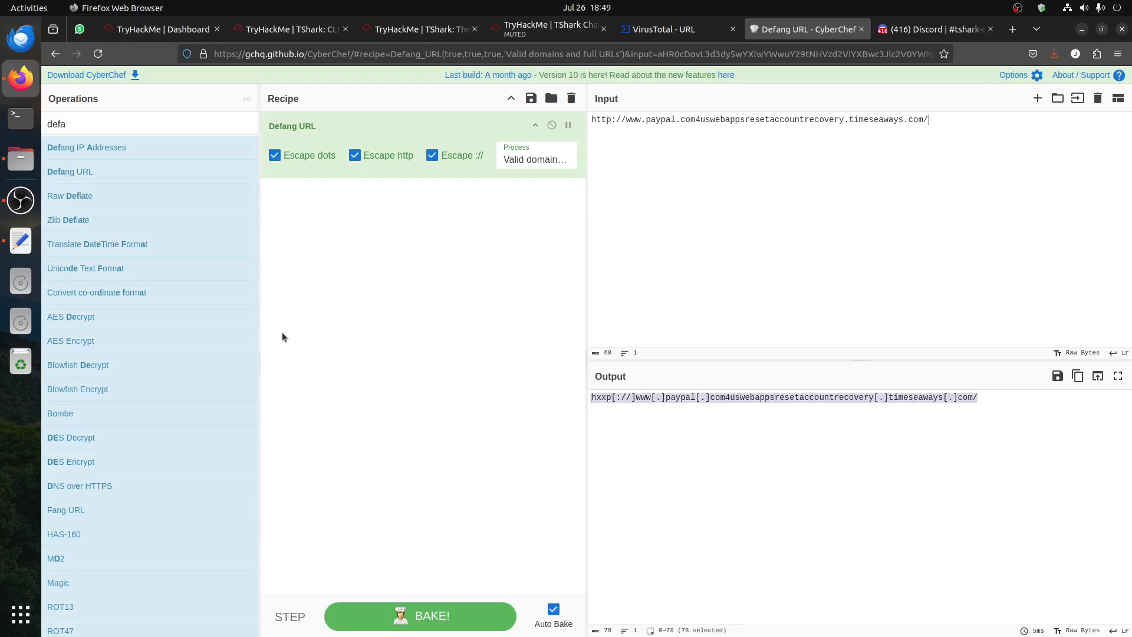
mouse_move(650, 422)
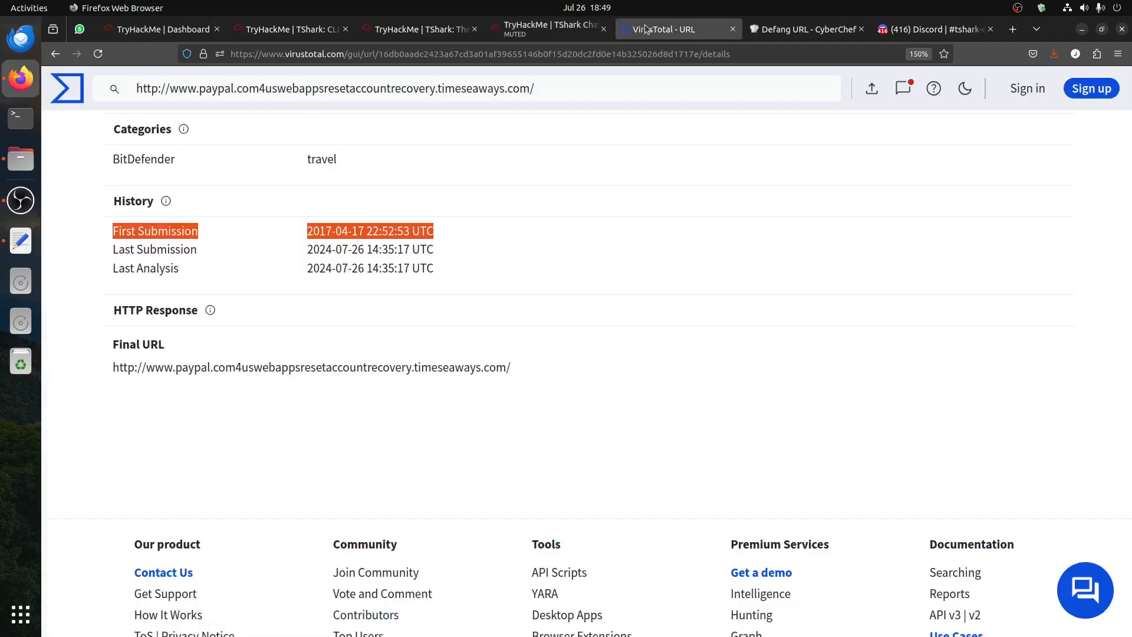
mouse_move(581, 301)
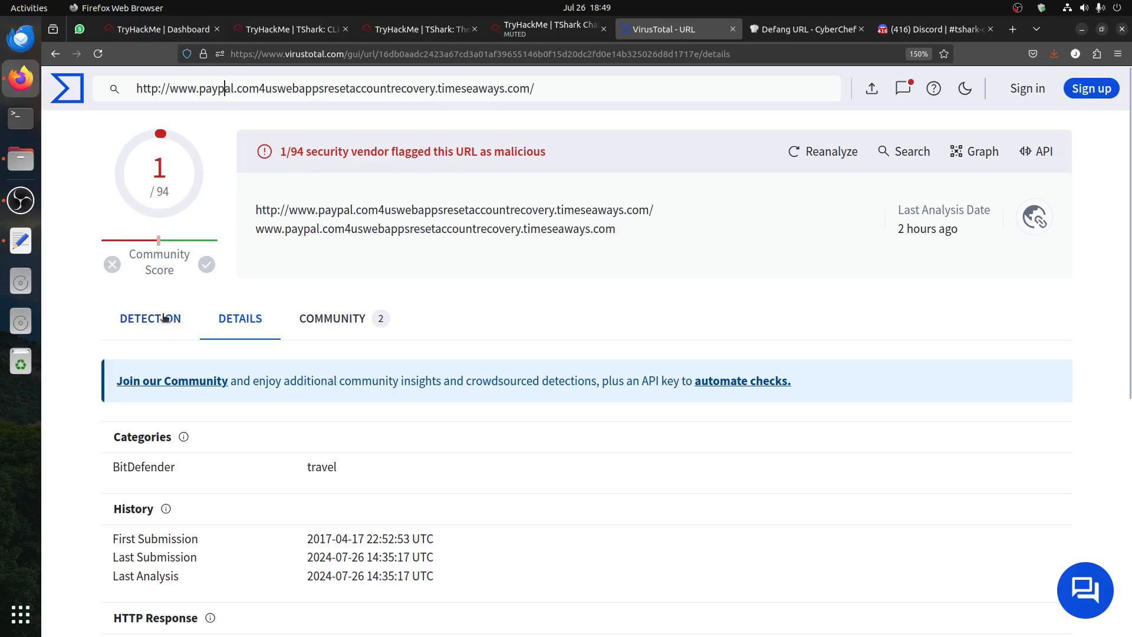
View the vendors' detection results flagging the timeseaways.com URL as phishing, then return to the challenge room
click(150, 319)
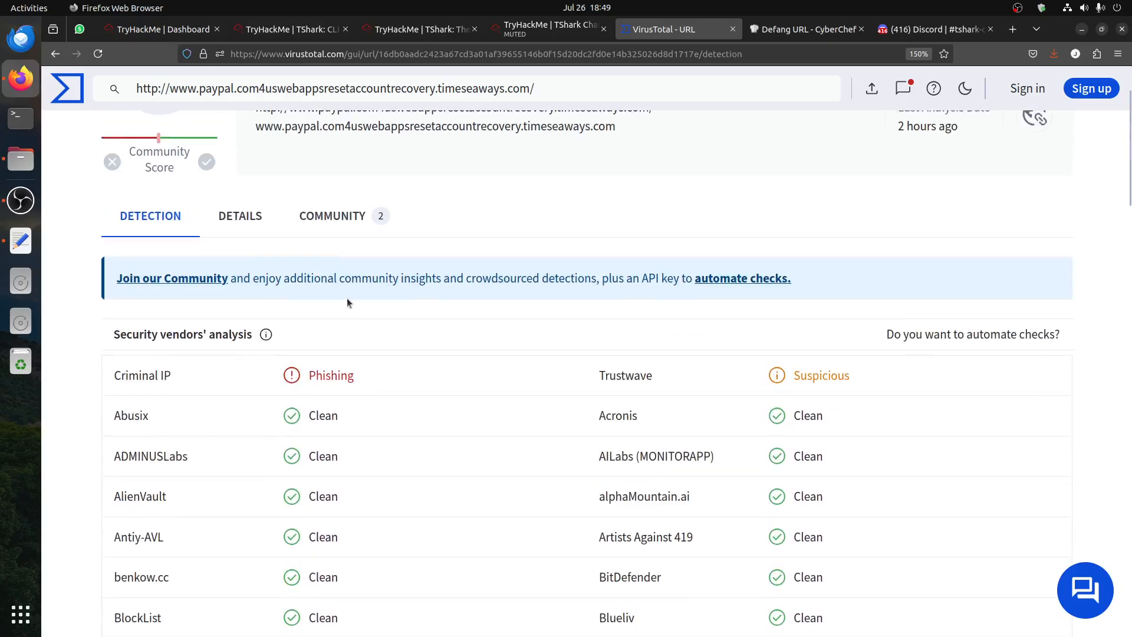
double_click(330, 375)
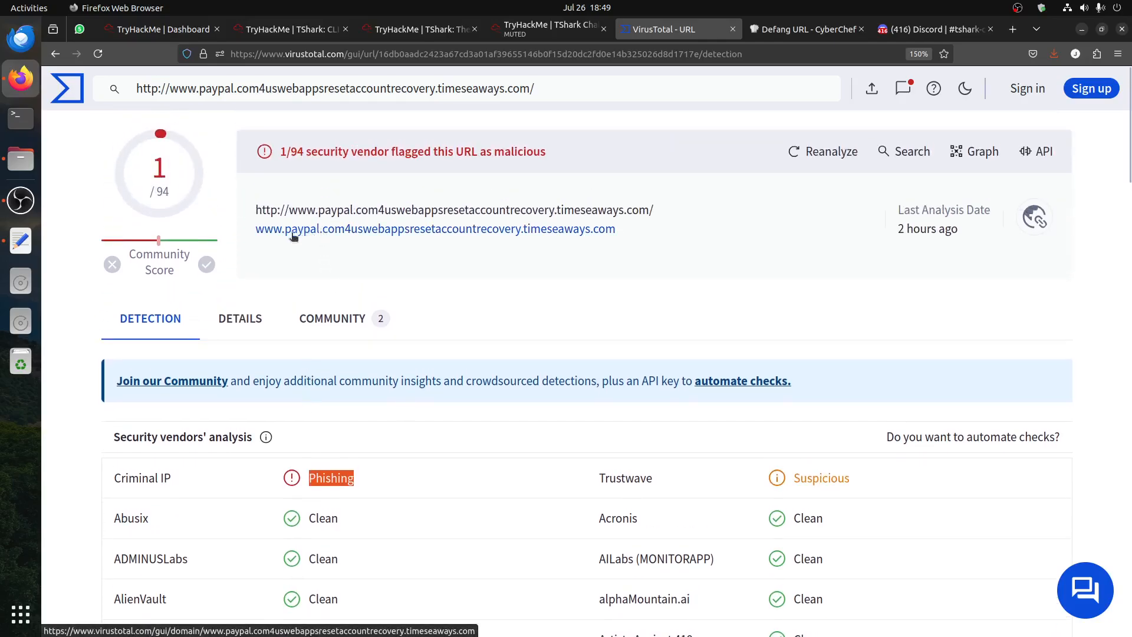
mouse_move(342, 193)
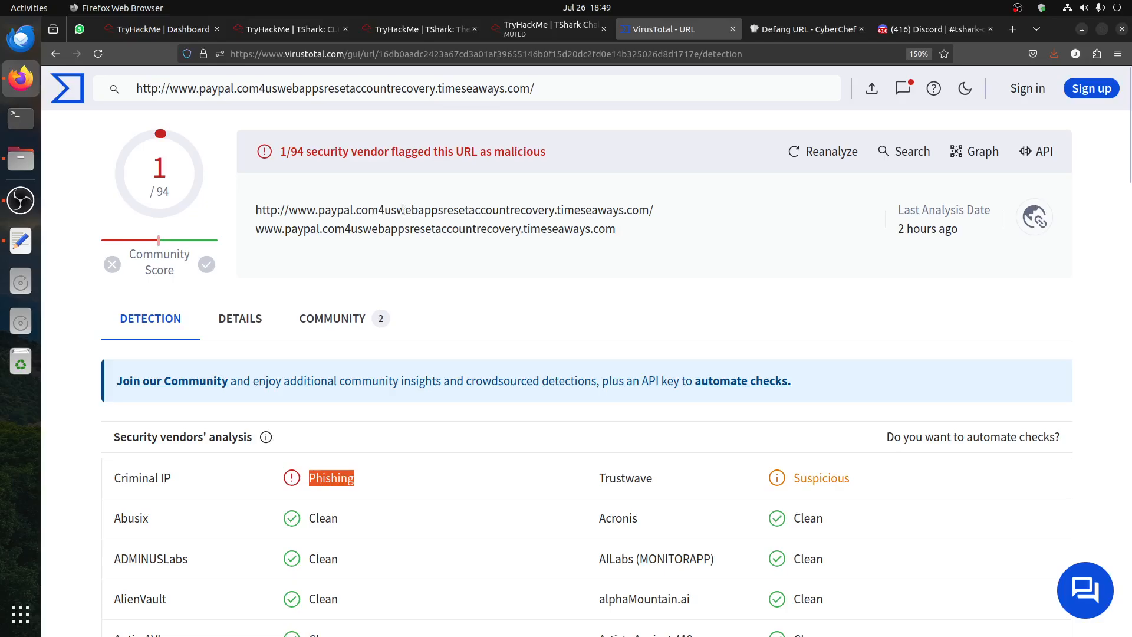
mouse_move(639, 206)
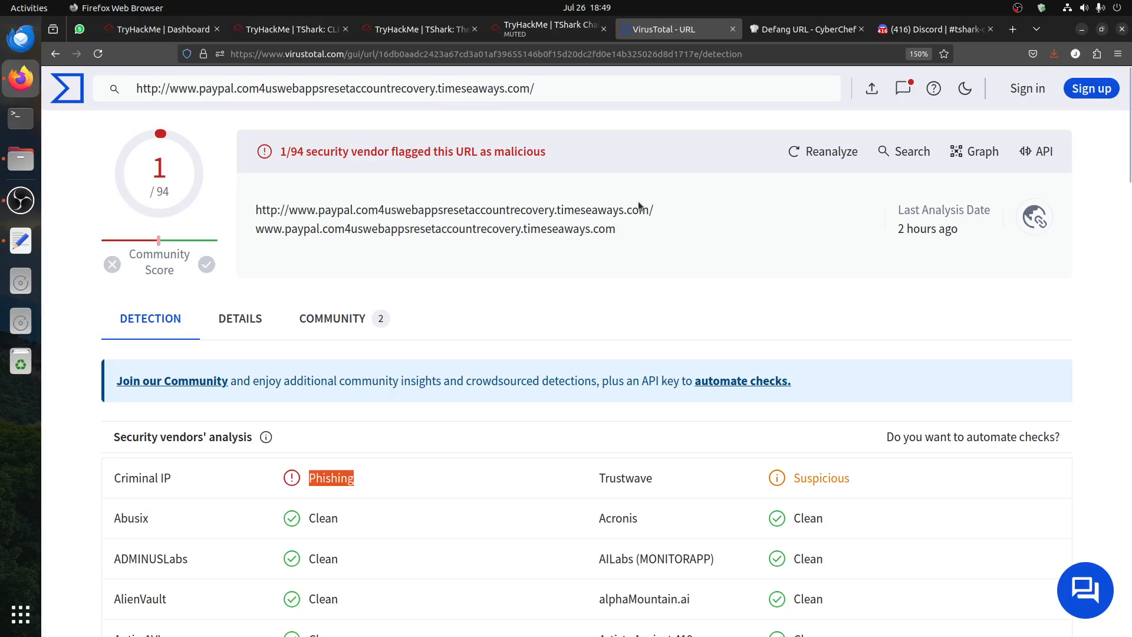
mouse_move(639, 202)
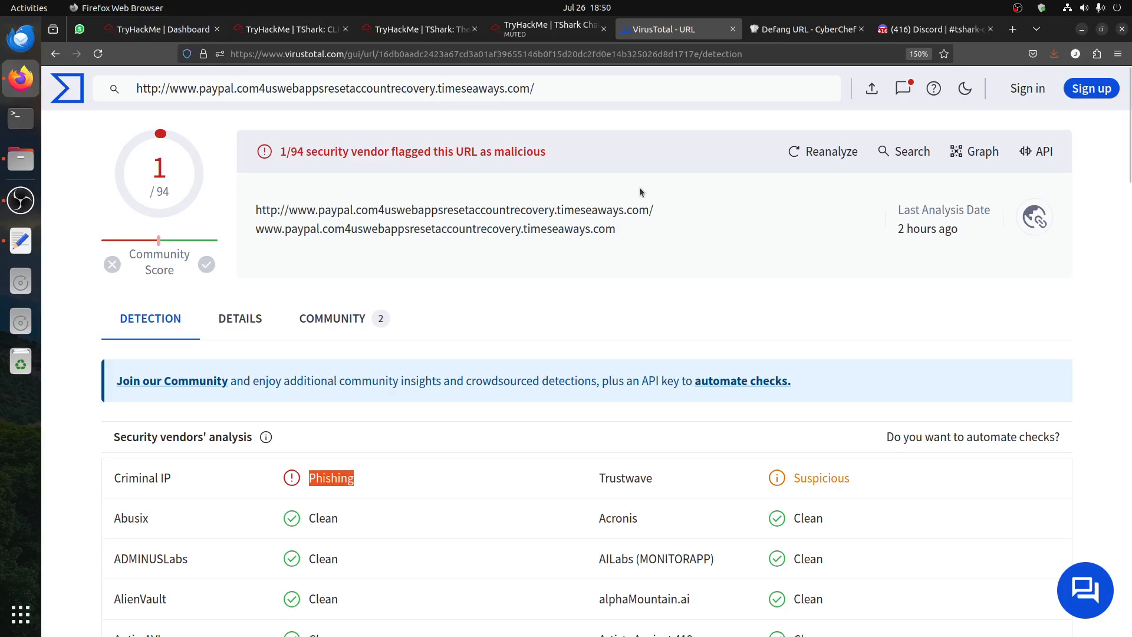
click(545, 29)
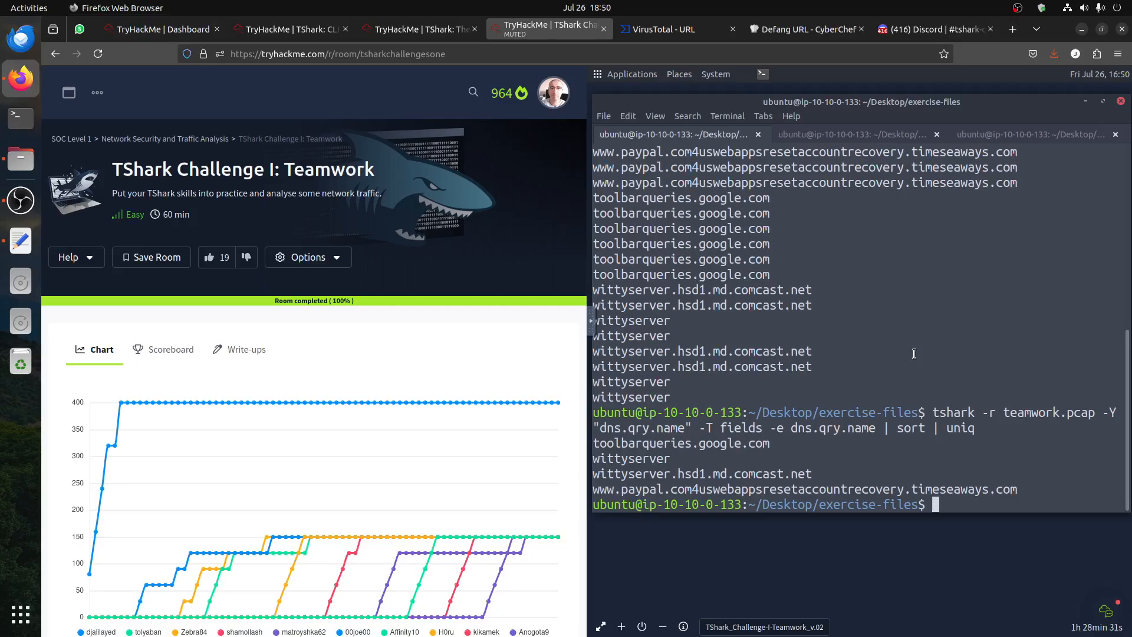
Start a tshark filter on teamwork.pcap matching dns.qry.name to the copied PayPal-lookalike domain
text(tshark)
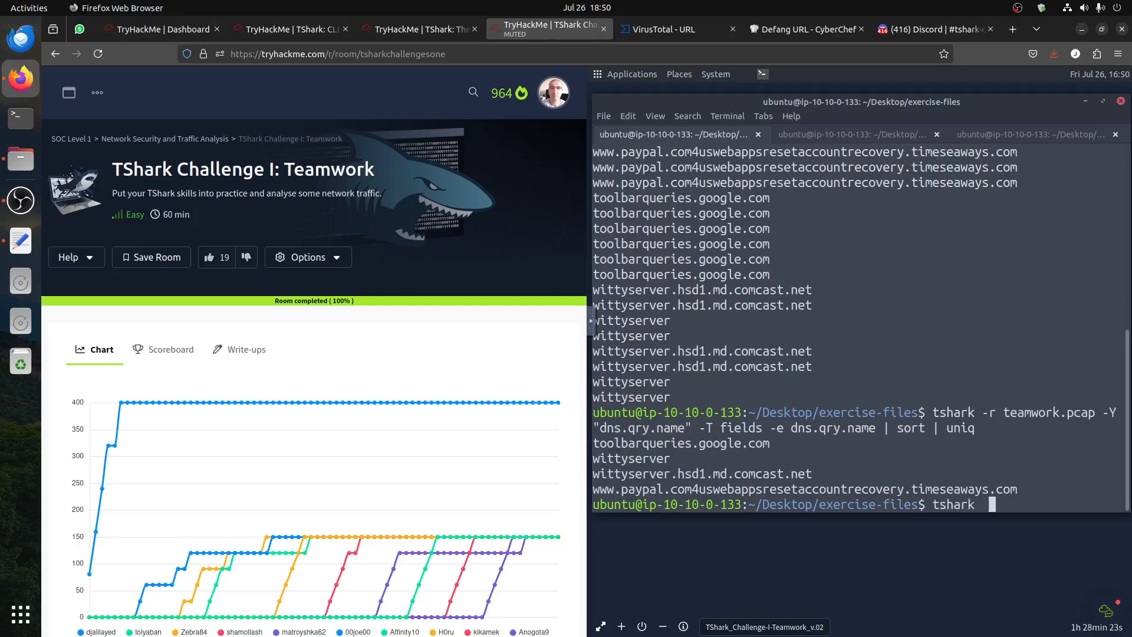
text(-r t)
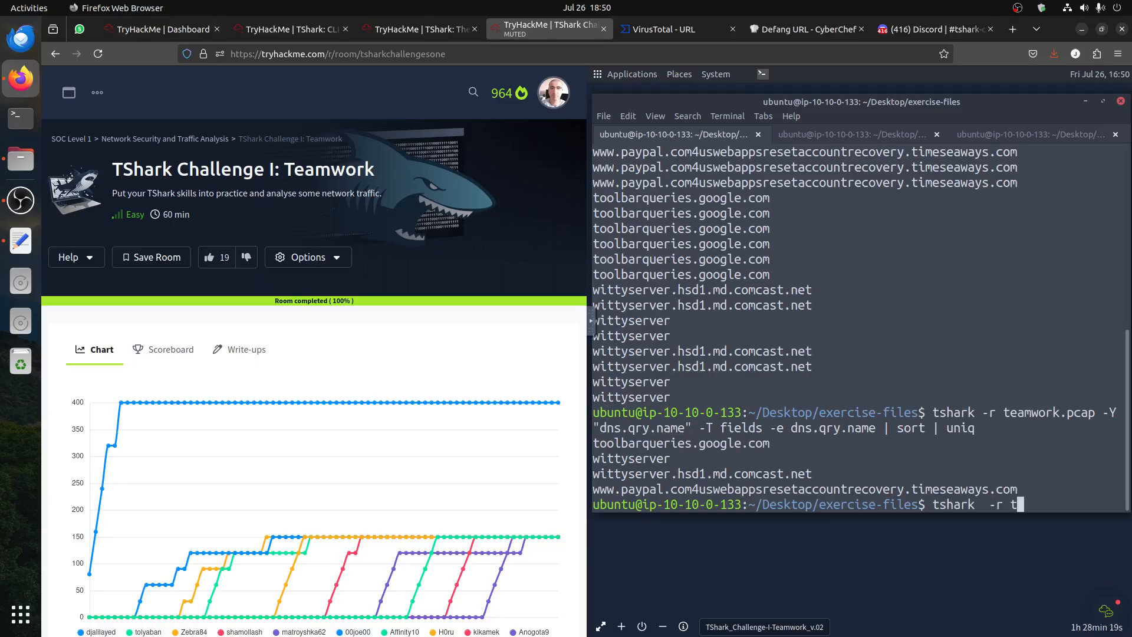
text(eamwork.pcap  -Y)
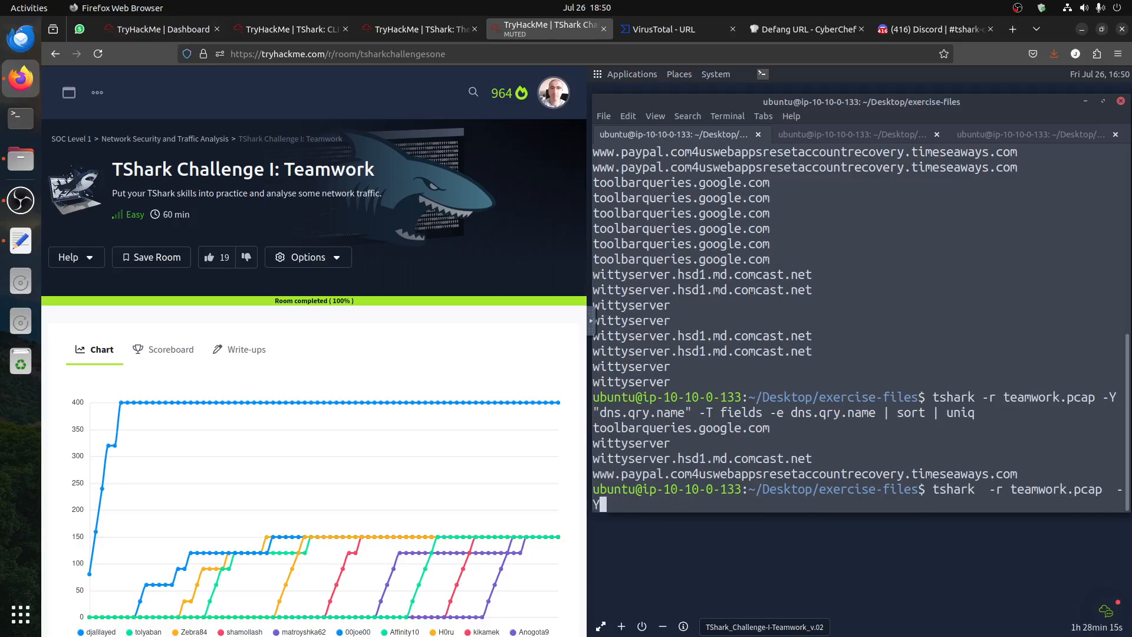
text("dns)
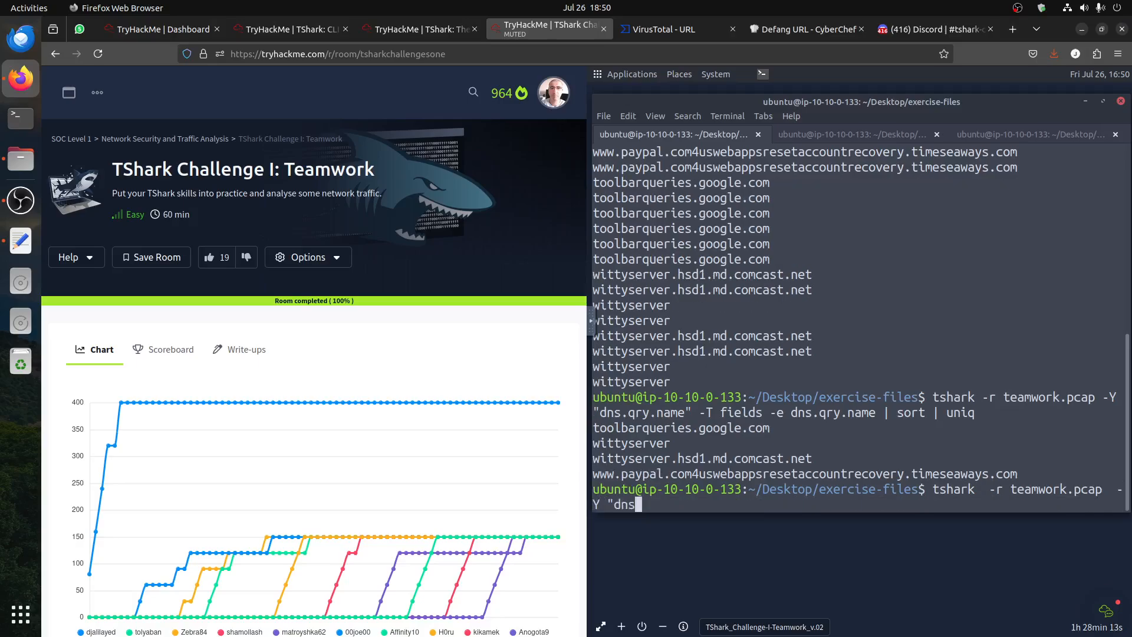
text(.qry.)
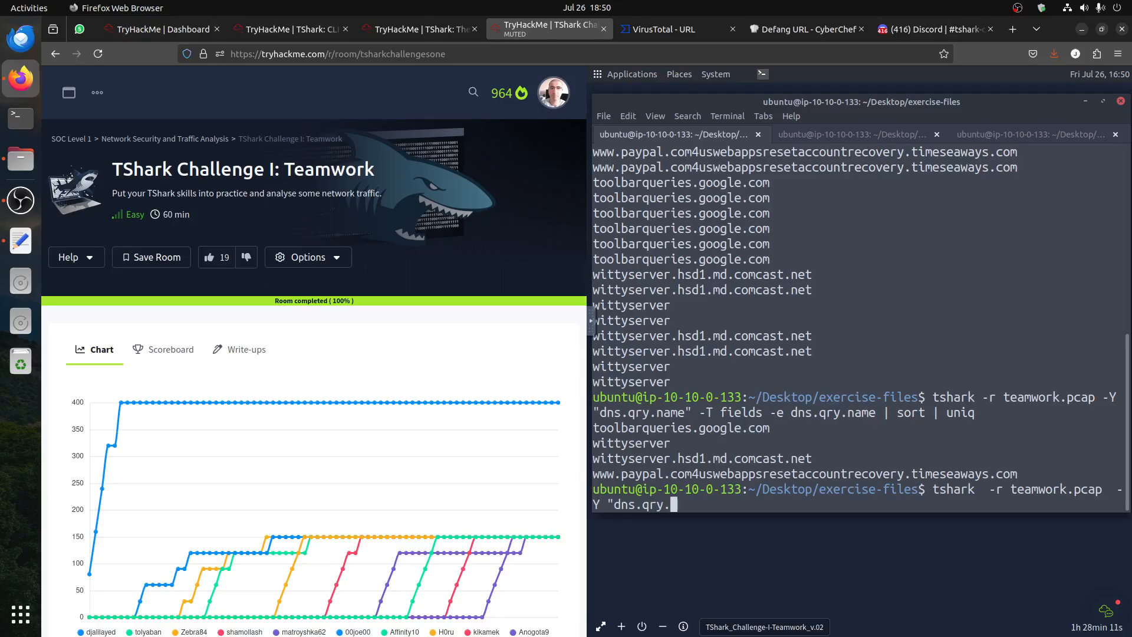
text(name ==)
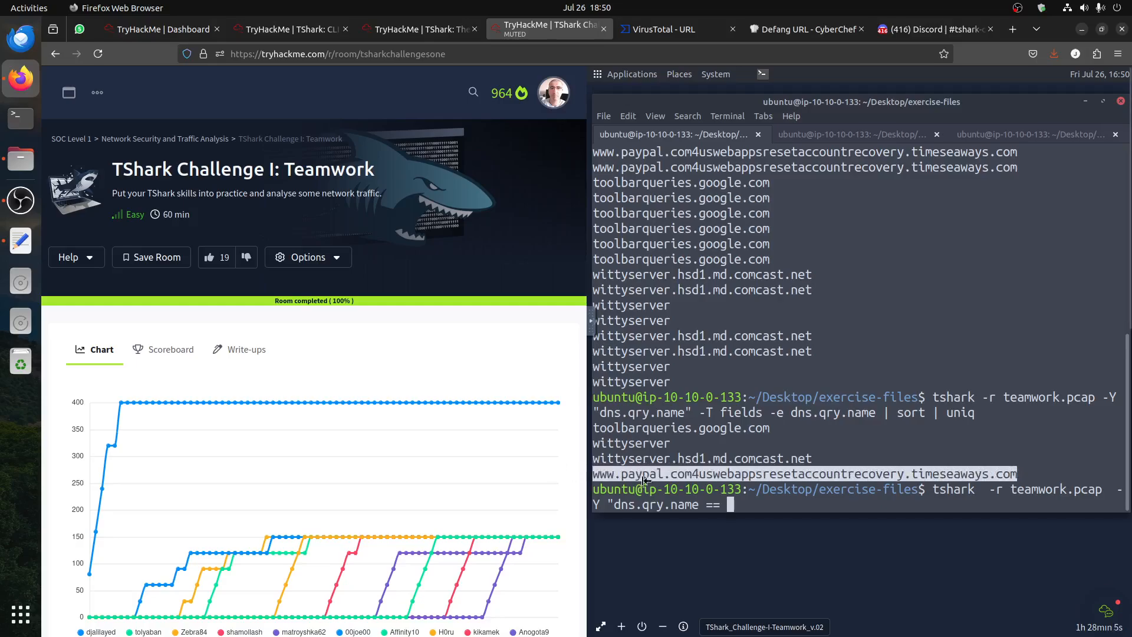
right_click(642, 478)
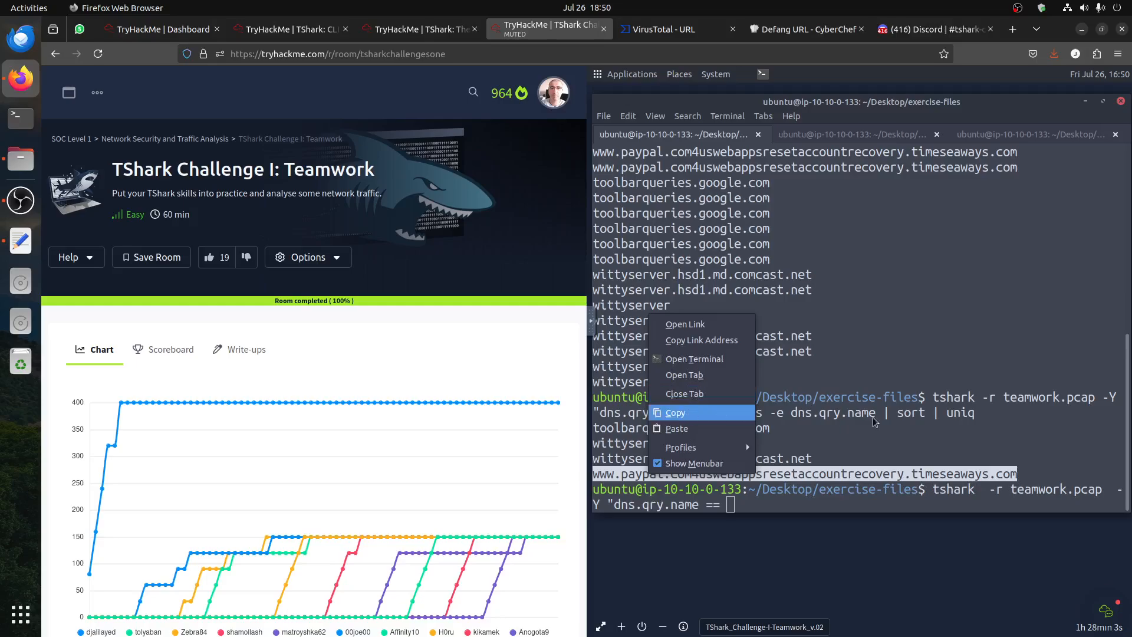
click(677, 428)
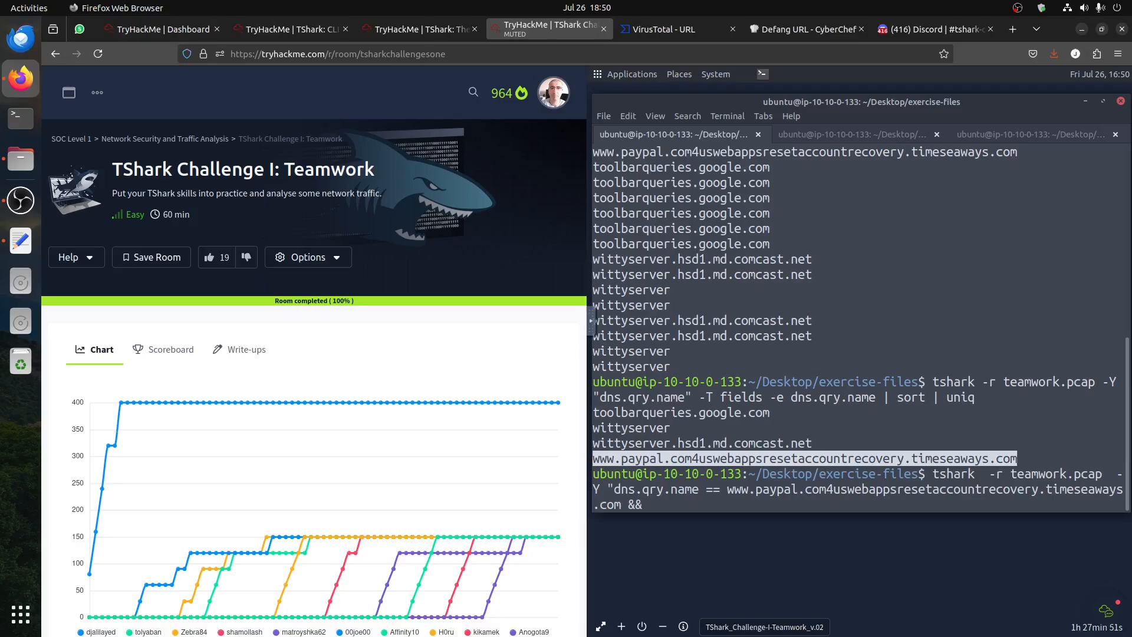
Restrict to dns.flags.response == 1 and output the dns.a field, giving 184.154.127.226
text(dns.flags.r)
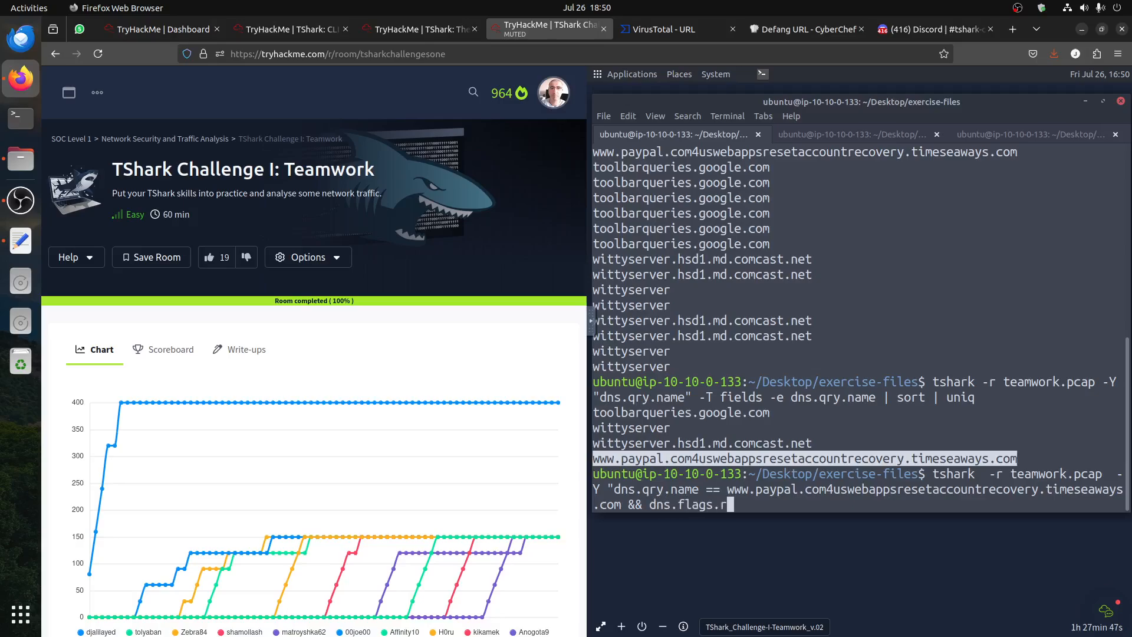
text(esponse ==)
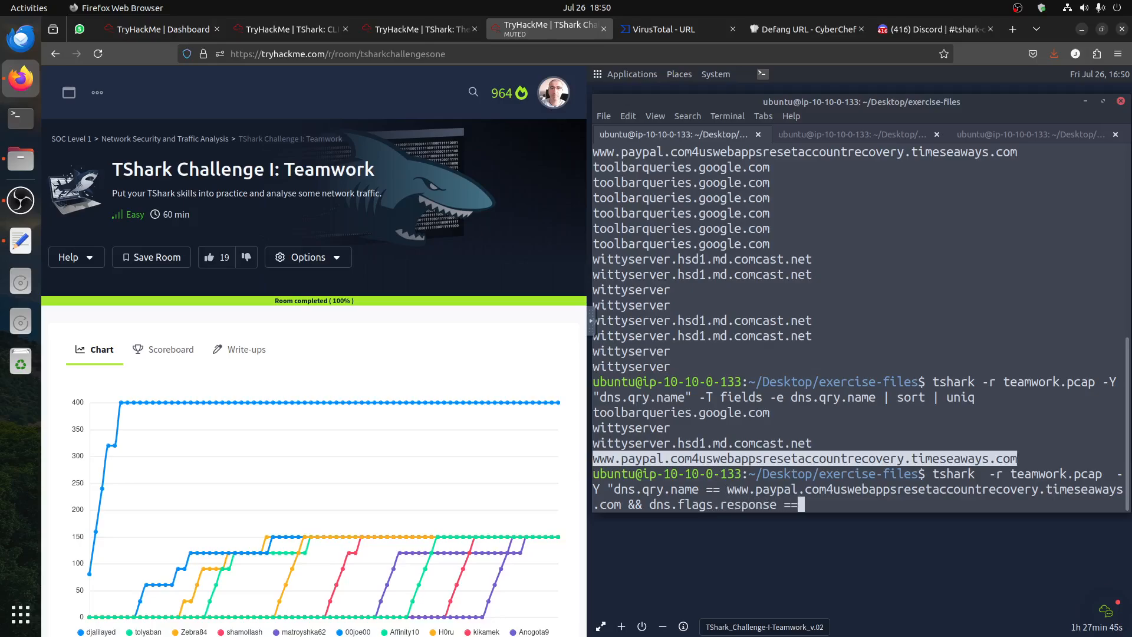
text(1)
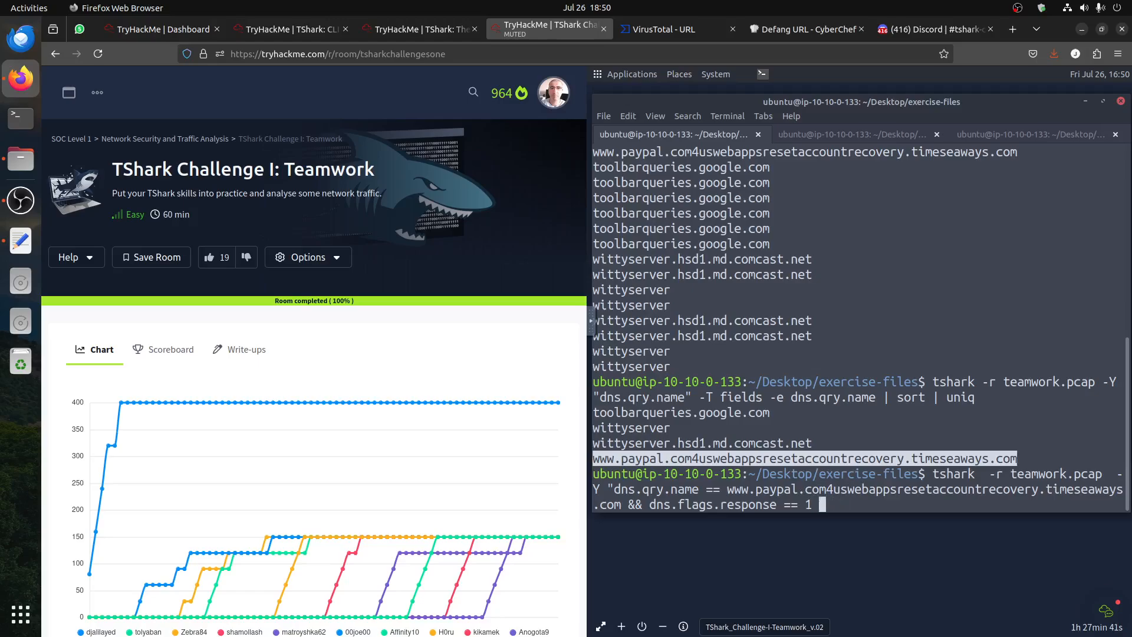
text(-T)
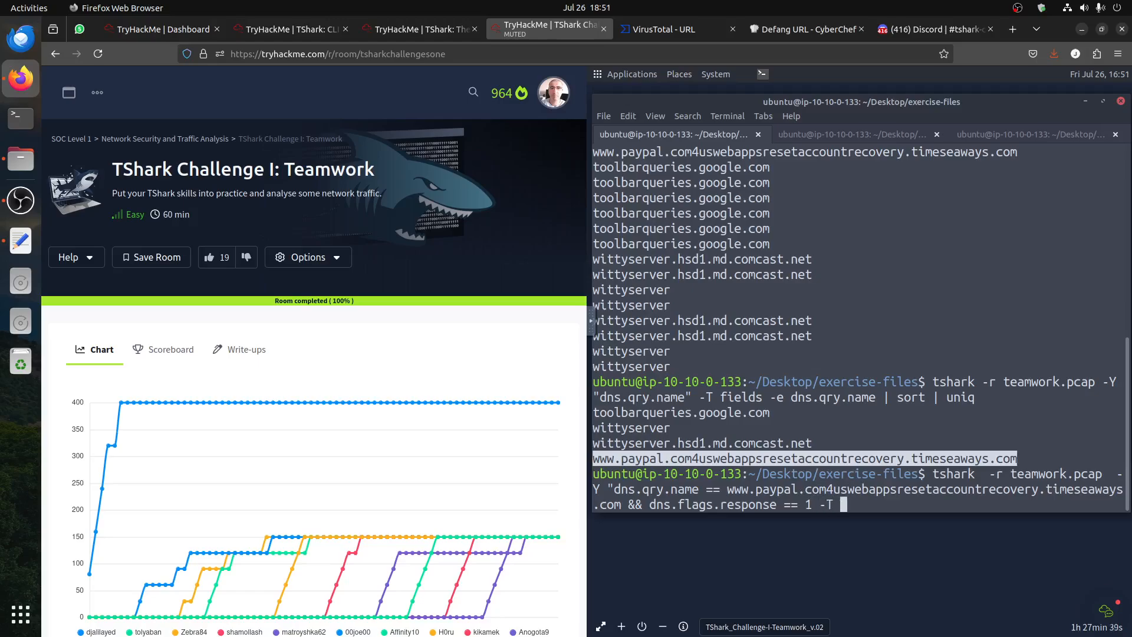
text(fields)
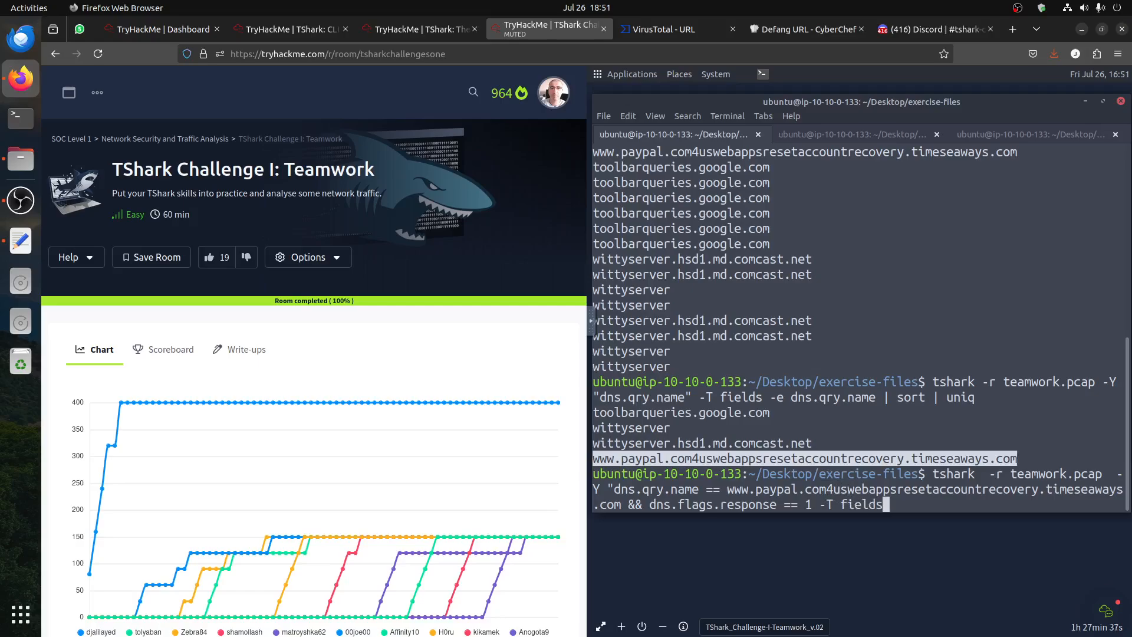
text(-)
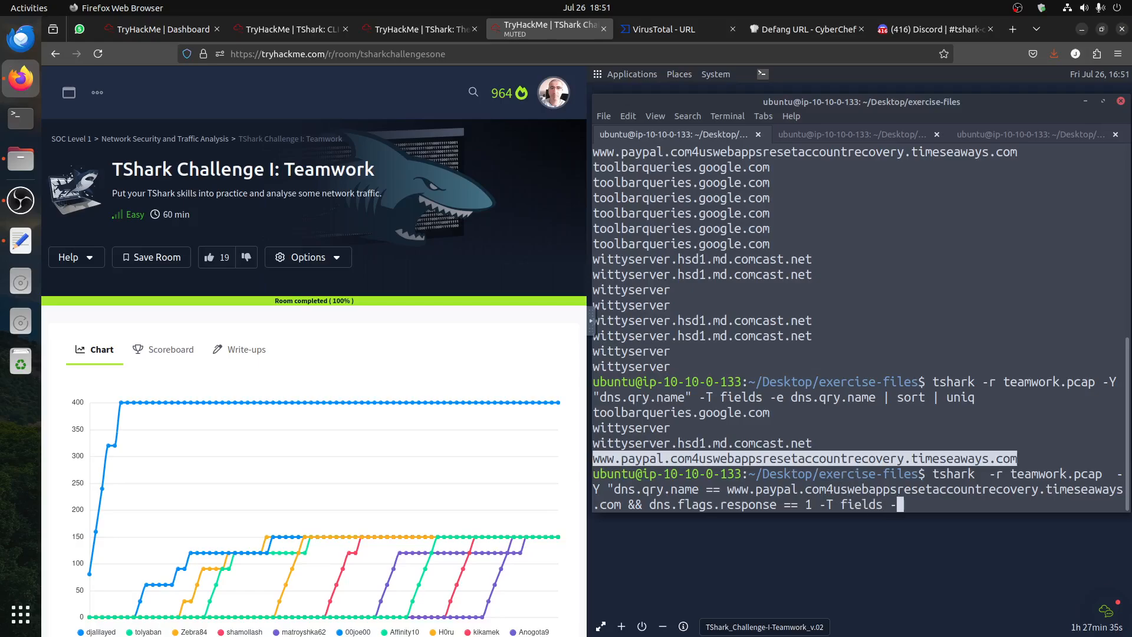
text(-e)
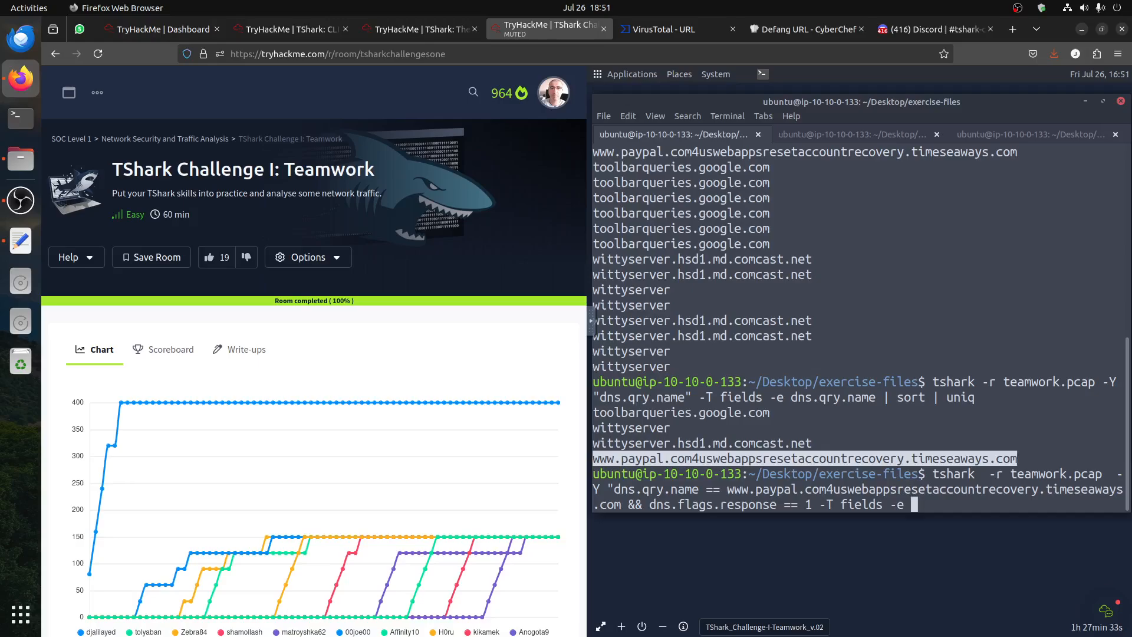
text(dns.a)
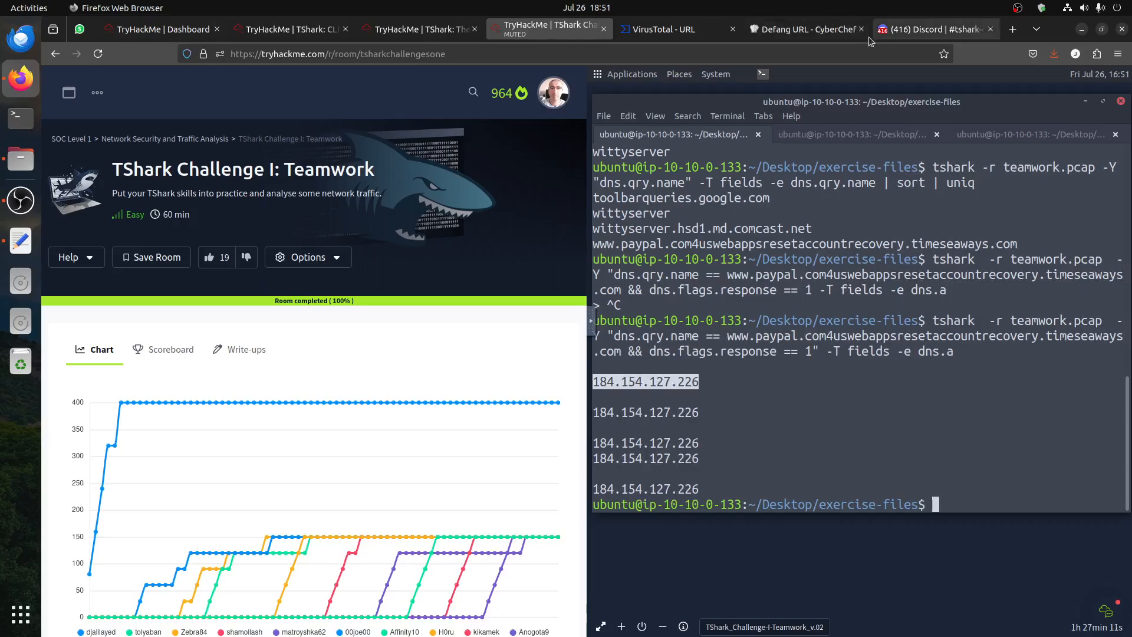
Defang 184.154.127.226 in CyberChef with the Defang IP Addresses operation
click(803, 28)
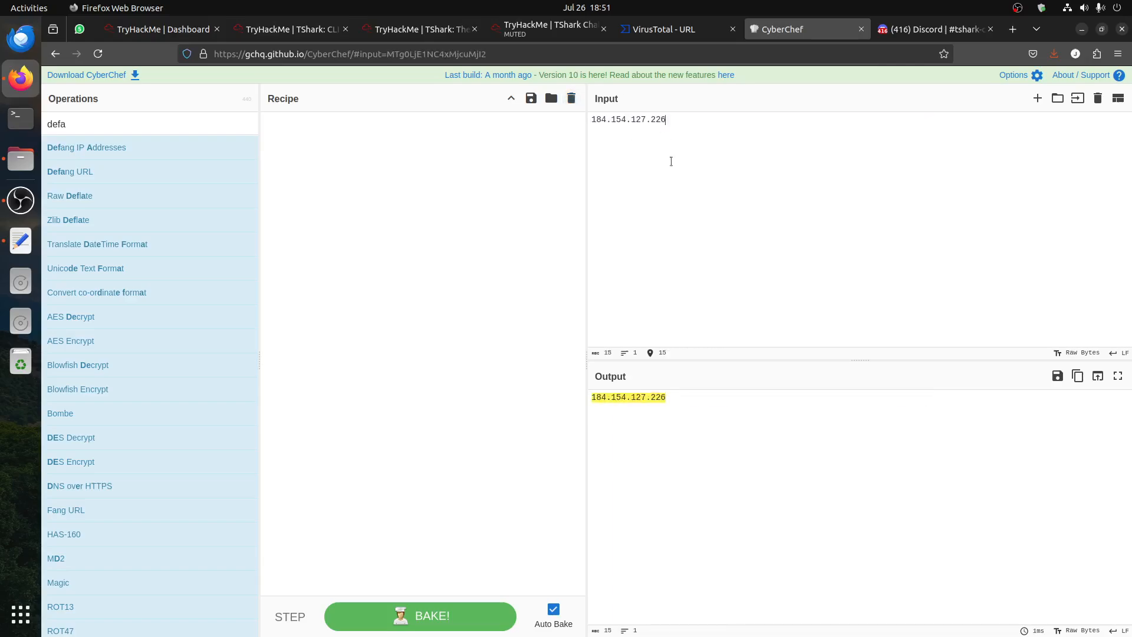
double_click(86, 148)
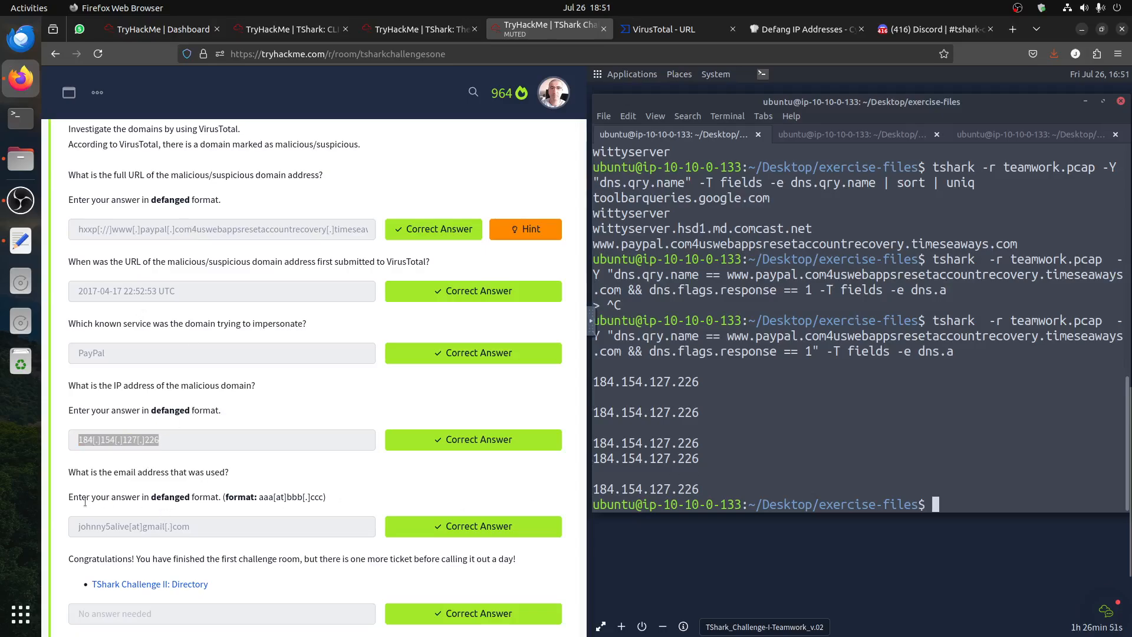
mouse_move(201, 484)
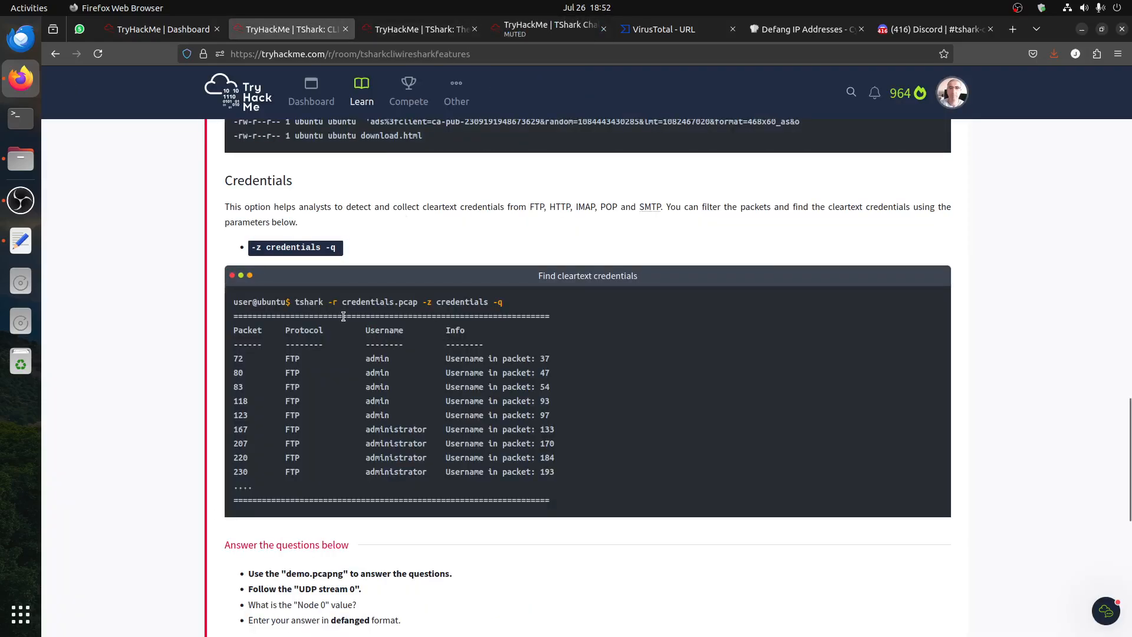
mouse_move(541, 28)
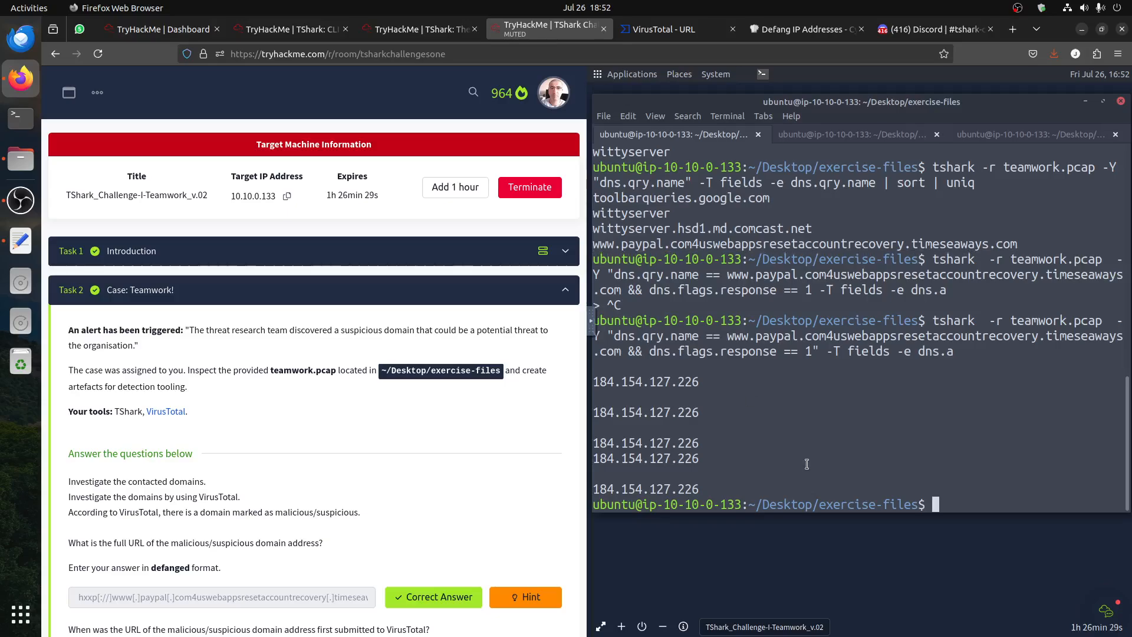
Run a tshark credentials summary on teamwork.pcap, which lists no cleartext usernames
text(tshark  -r)
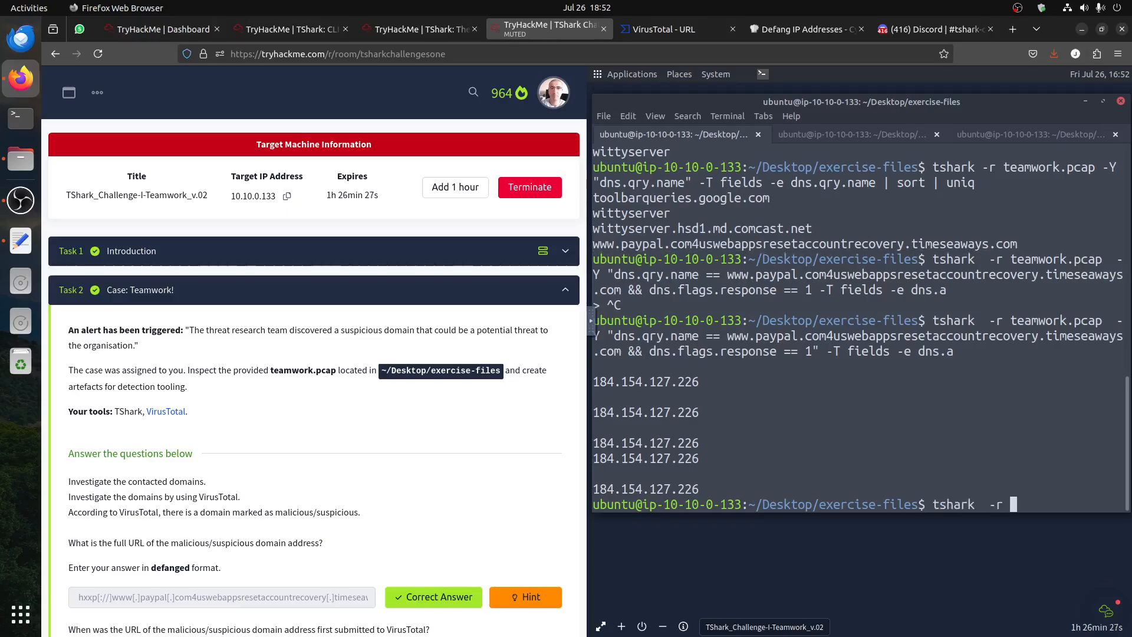
text(teamwork.pcap -z credentials -q)
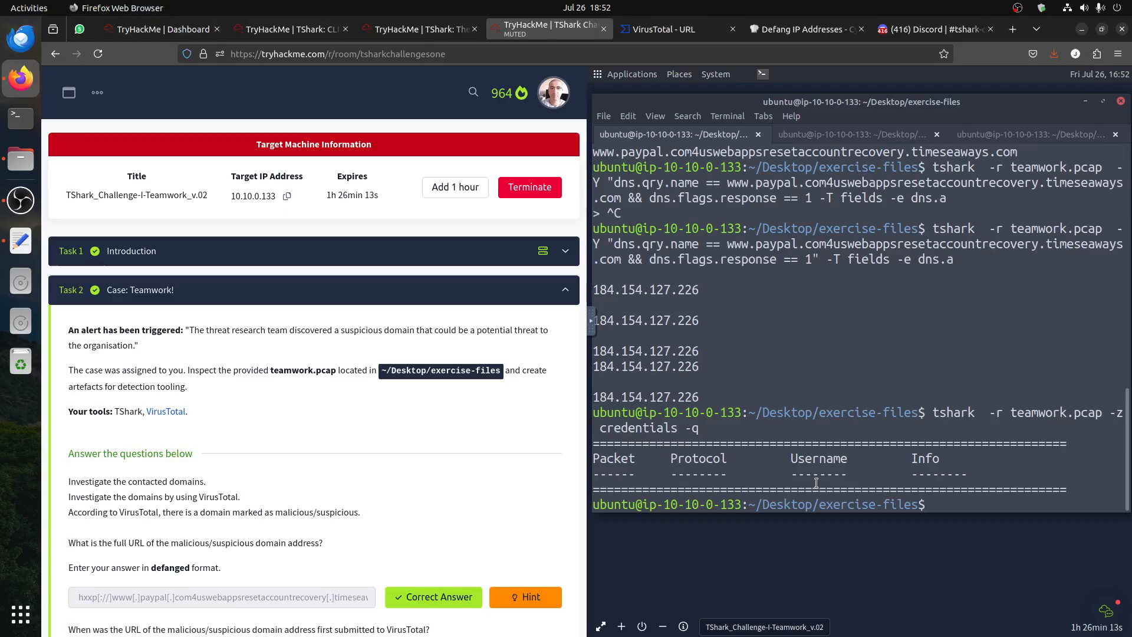
Start a tshark query on teamwork.pcap filtering http.request.method == POST
text(ts)
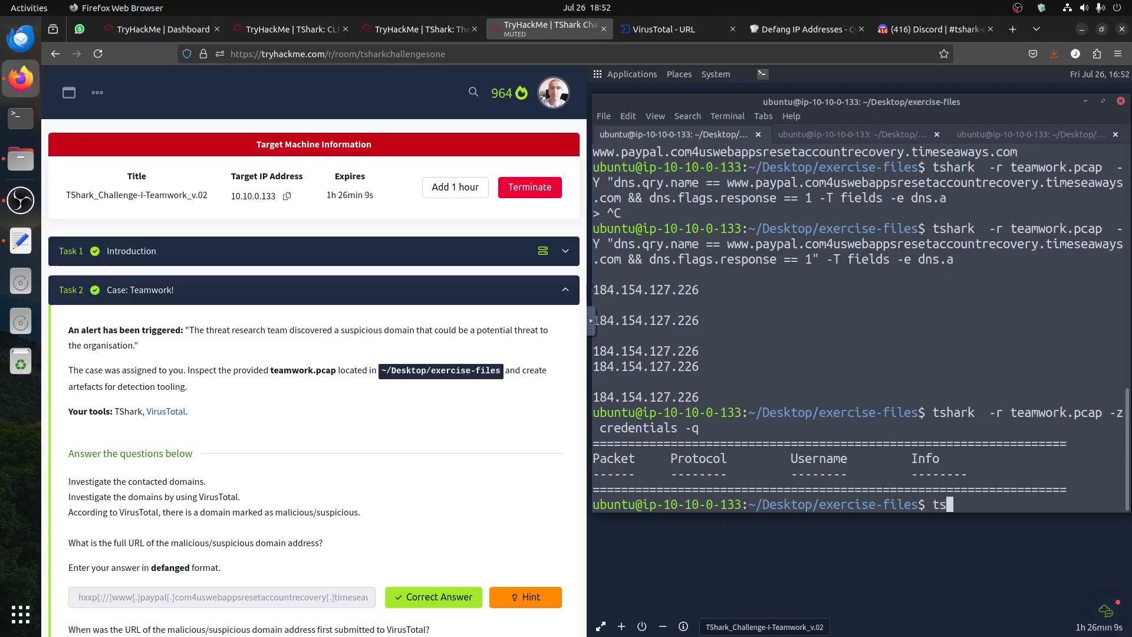
text(hark  -r)
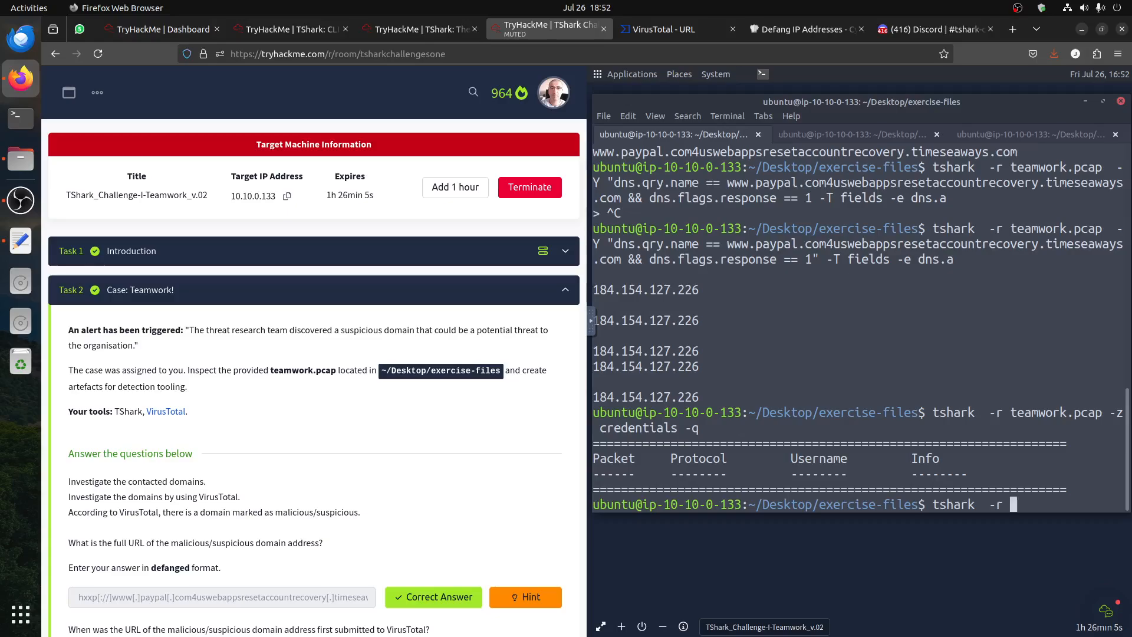
text(teamwork.pcap  -)
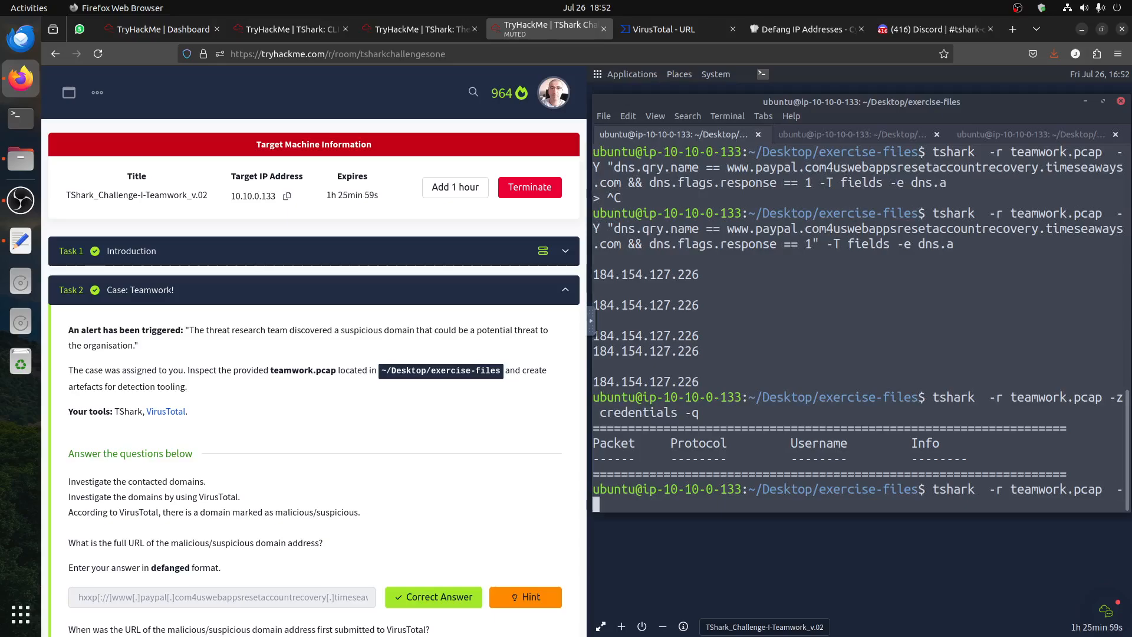
text(Y)
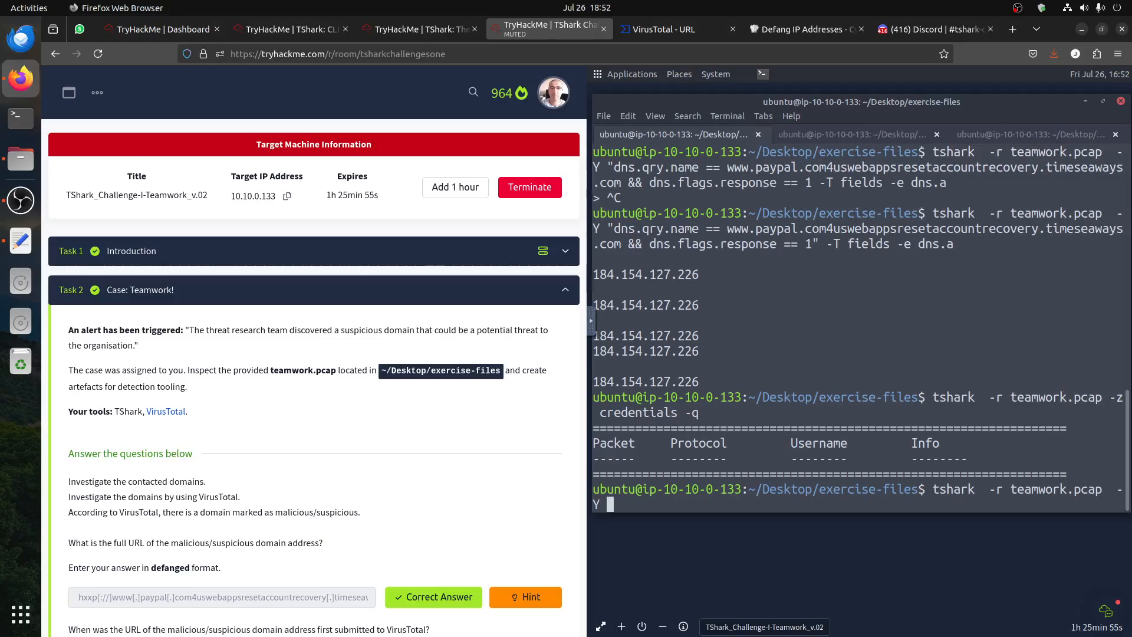
text("http.)
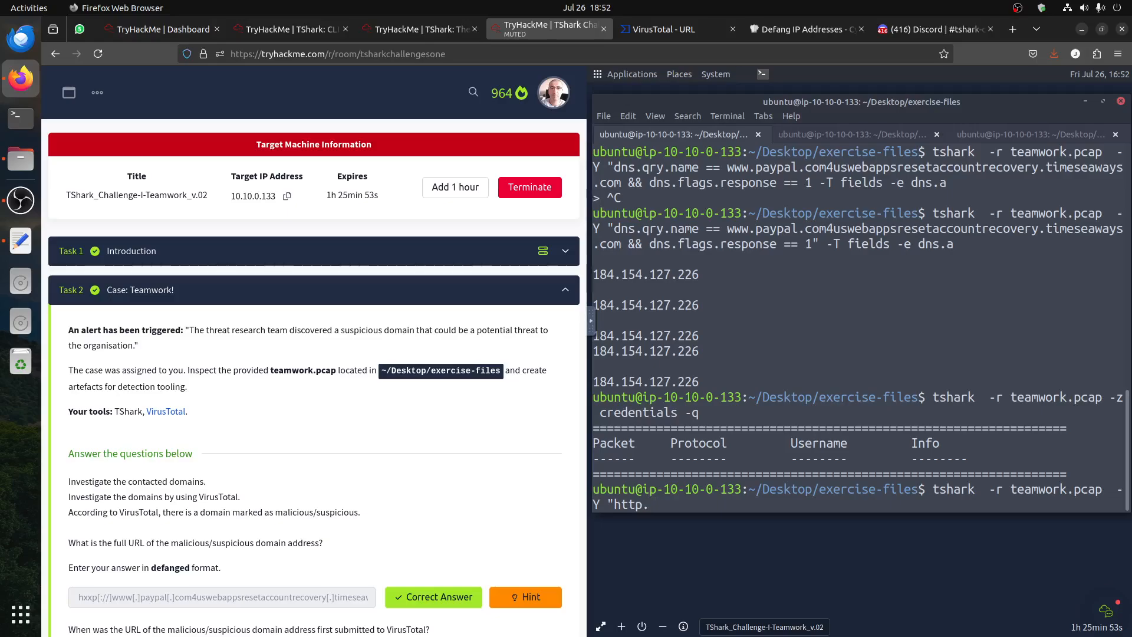
text(request)
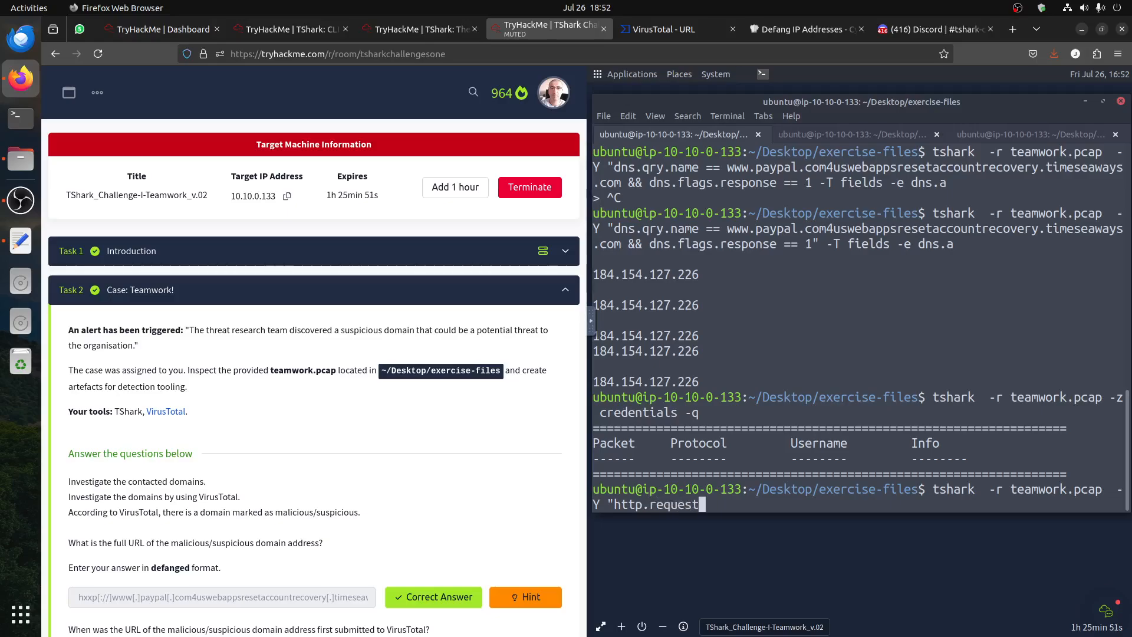
text(.method ==)
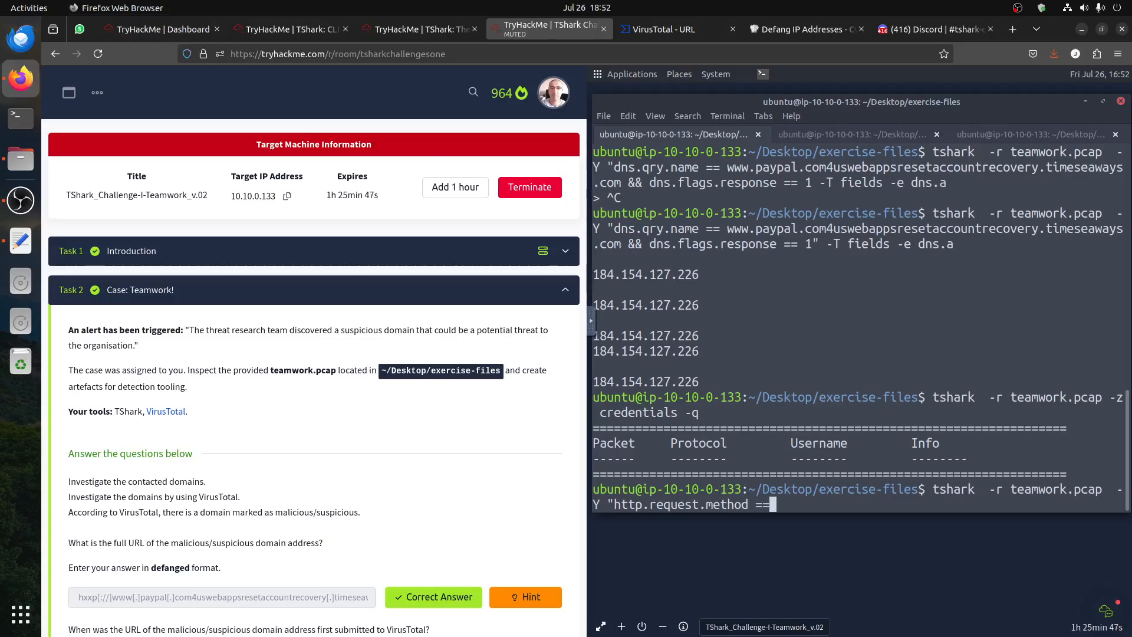
text(POST" -T)
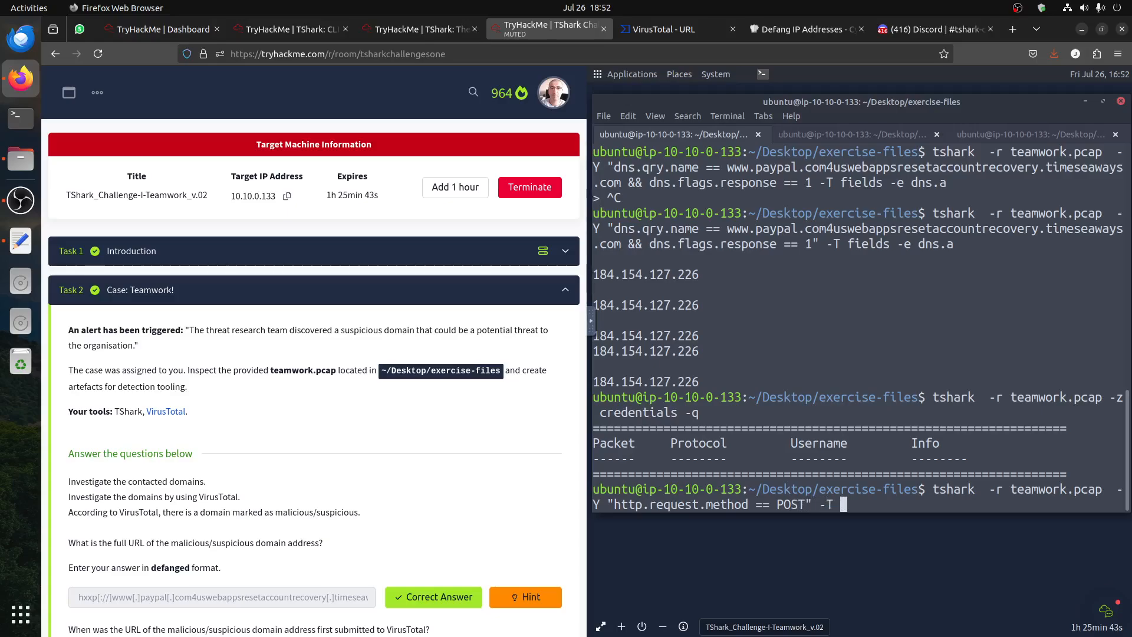
text(fiels)
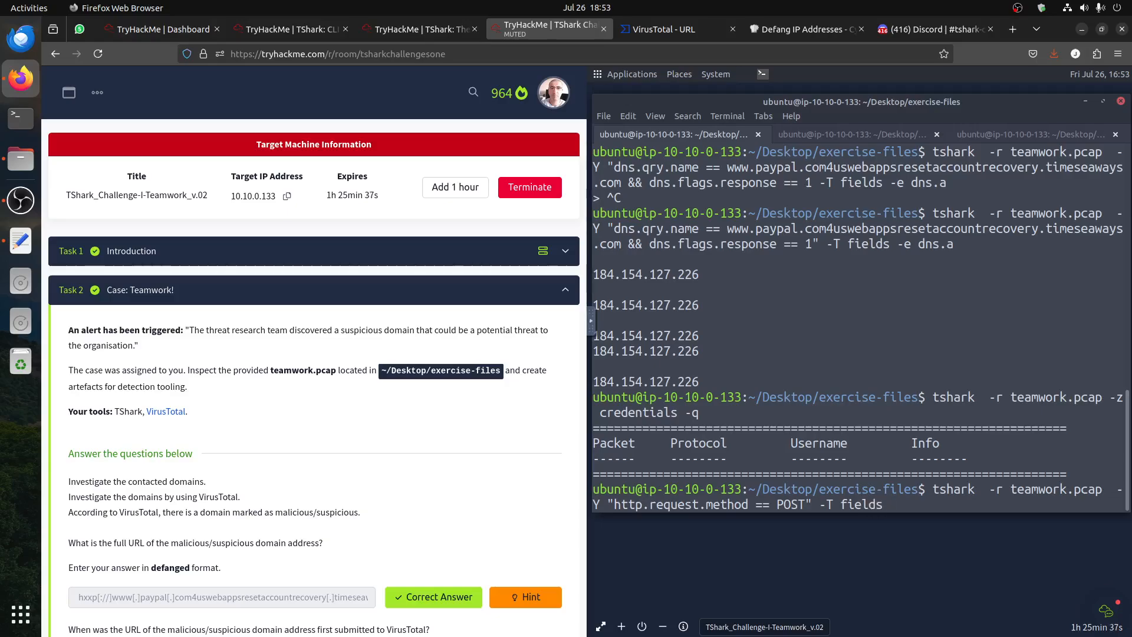
text(-e)
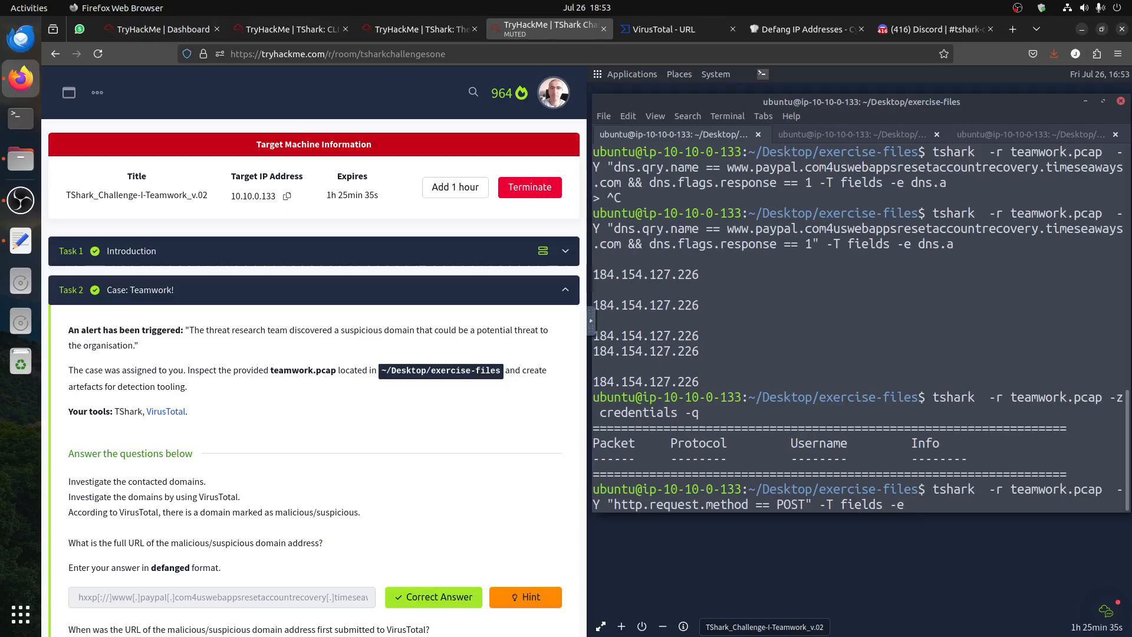
text(ht)
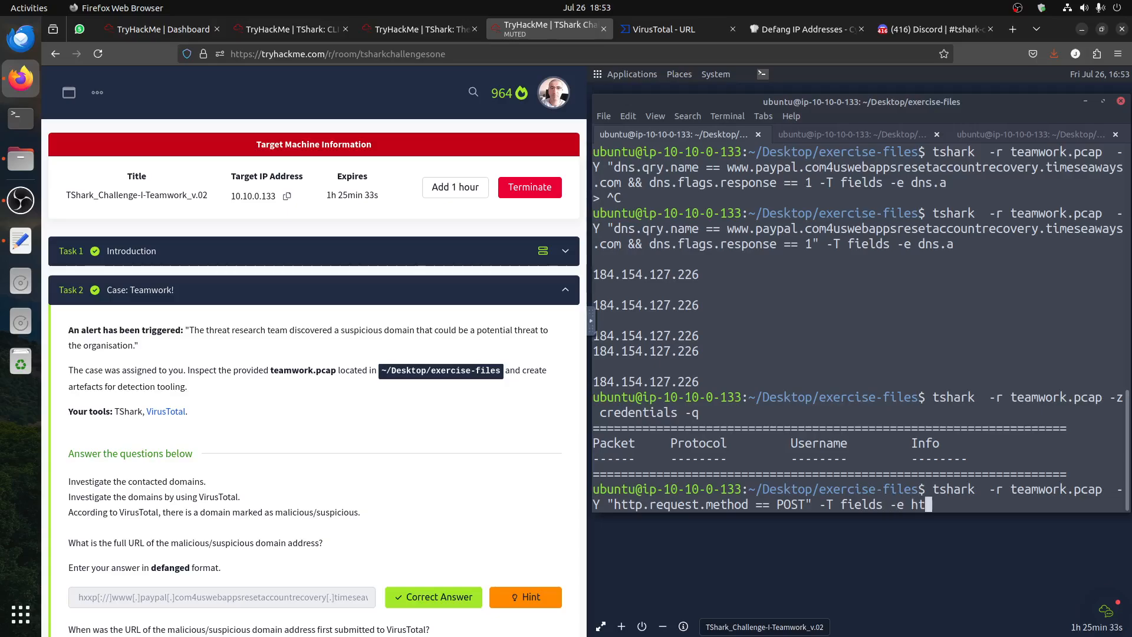
text(tp)
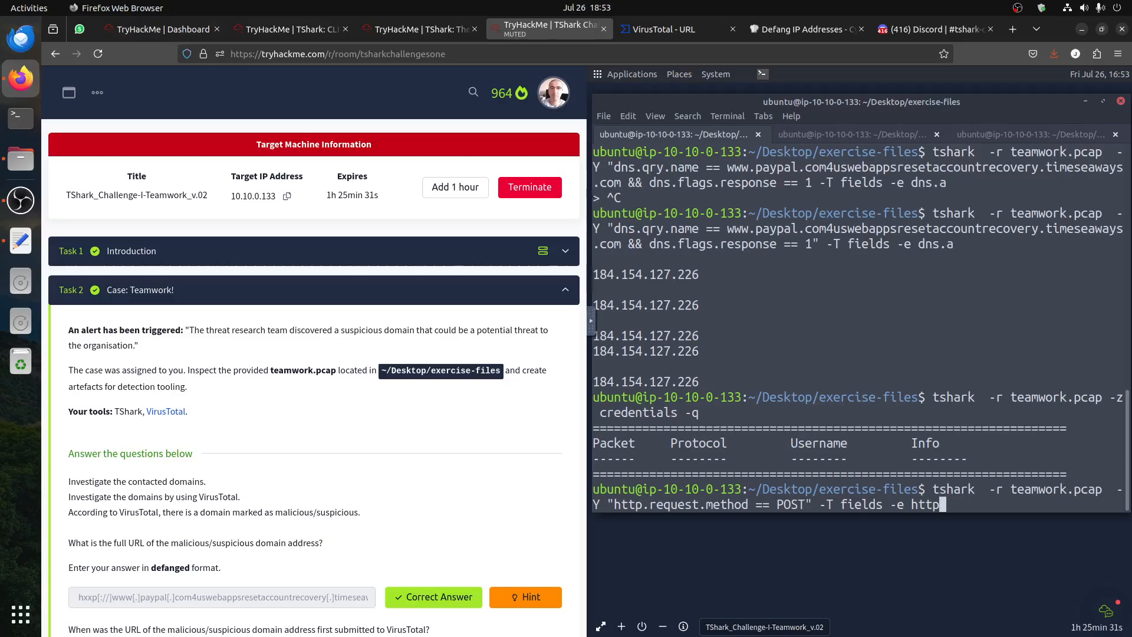
text(.file_data)
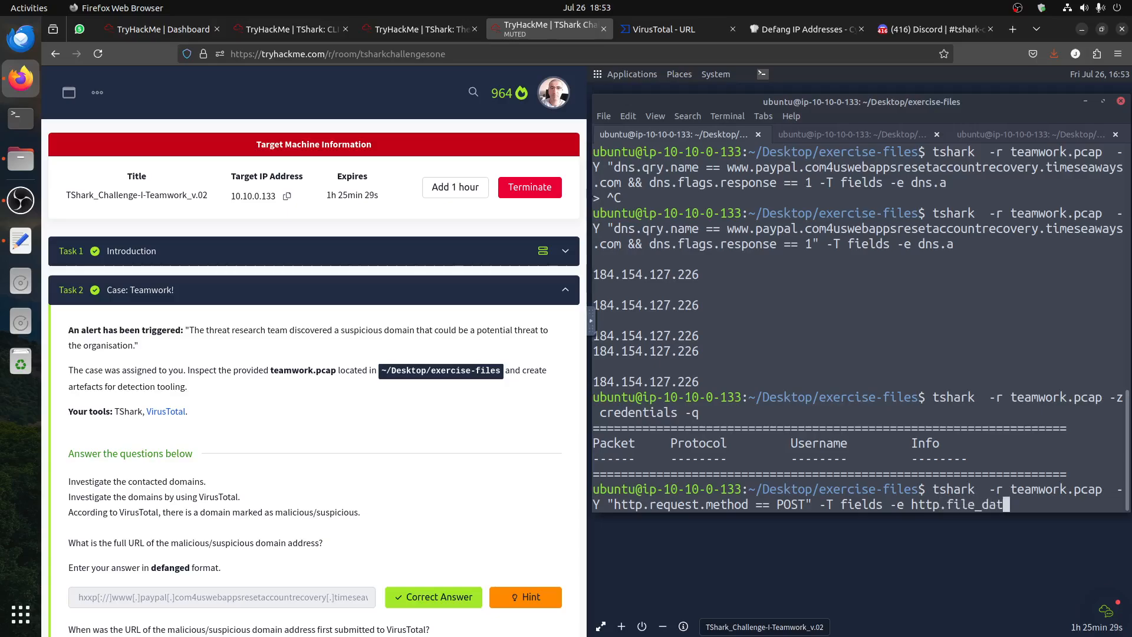
text(a)
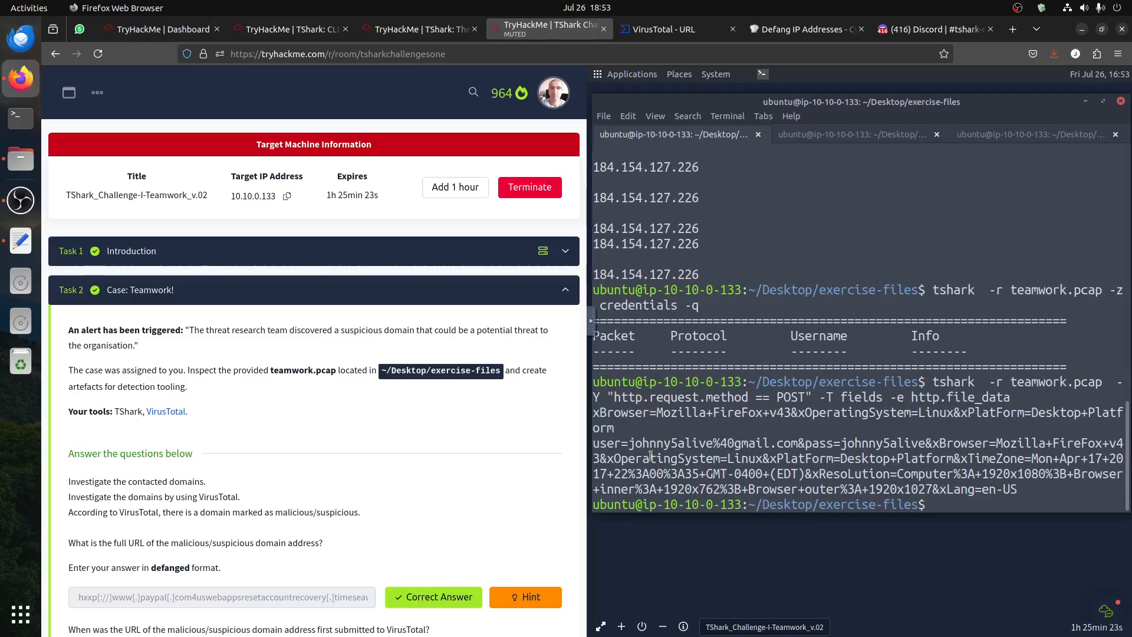
double_click(648, 442)
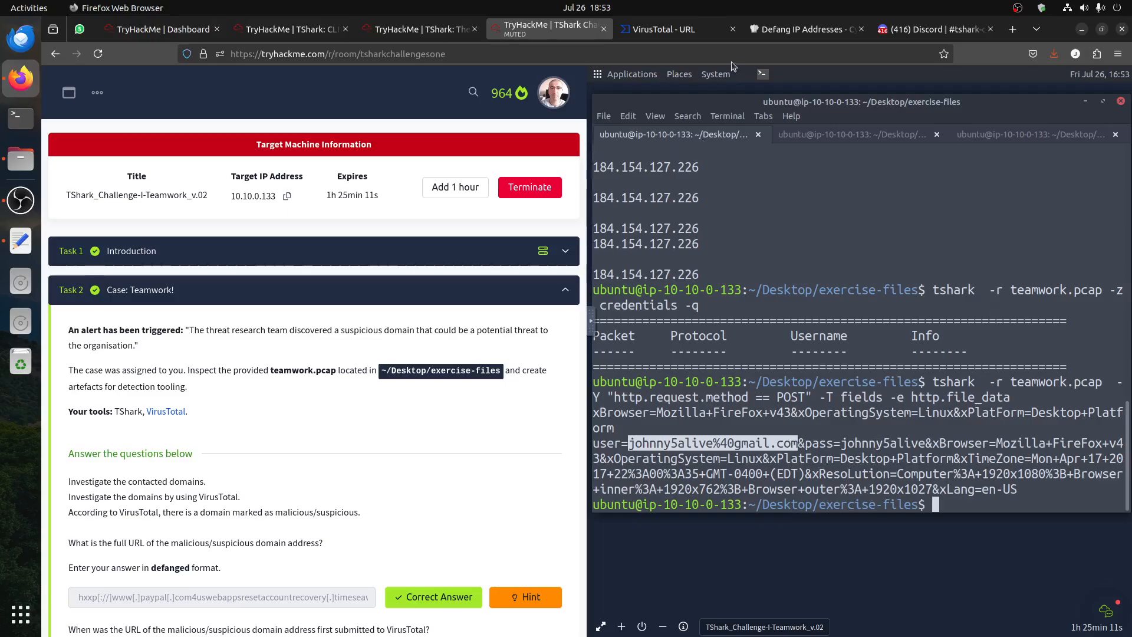
Trim the pasted email in CyberChef down to %40 and search Operations for the URL Decode recipe
click(800, 28)
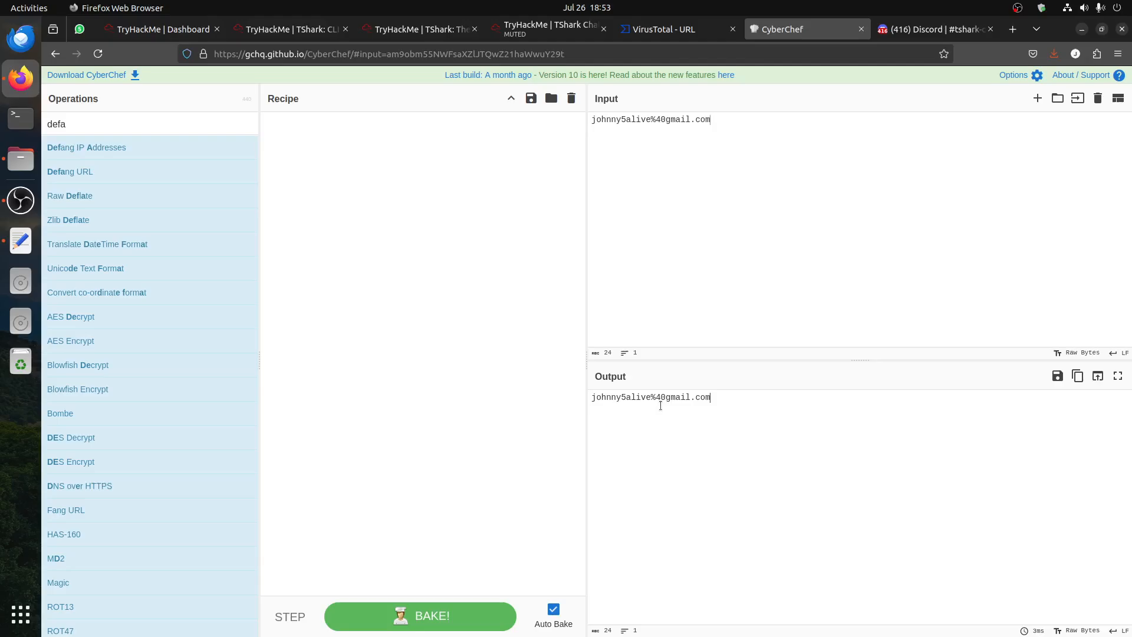
drag(649, 119, 667, 119)
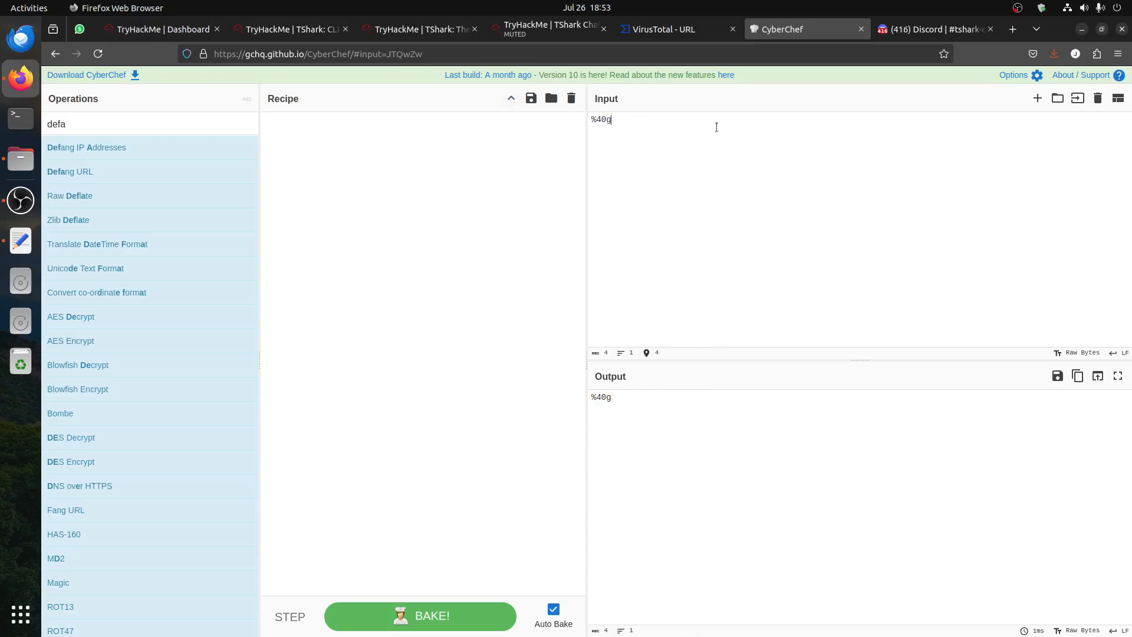
key(Backspace)
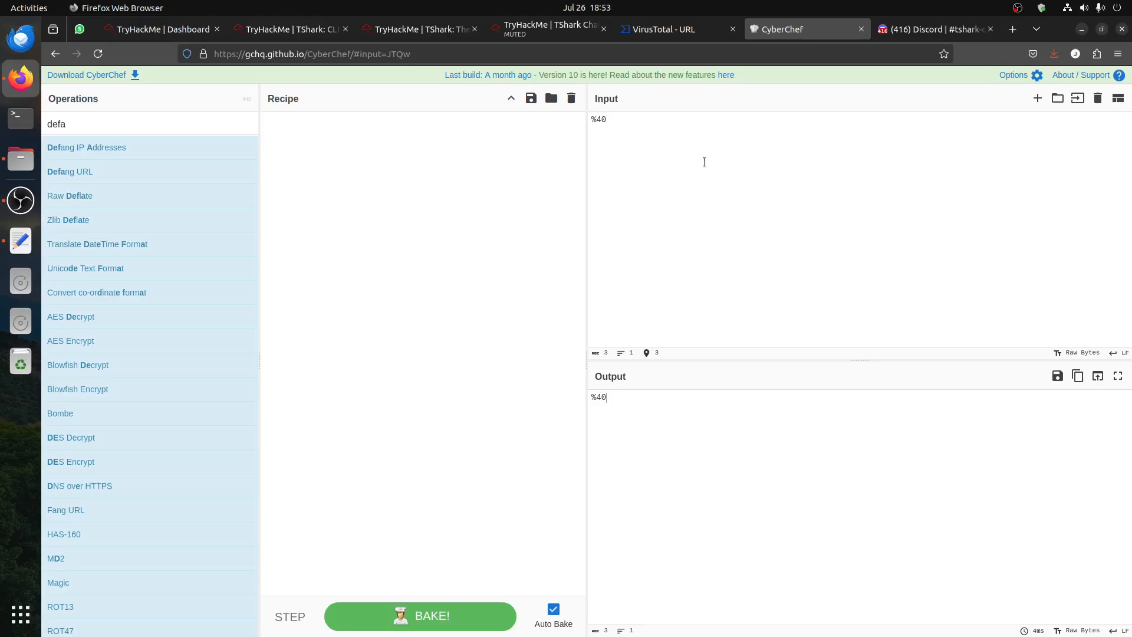
text(rul)
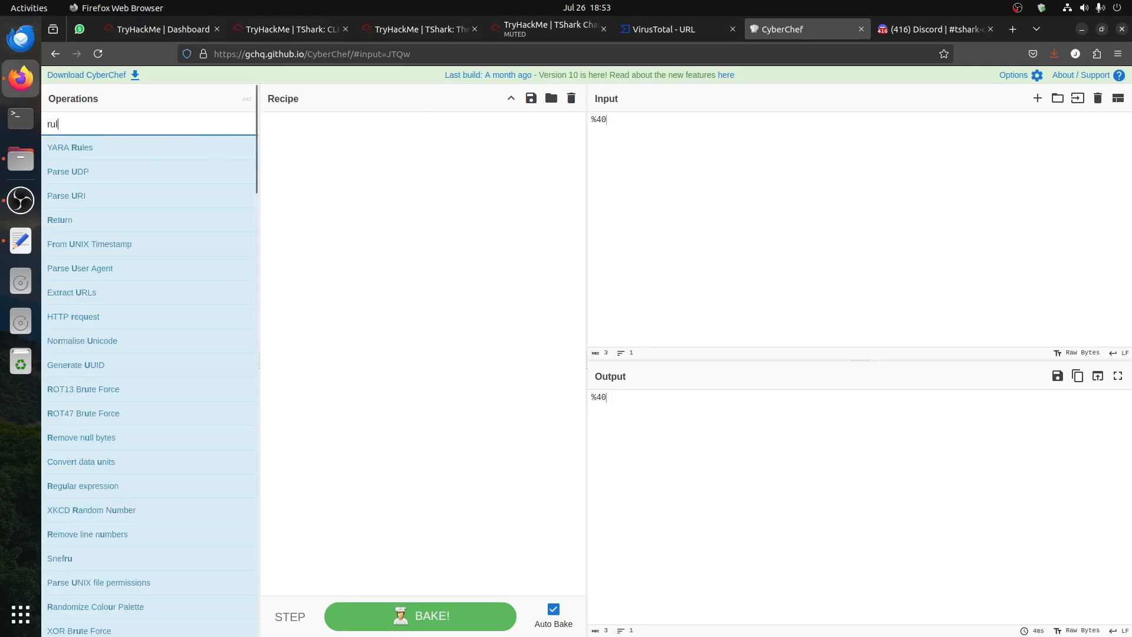
text(url)
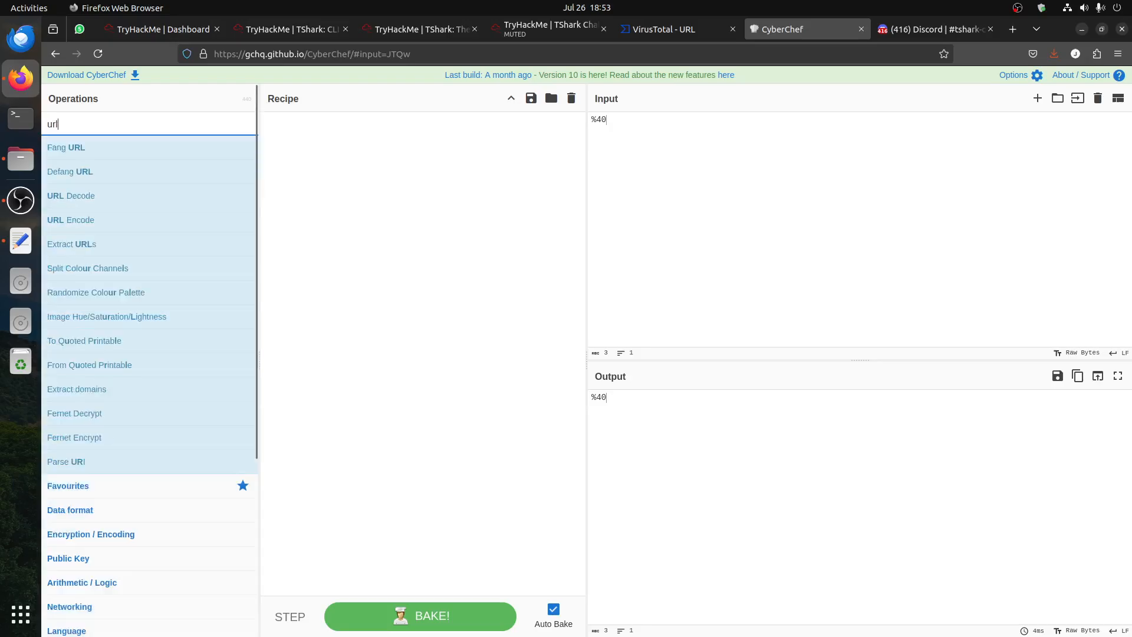
mouse_move(61, 161)
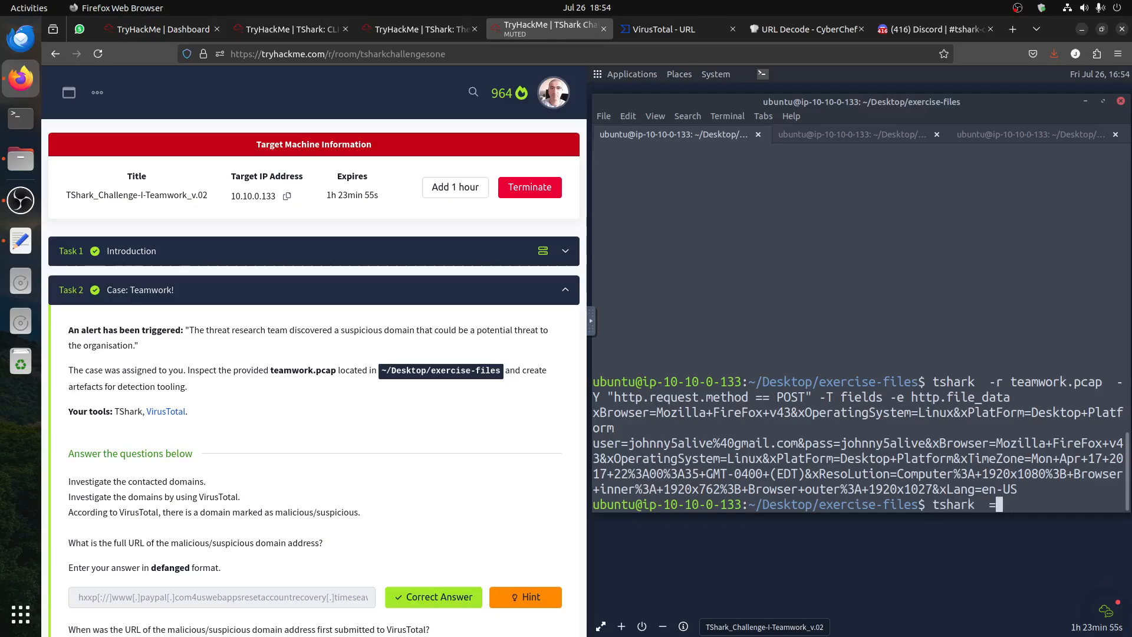
Build a tshark POST-request query on teamwork.pcap outputting http.host and http.request.uri
text(-r teamwork.pcap -Y)
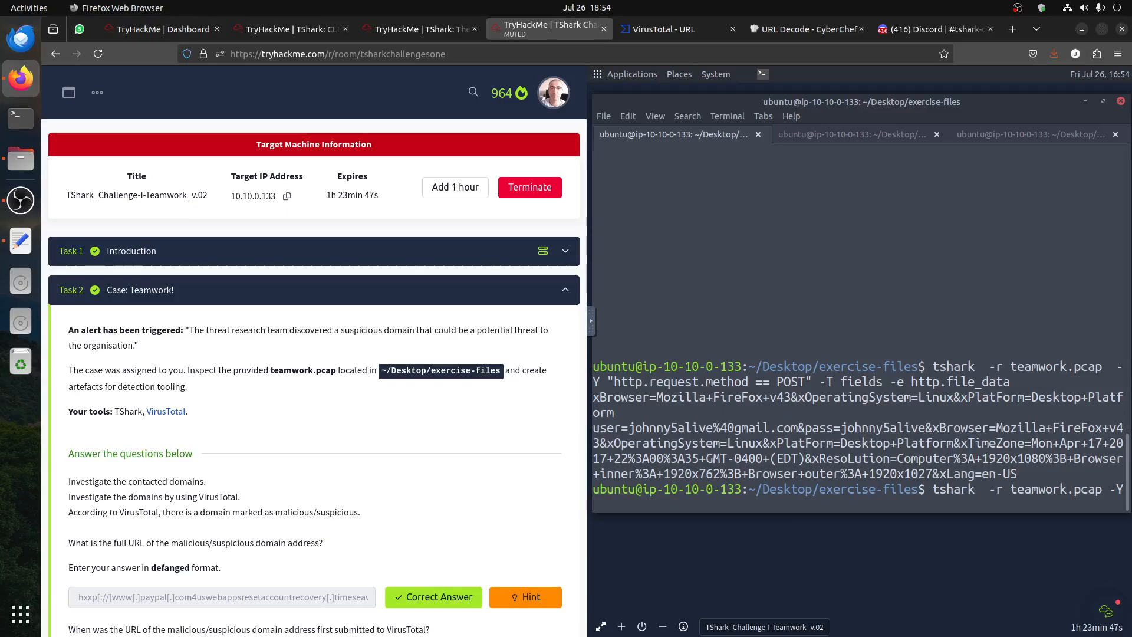
text("http.request.)
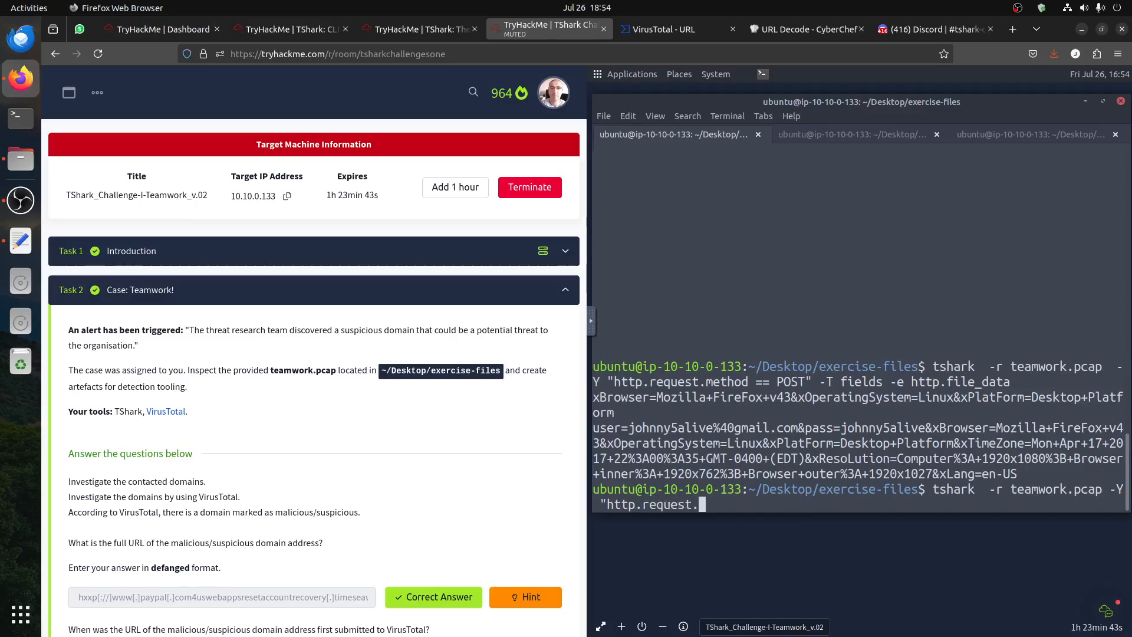
text(method)
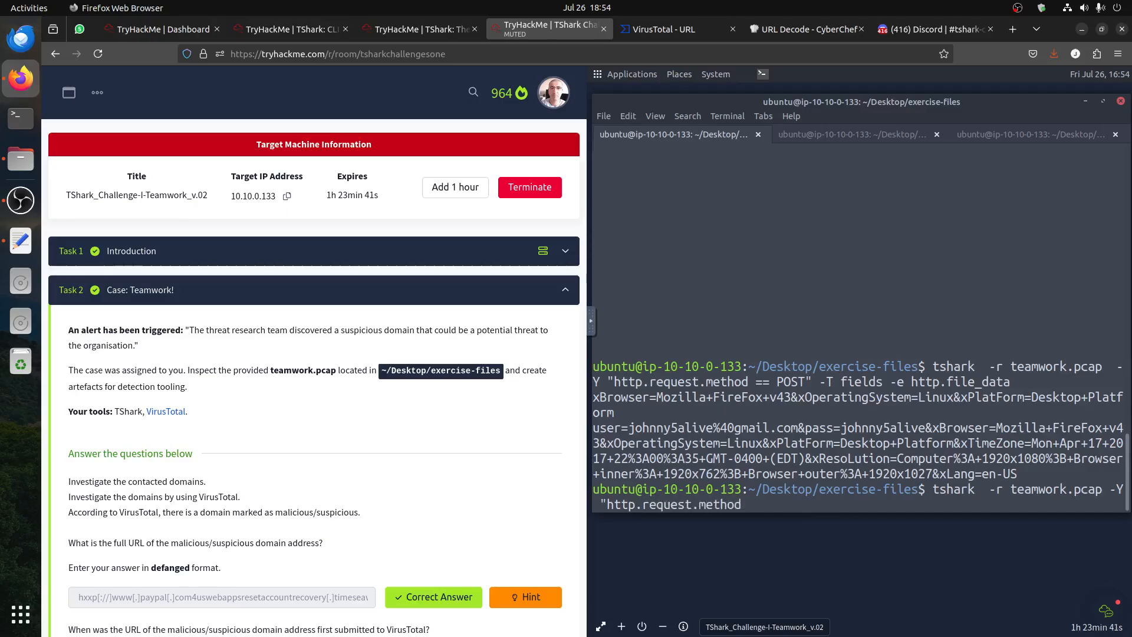
text(==)
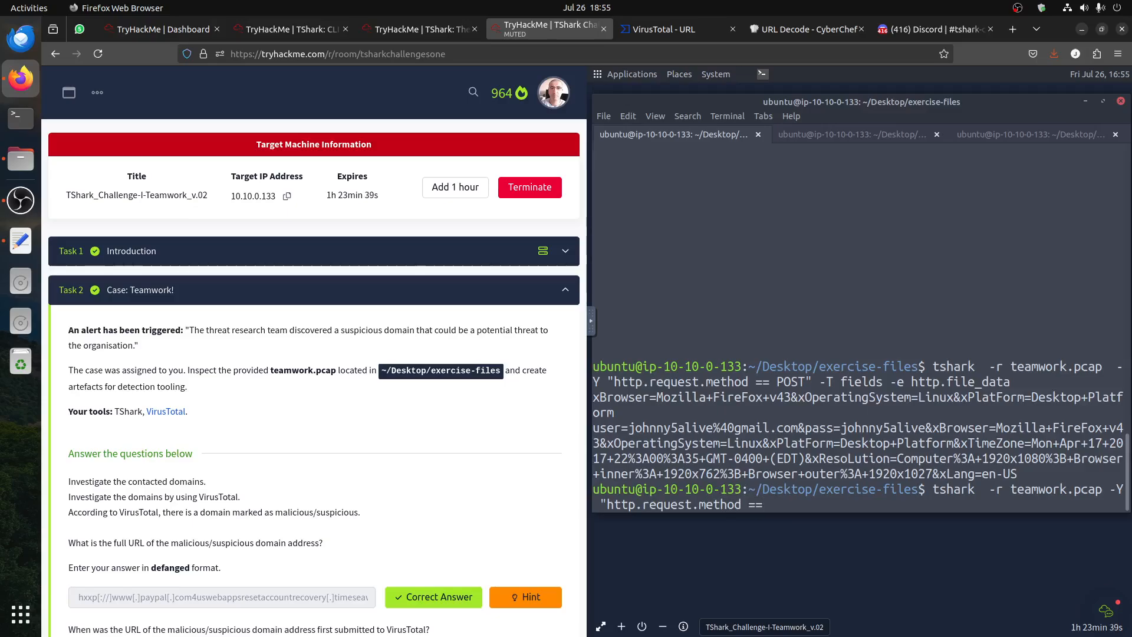
text(POST")
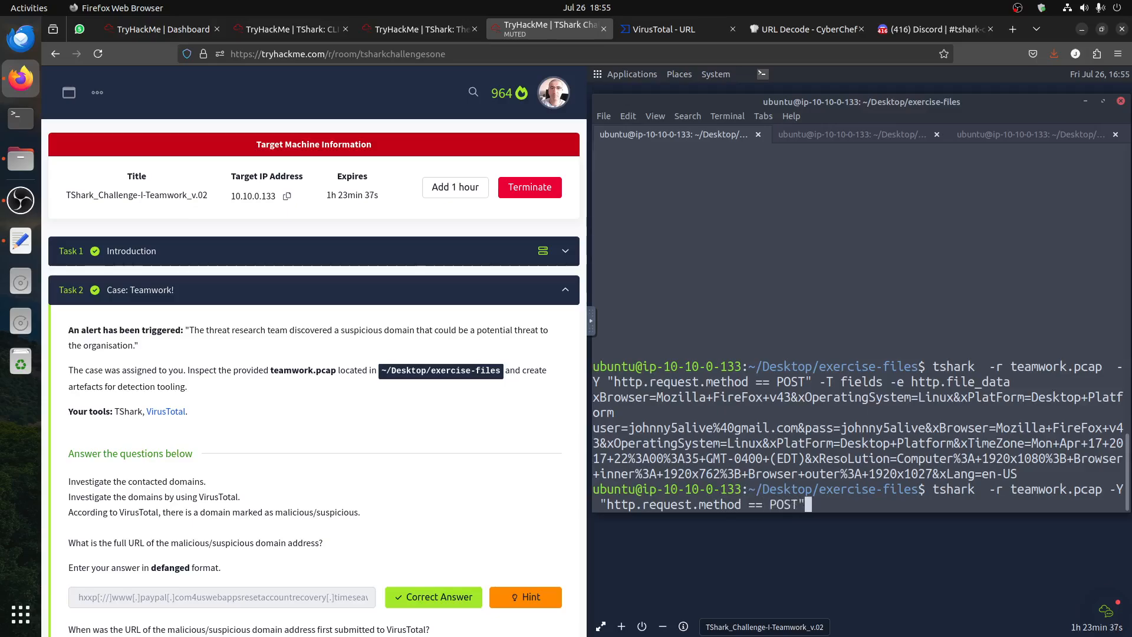
text(-T fields)
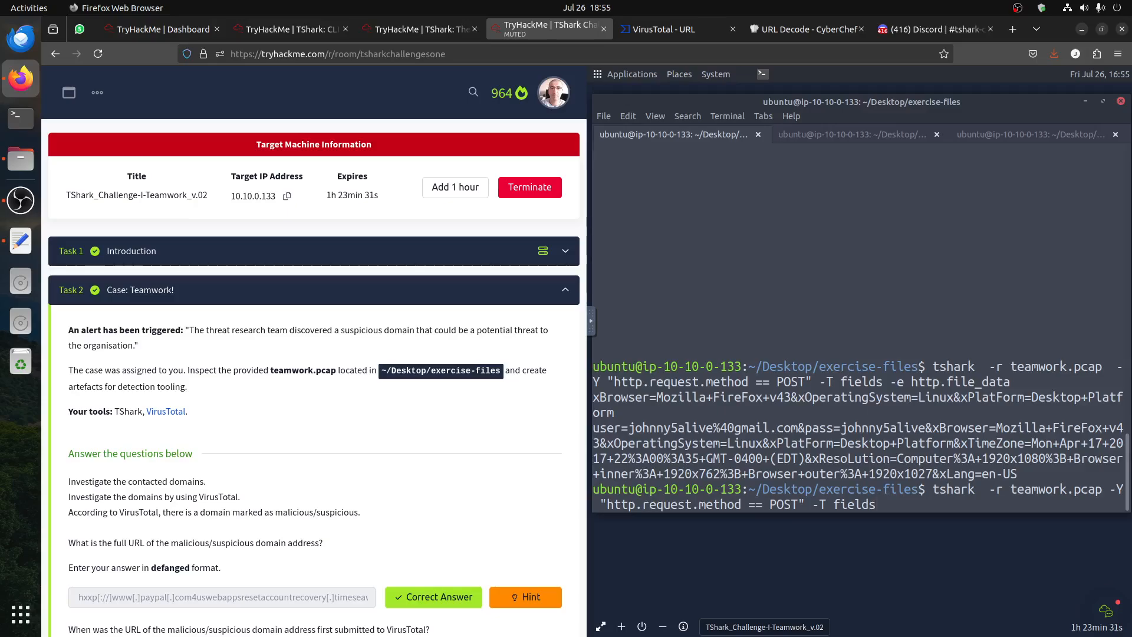
text(-e http)
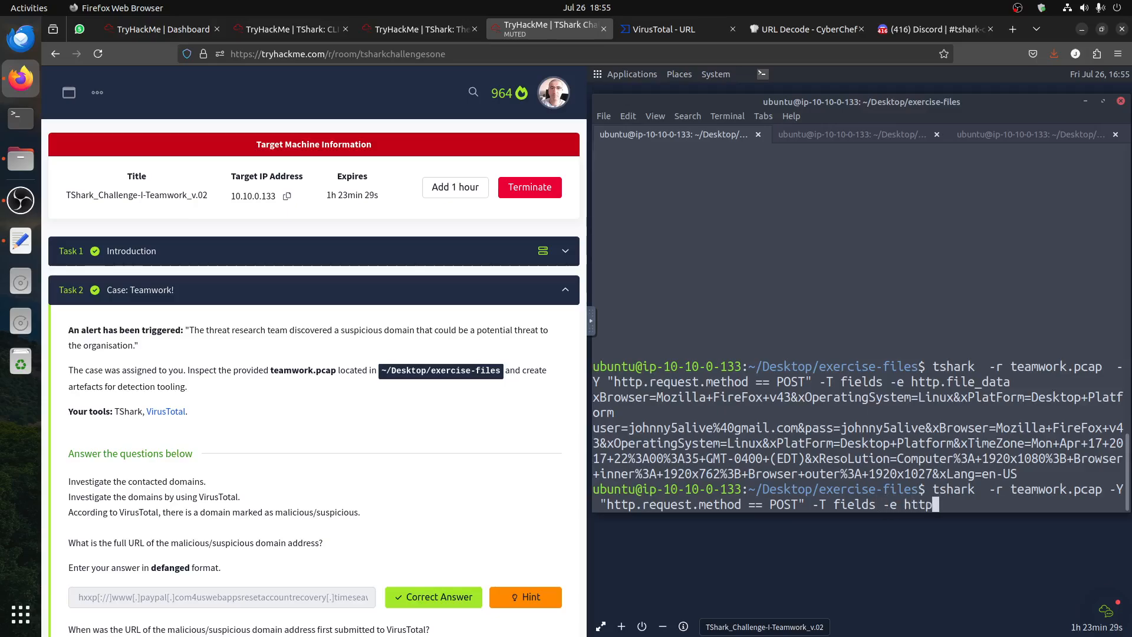
text(.h)
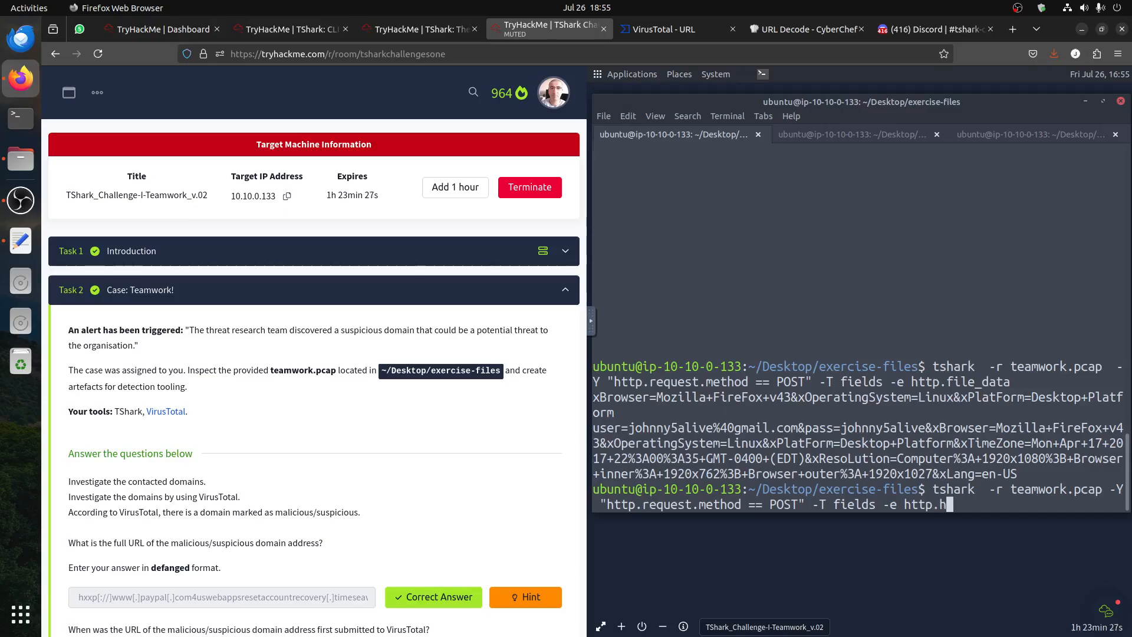
text(ost -e)
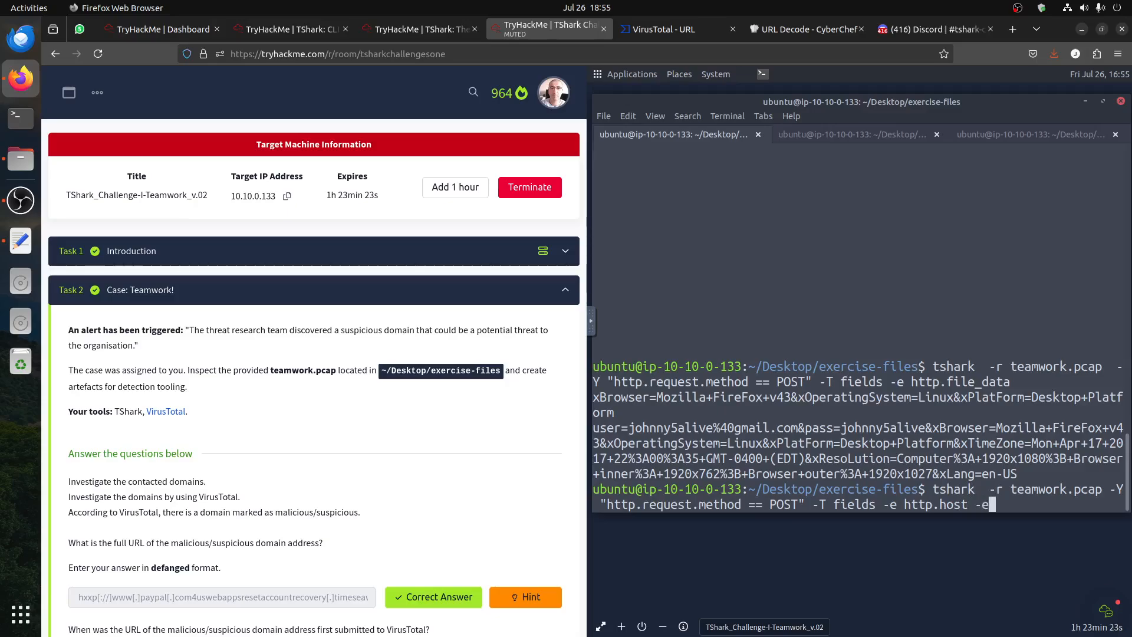
text(htp.)
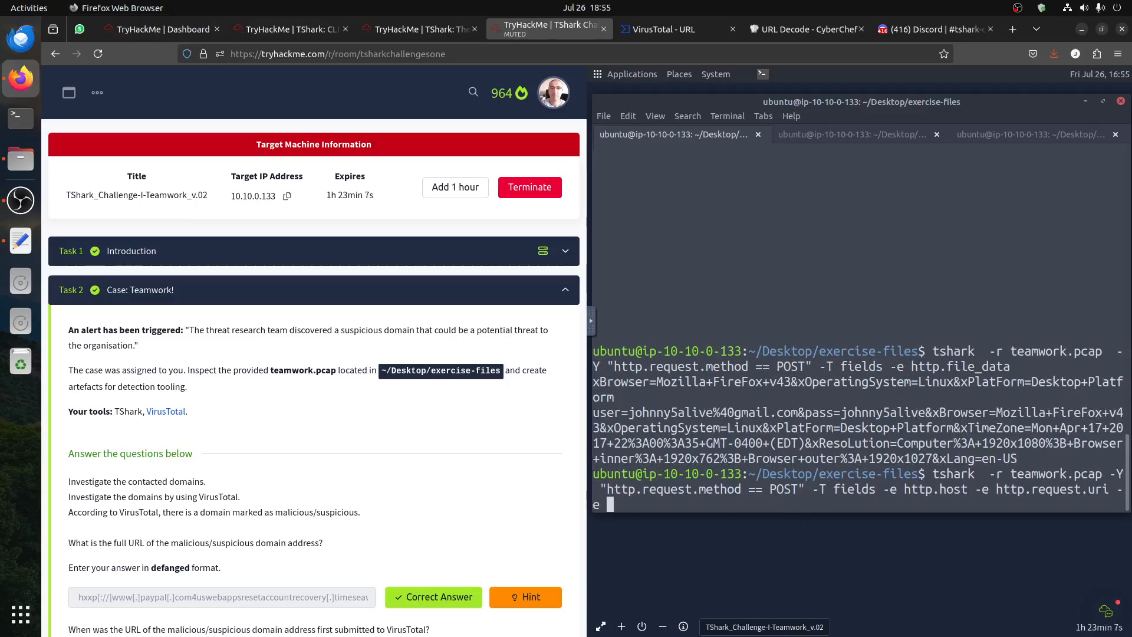
Add urlencoded-form.key and urlencoded-form.value fields, revealing the decoded email and password
text(urle)
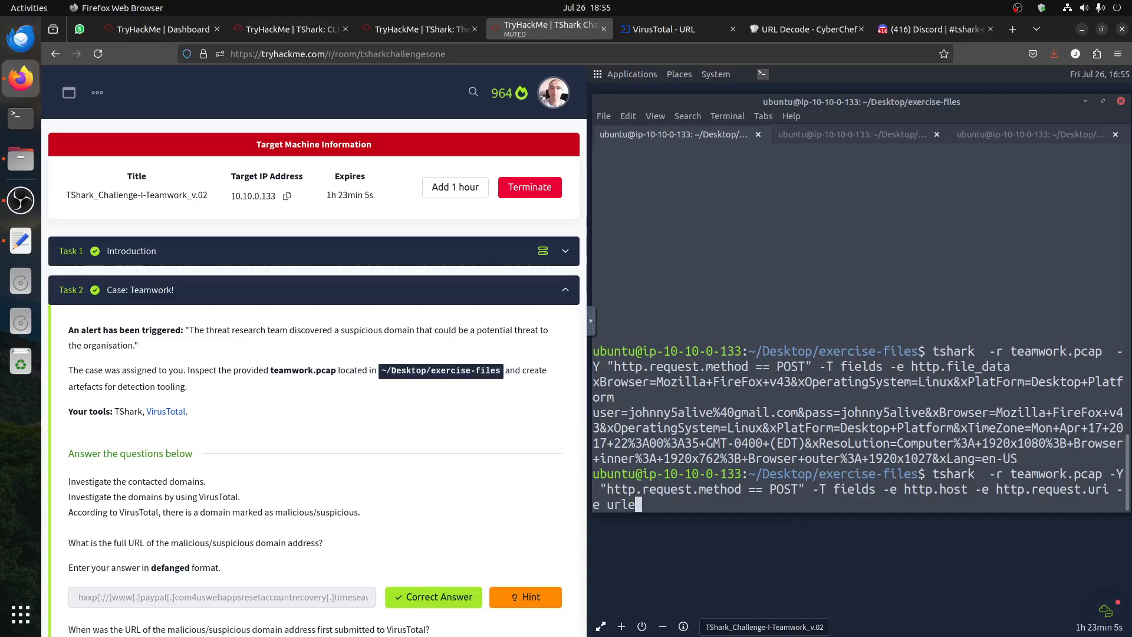
text(ncoded)
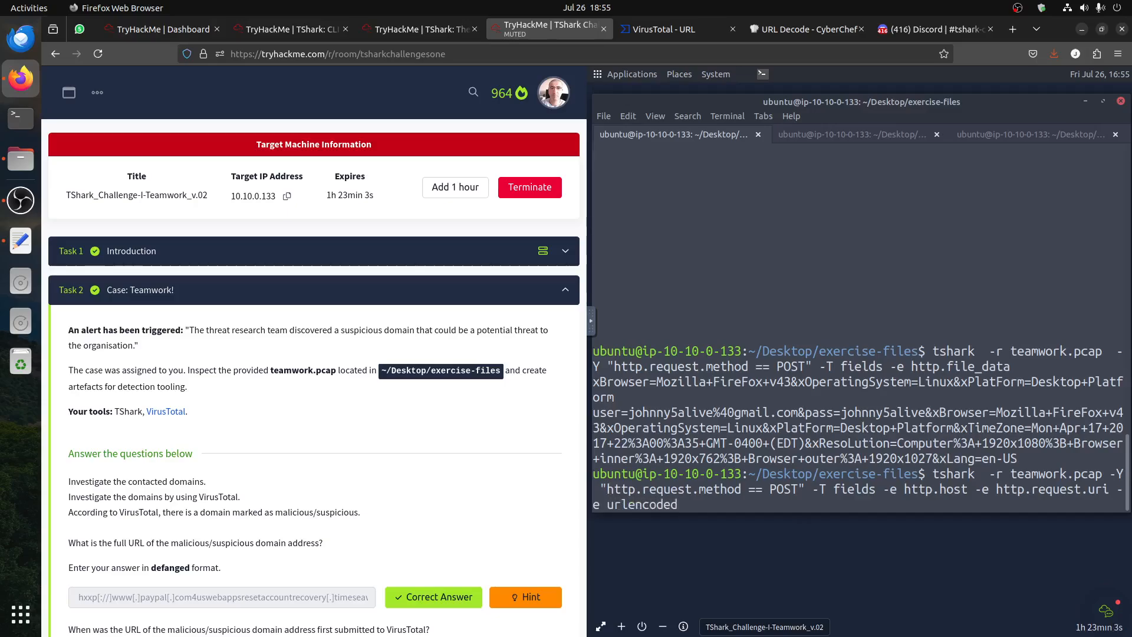
text(form.)
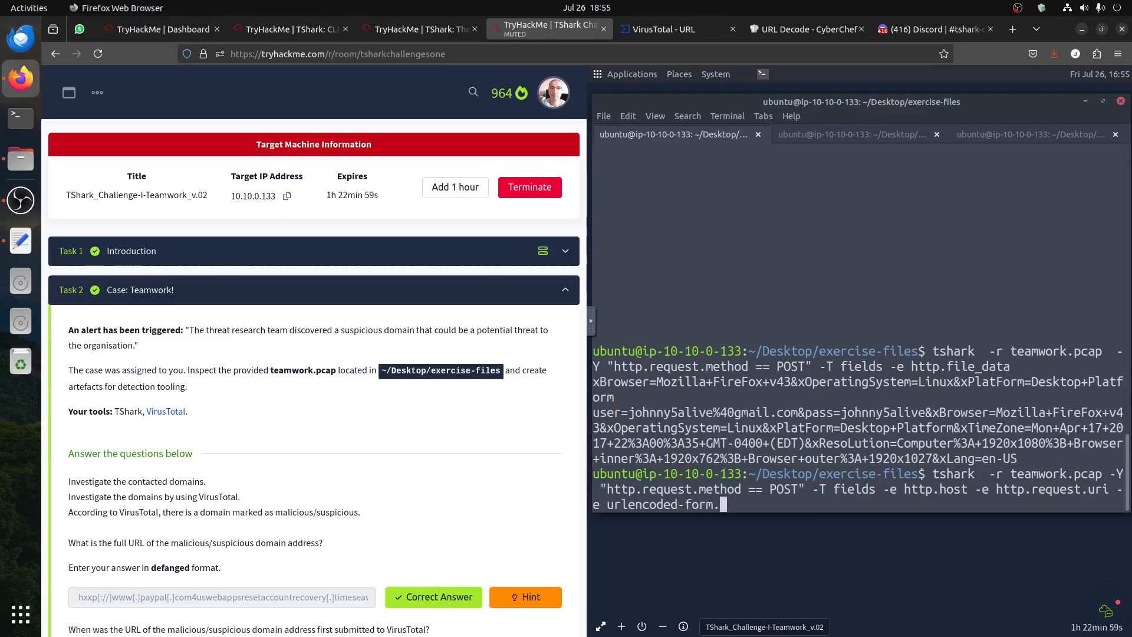
text(key)
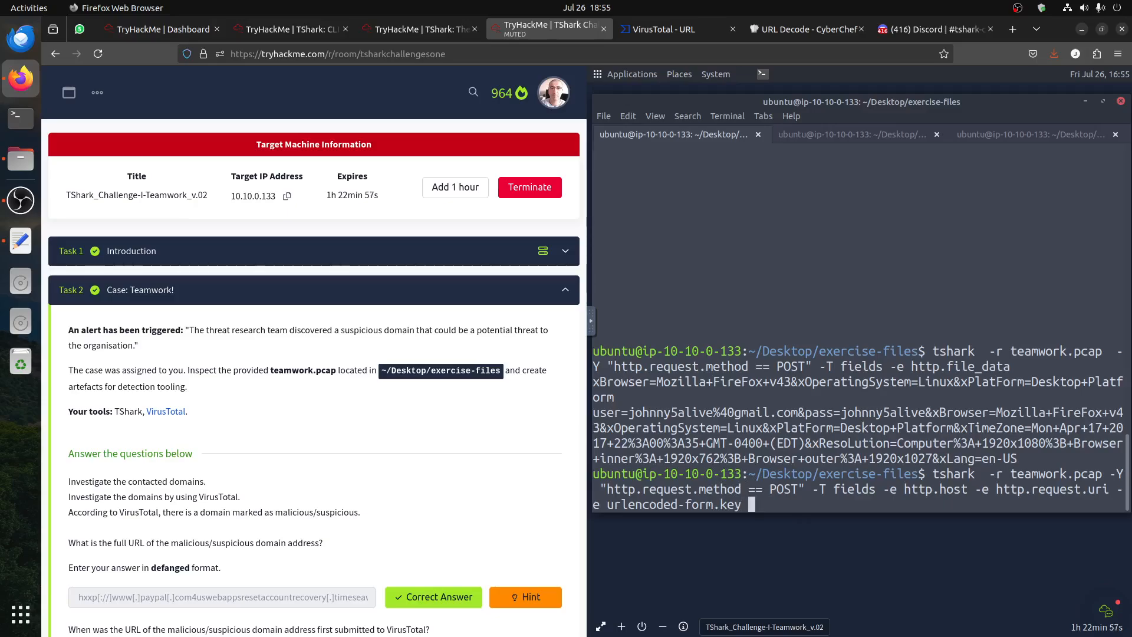
text(-url)
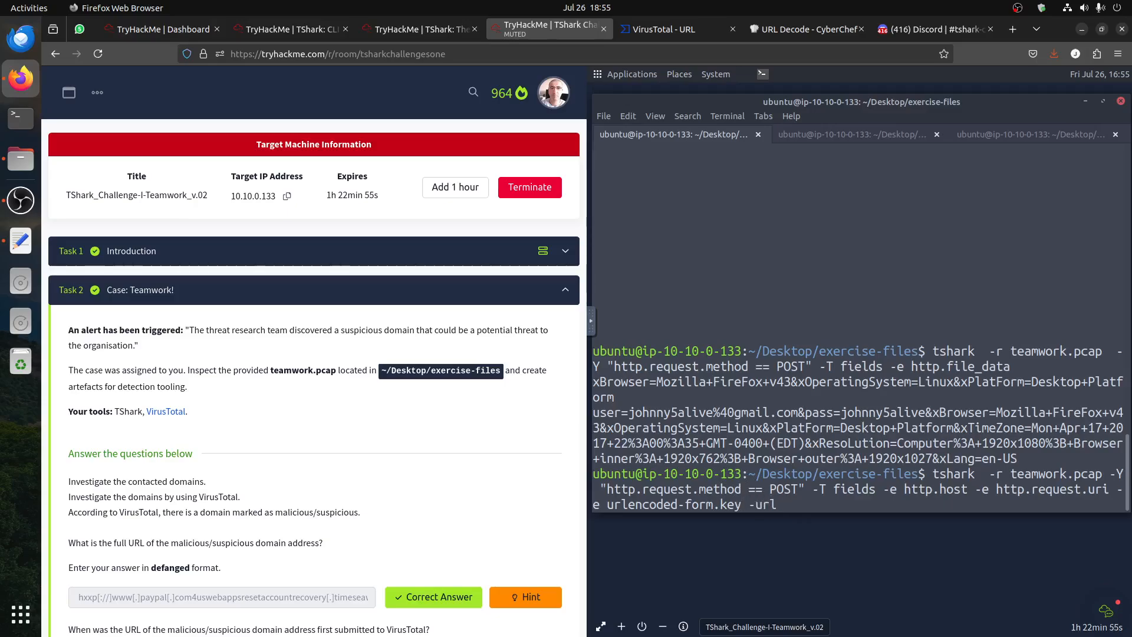
key(BackSpace)
text(e)
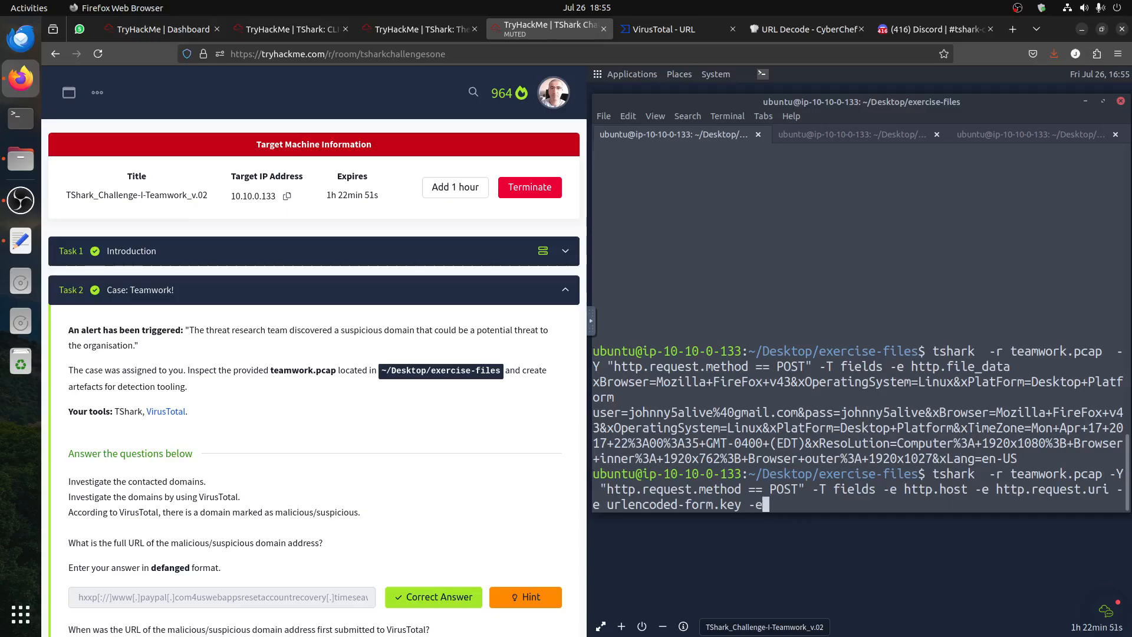
text(urleno)
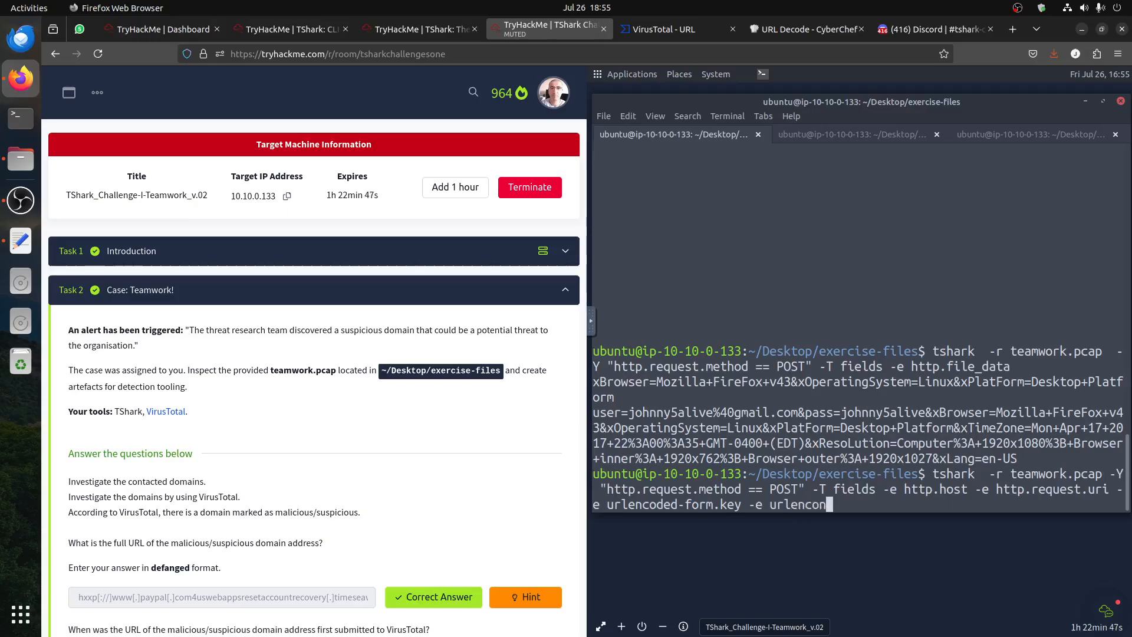
text(ded)
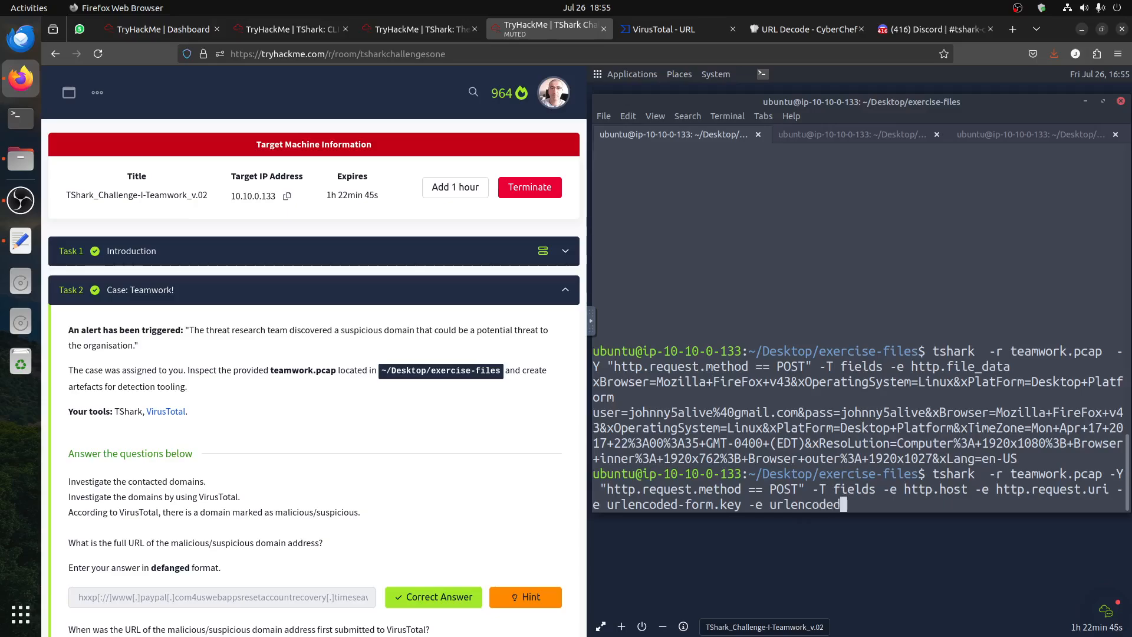
text(-form)
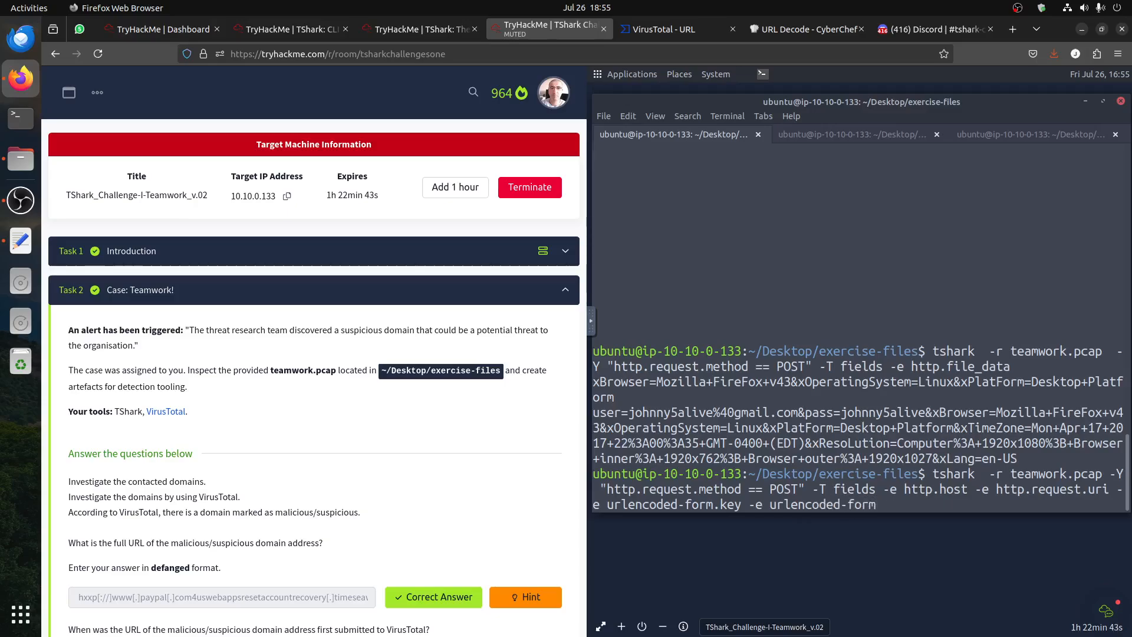
text(value)
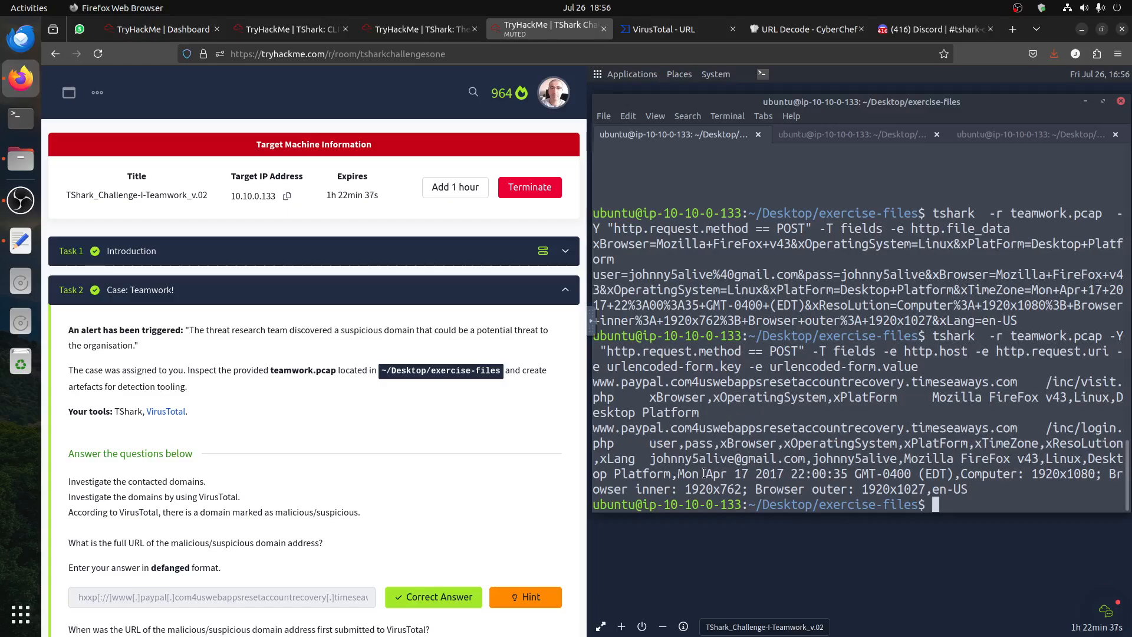
drag(650, 458, 809, 474)
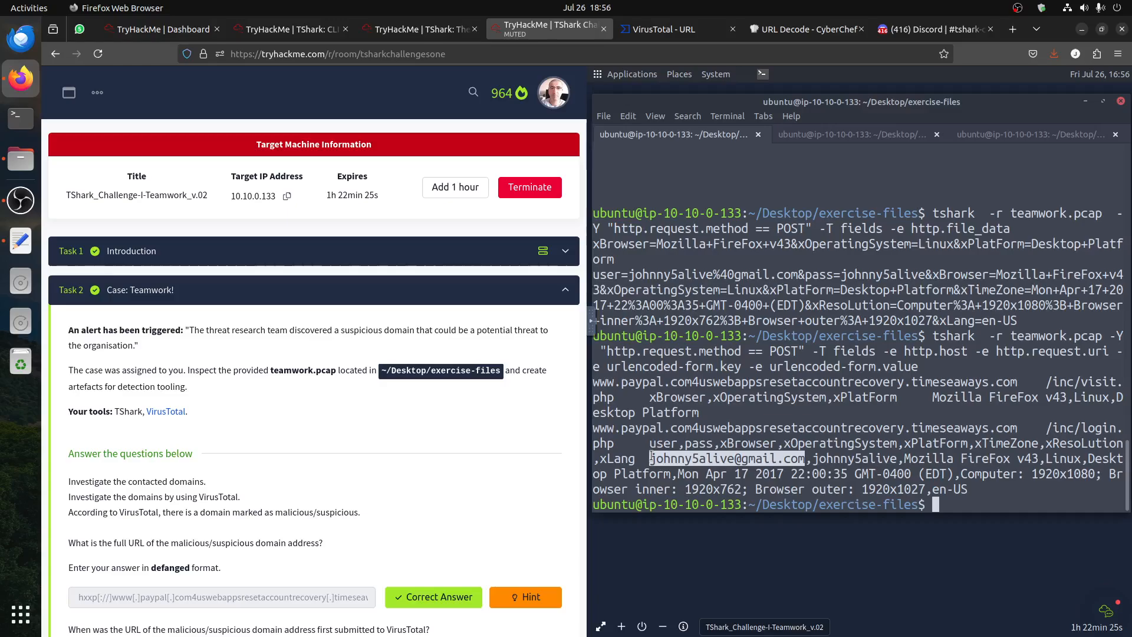
right_click(722, 457)
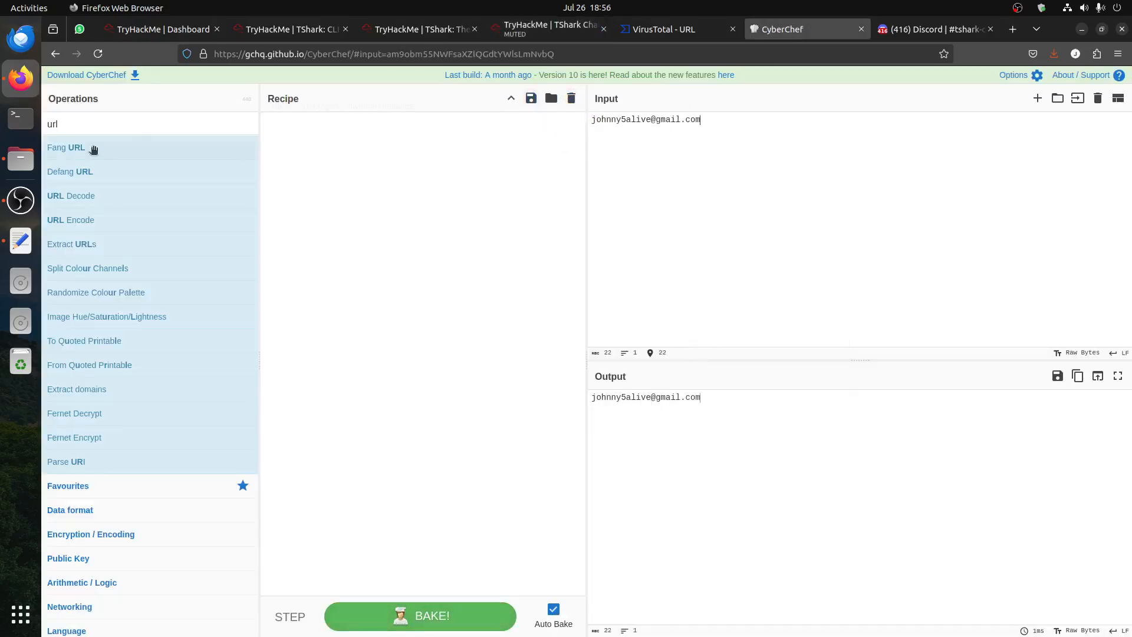
Filter CyberChef operations with 'dfa' to find Defang URL for the pasted email
text(dfa)
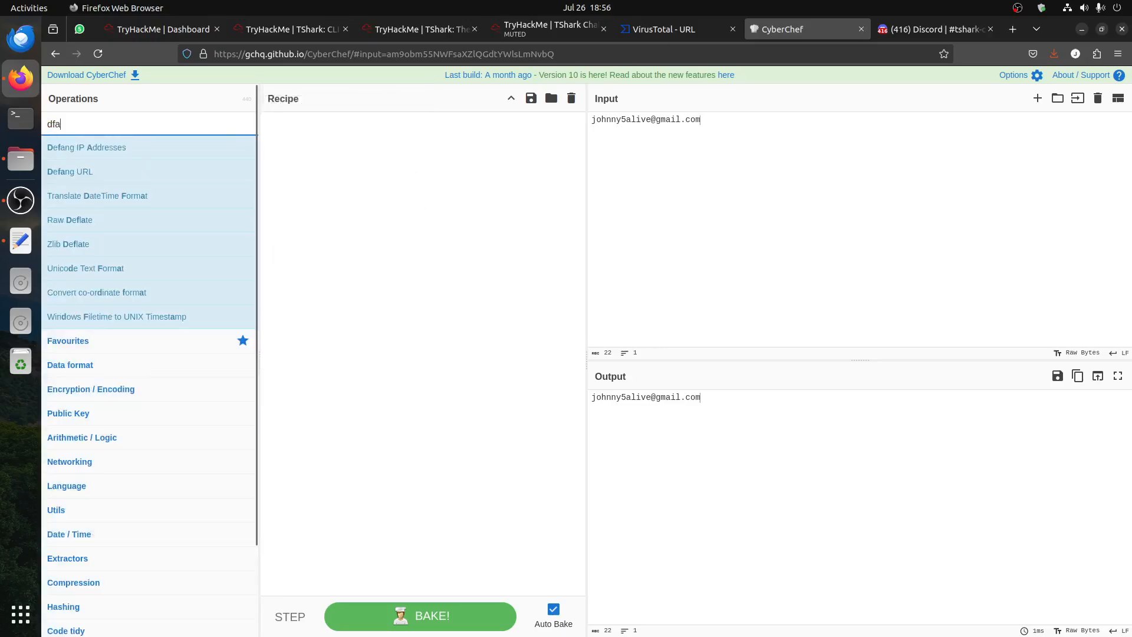
mouse_move(70, 172)
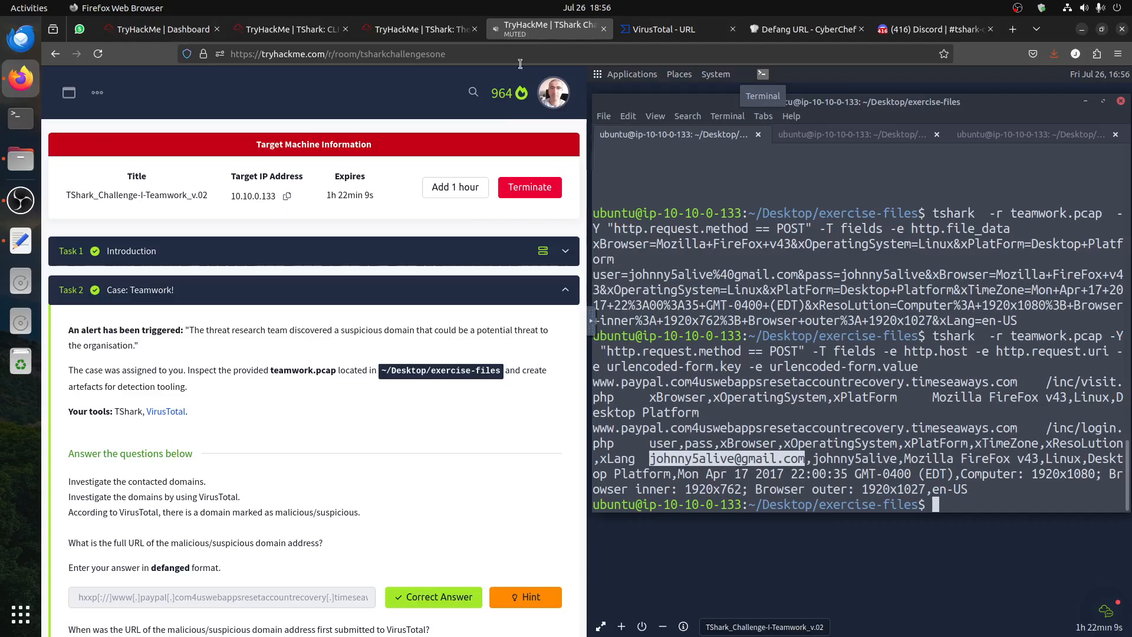
Scroll to the email question and select the submitted defanged answer's domain part
scroll(down, 3)
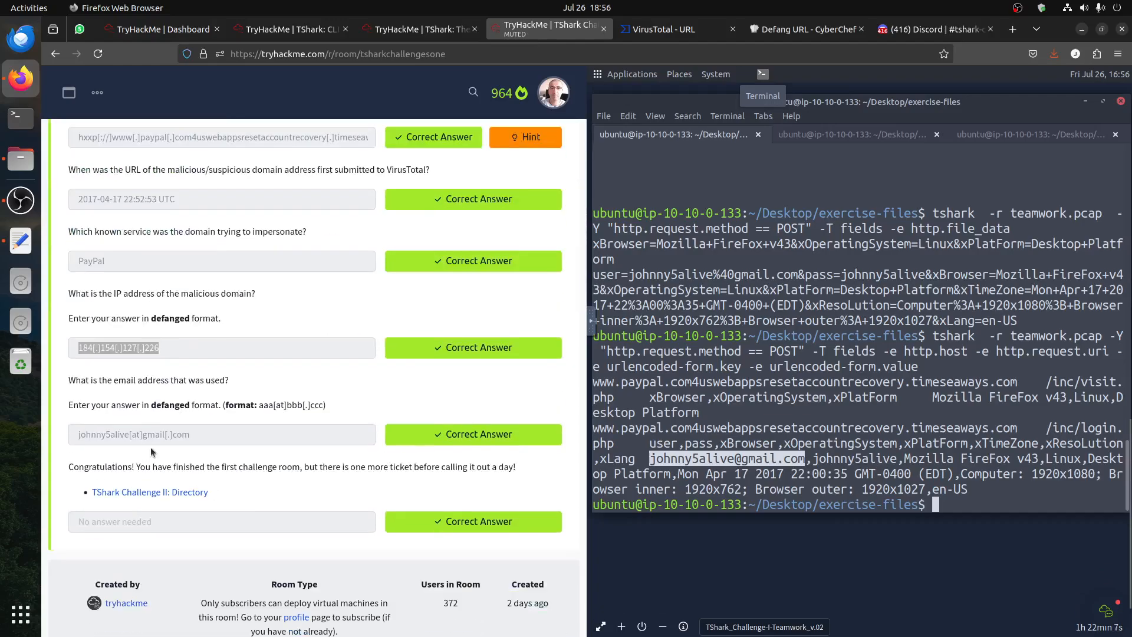
double_click(131, 434)
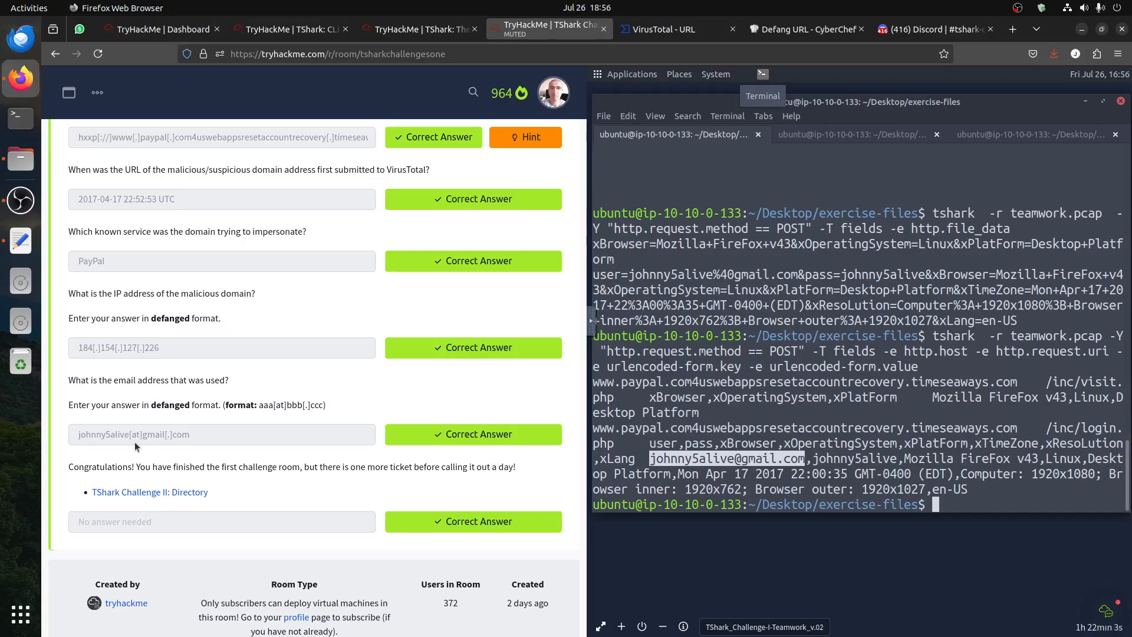
mouse_move(173, 445)
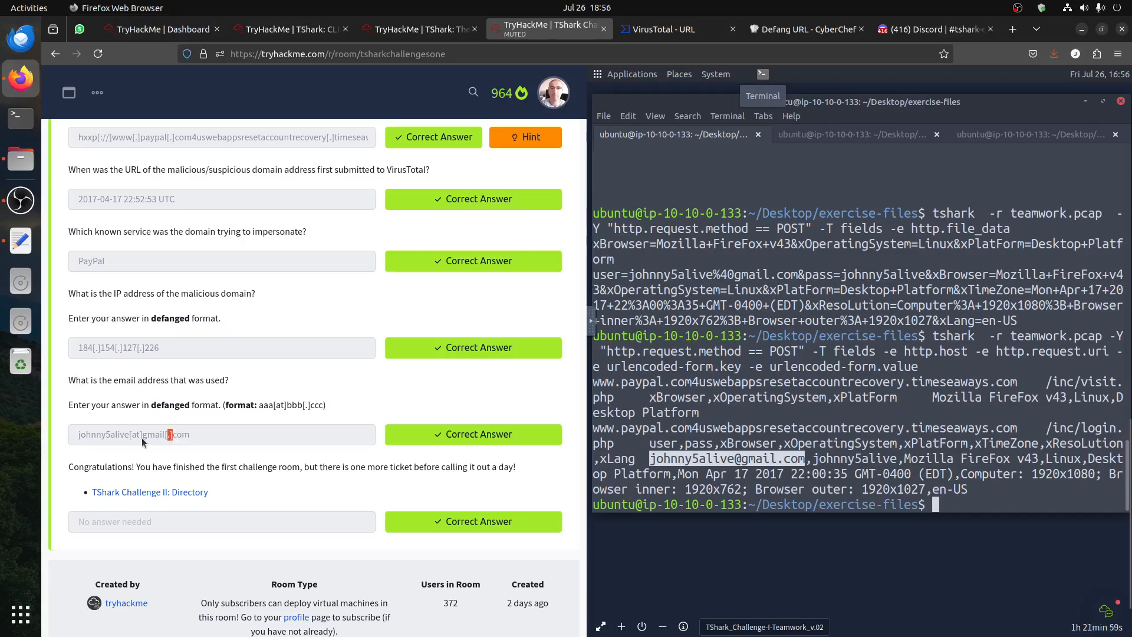
click(806, 29)
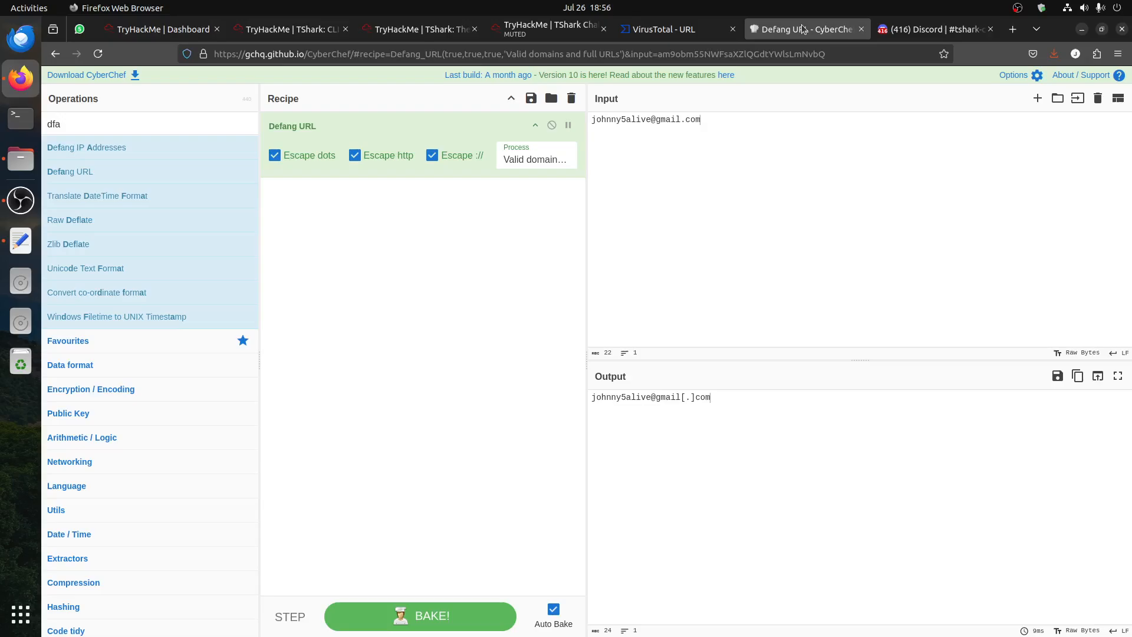
mouse_move(70, 171)
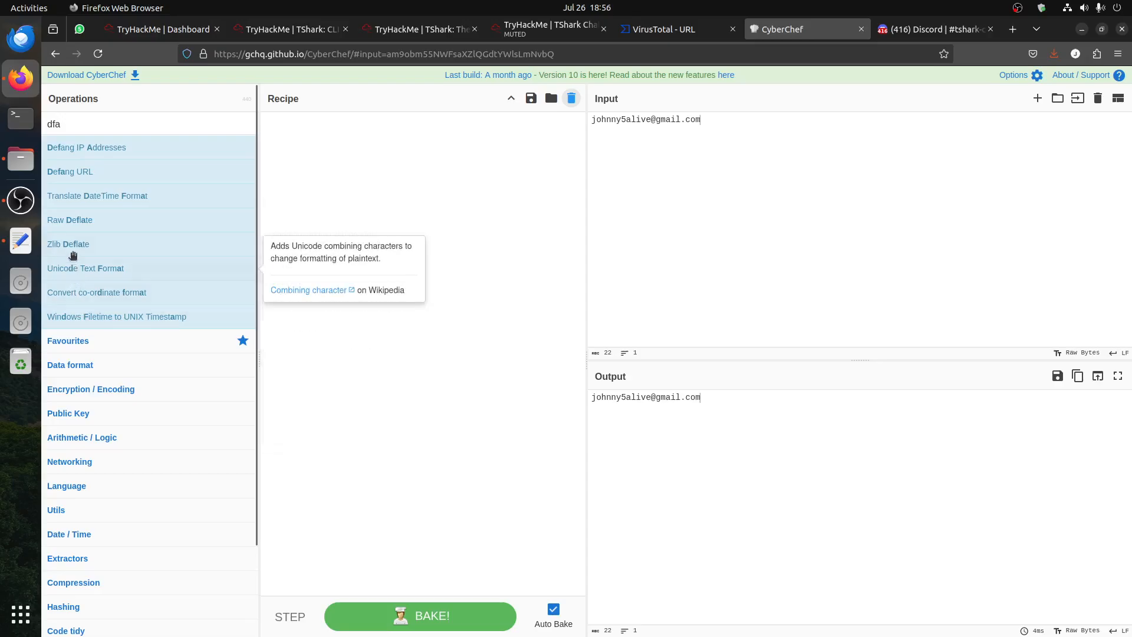
mouse_move(70, 171)
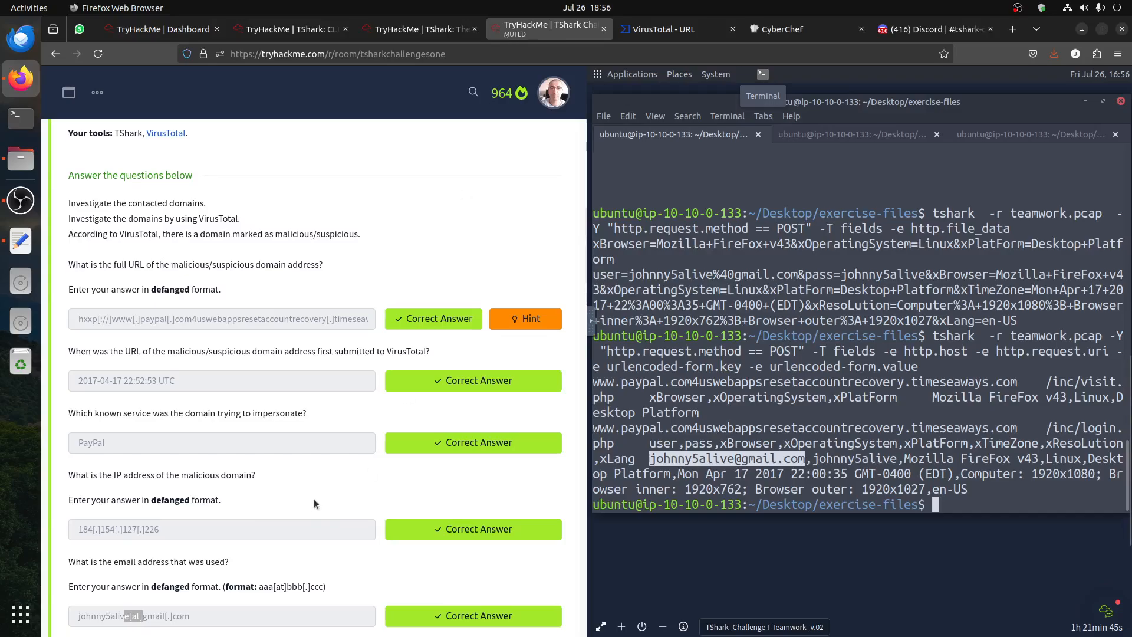
scroll(down, 3)
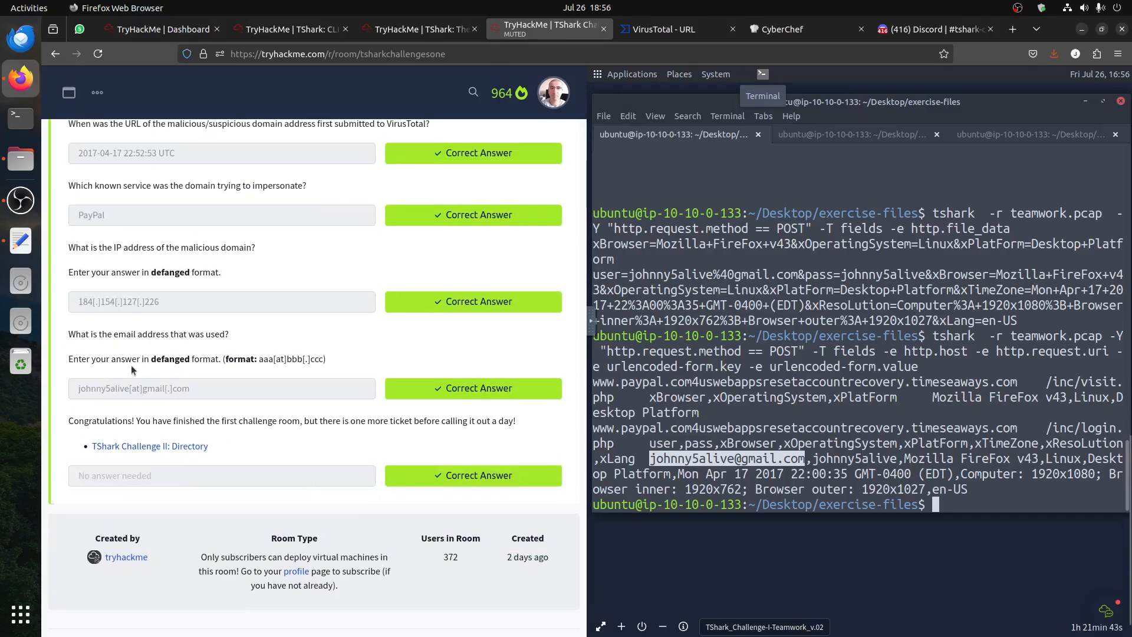
mouse_move(288, 374)
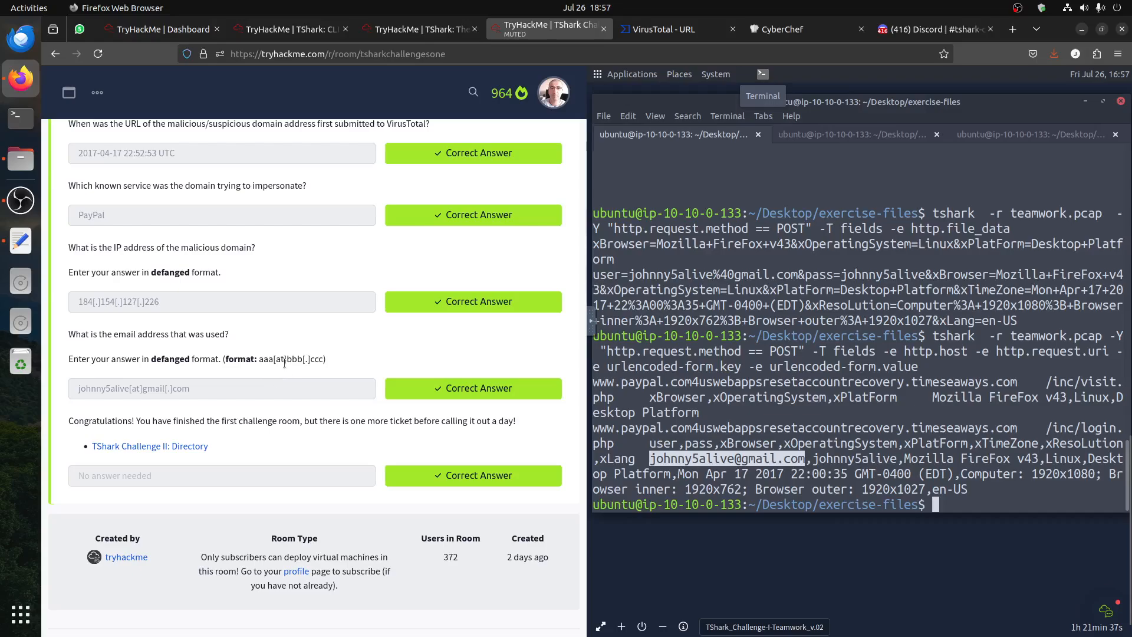
mouse_move(136, 399)
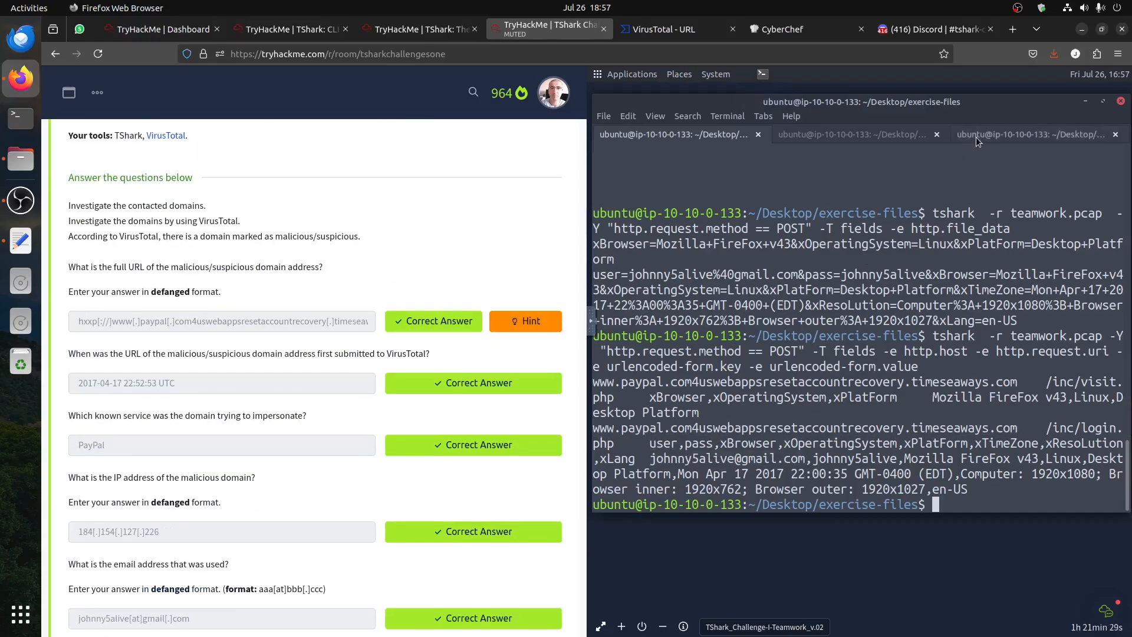
click(1031, 135)
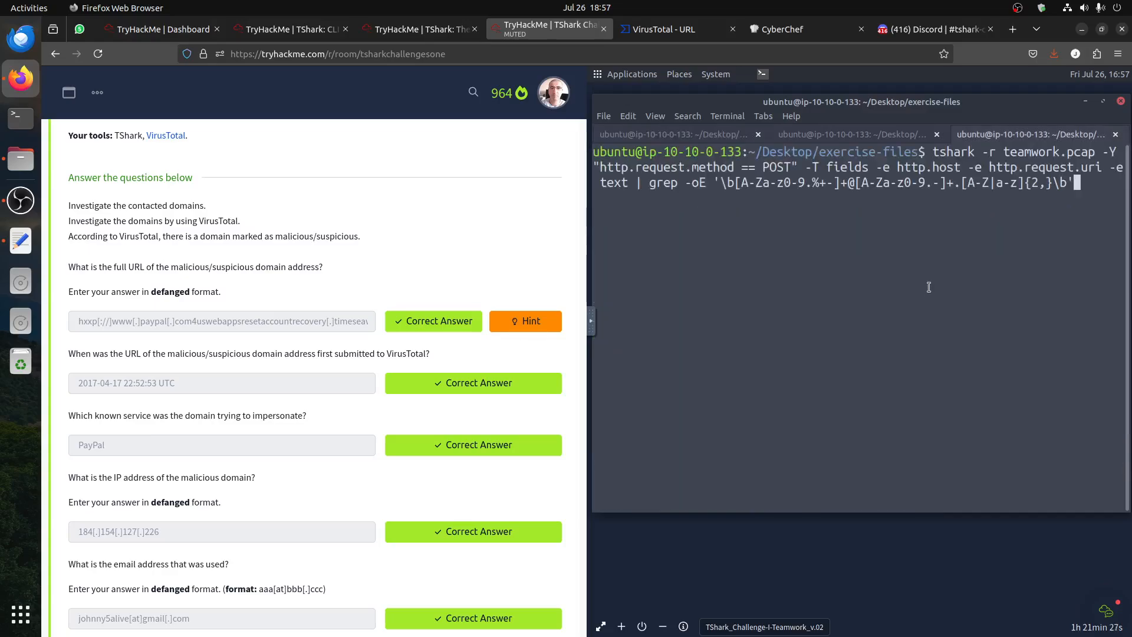
mouse_move(960, 159)
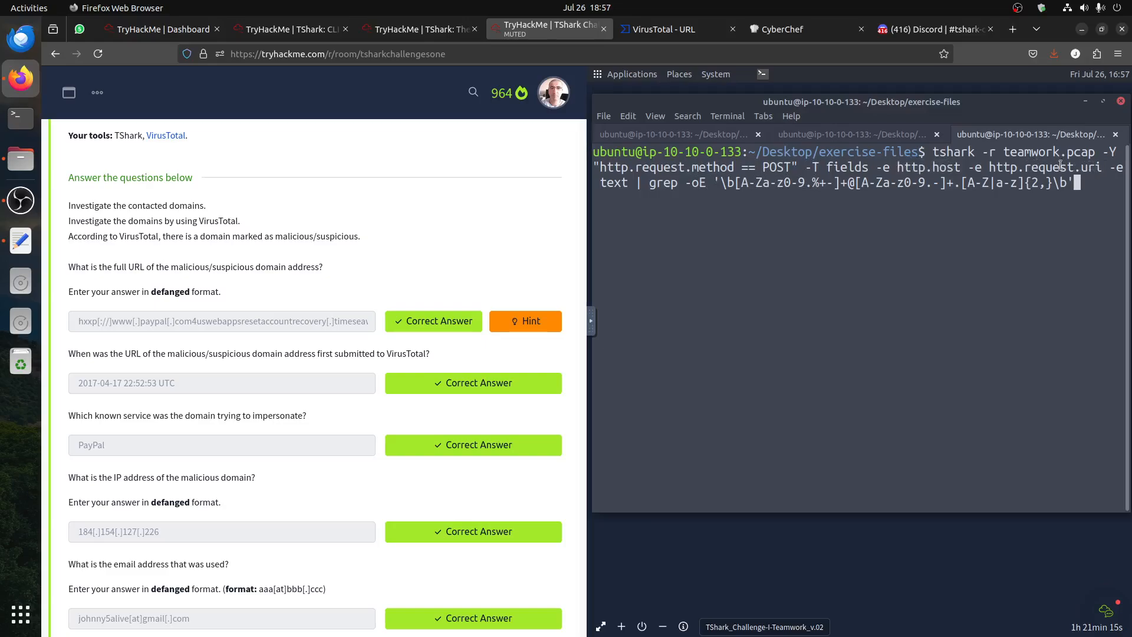
double_click(1045, 166)
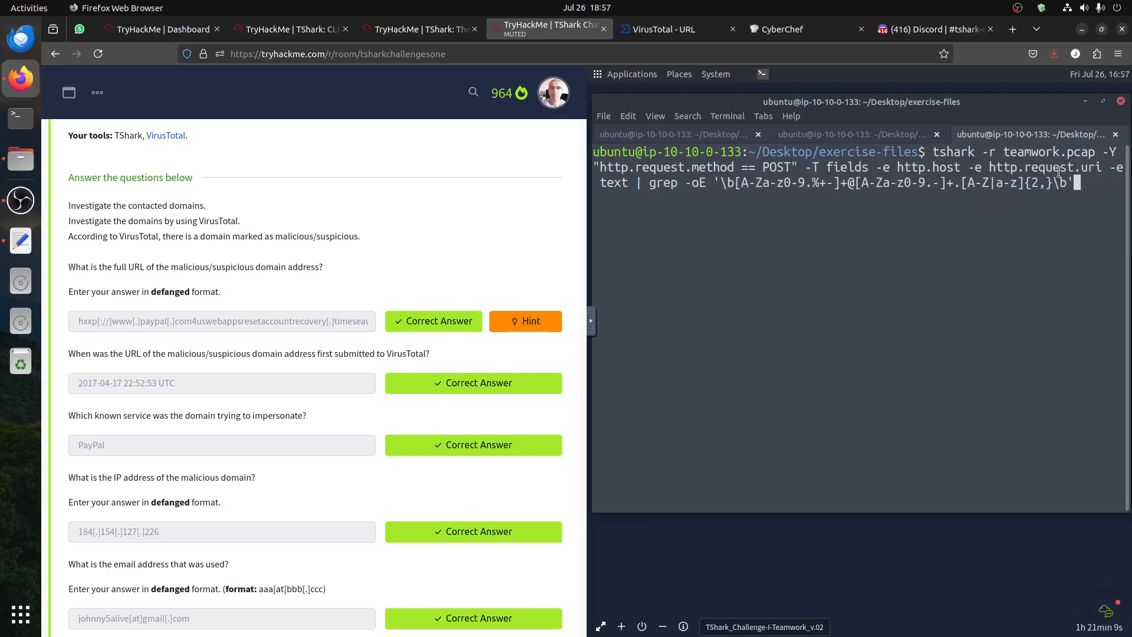
mouse_move(852, 135)
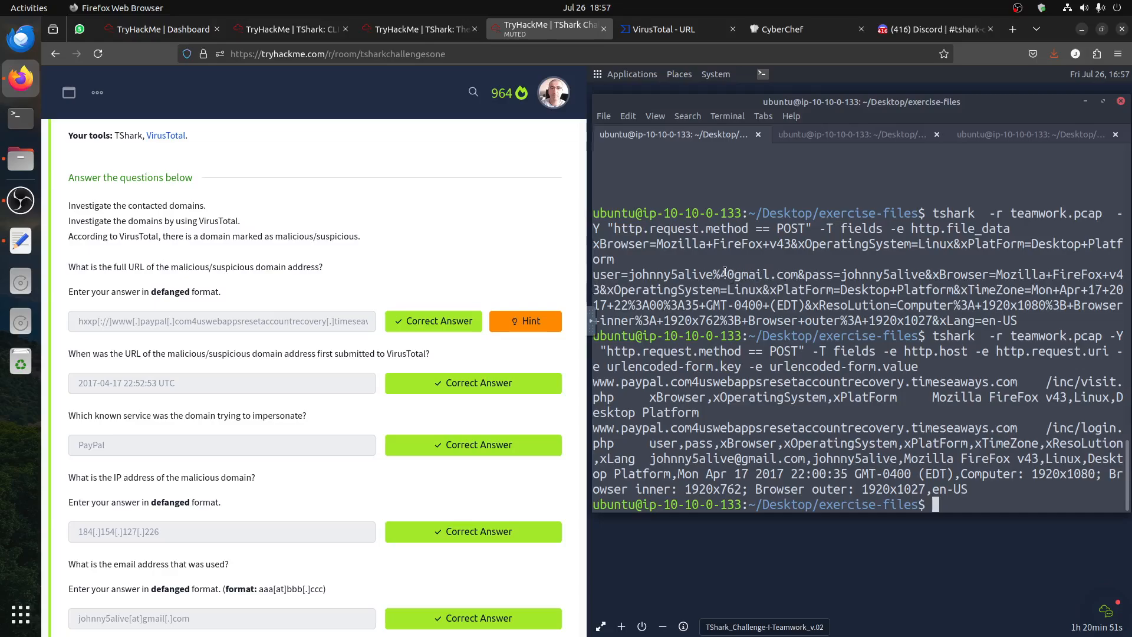
double_click(723, 273)
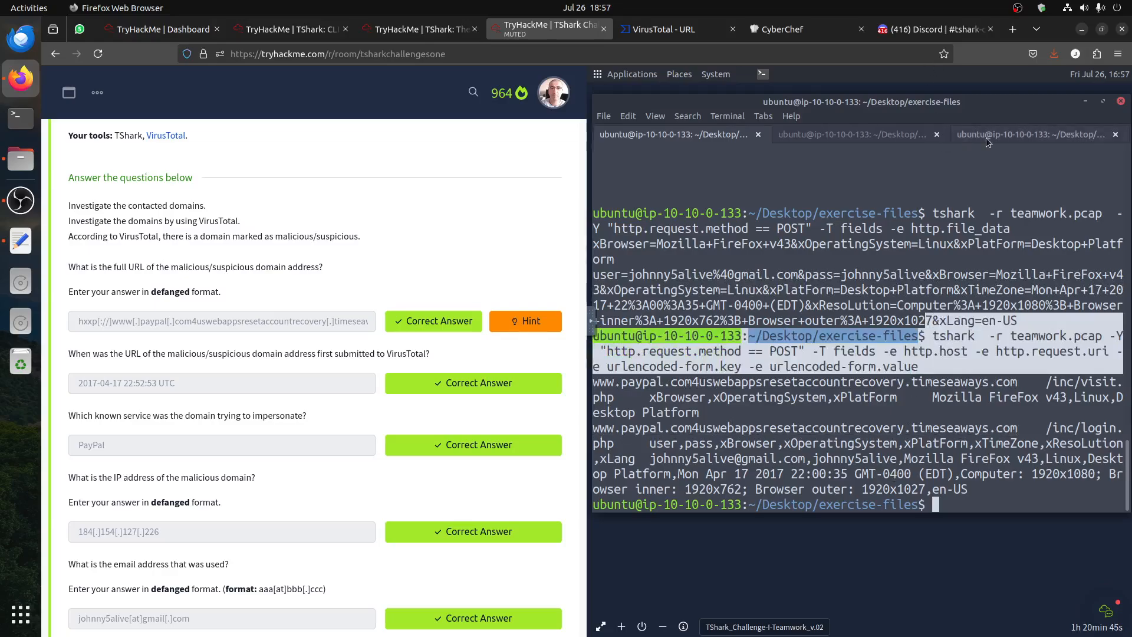
click(1028, 134)
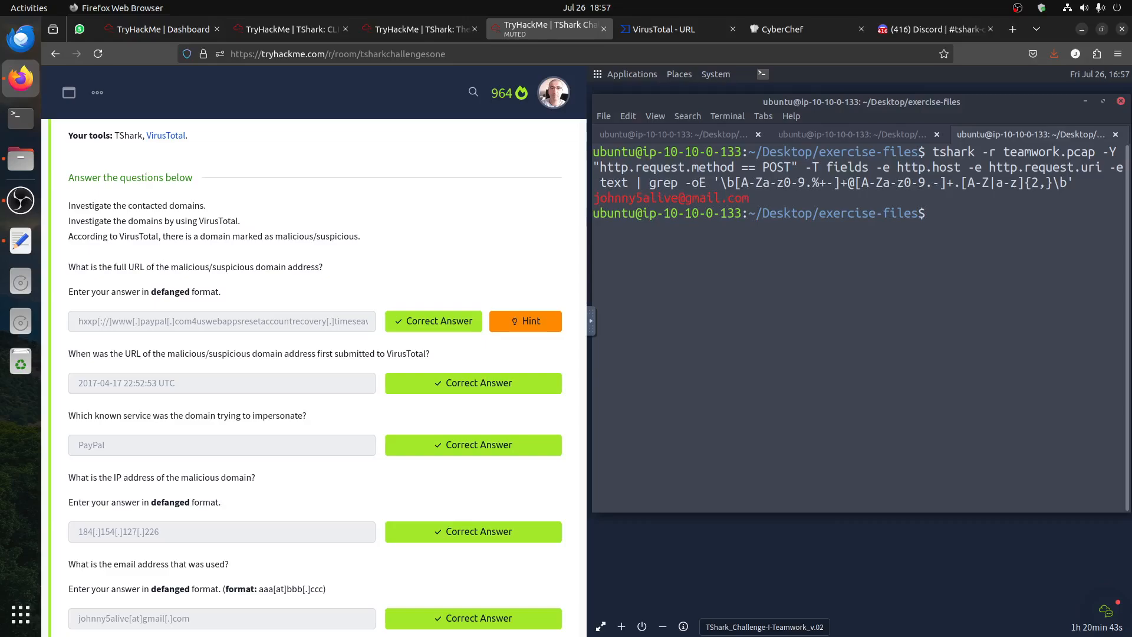